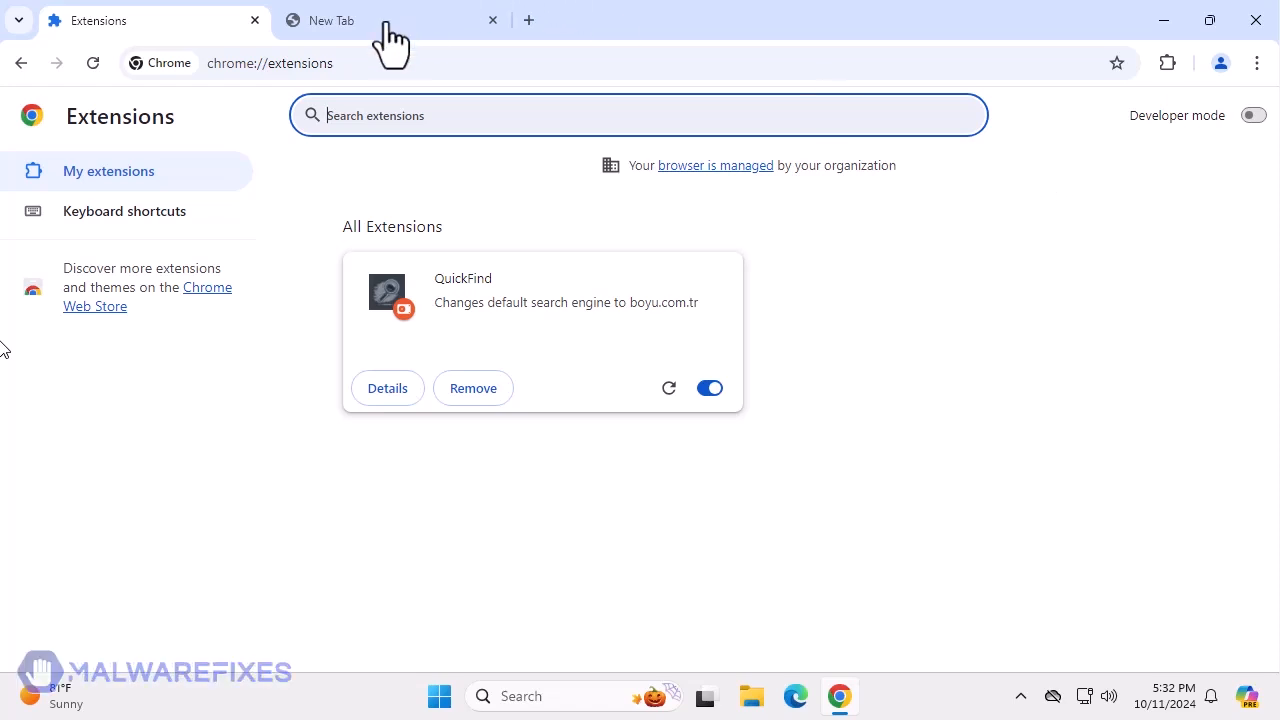
Search 'fgfss' and 'malwarefixes' from the new tab to show the hijacker redirect.
{"action": "left_click", "coordinate": [360, 20]}
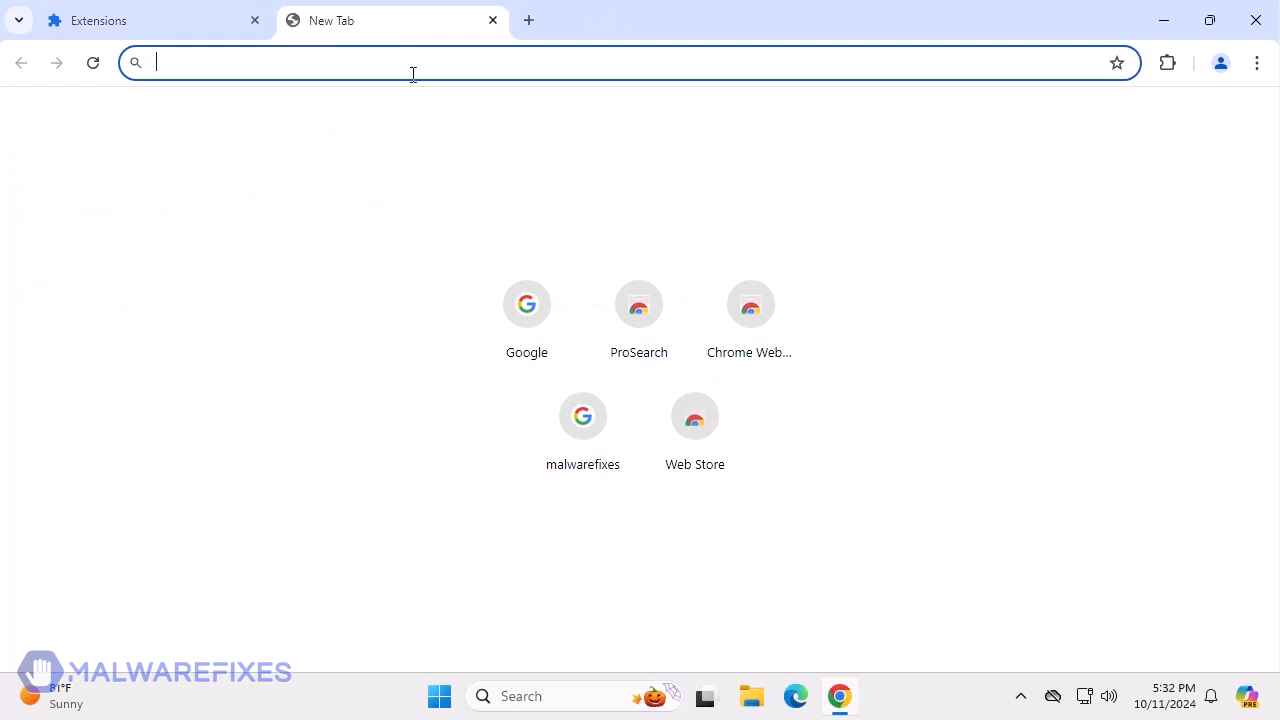
{"action": "type", "text": "fgfss"}
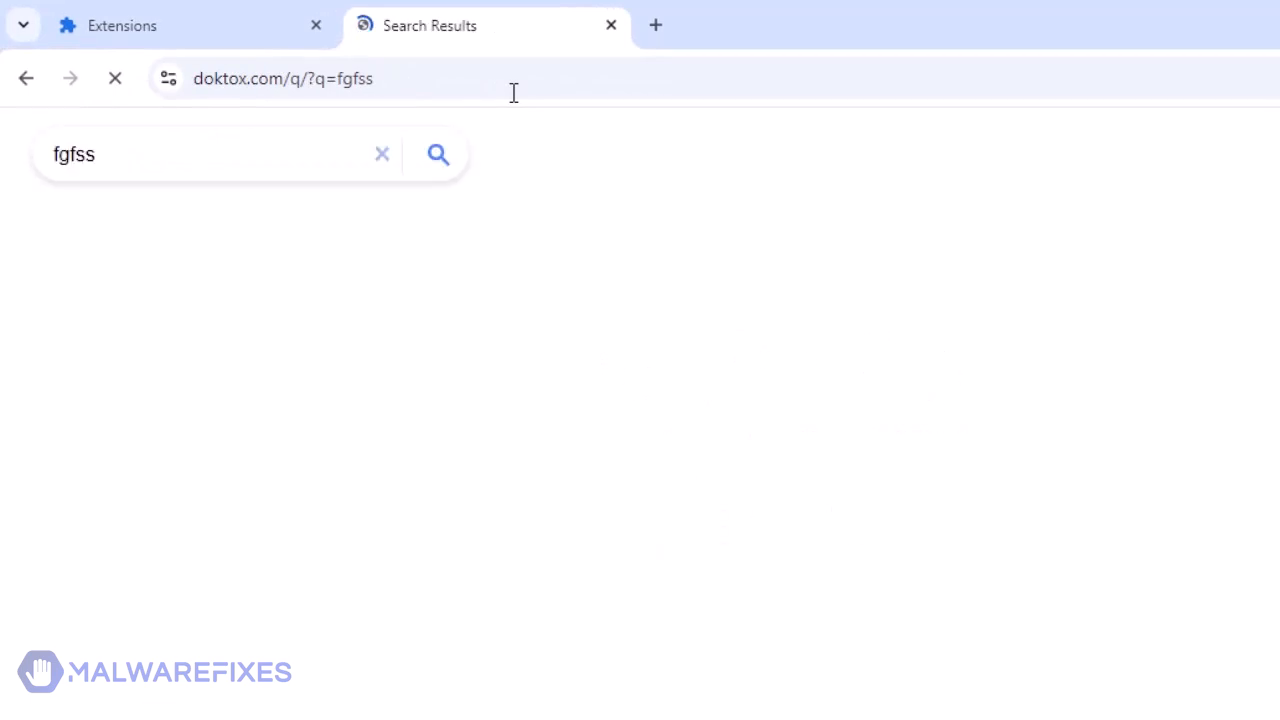
{"action": "type", "text": "malwarefixes"}
{"action": "type", "text": "c"}
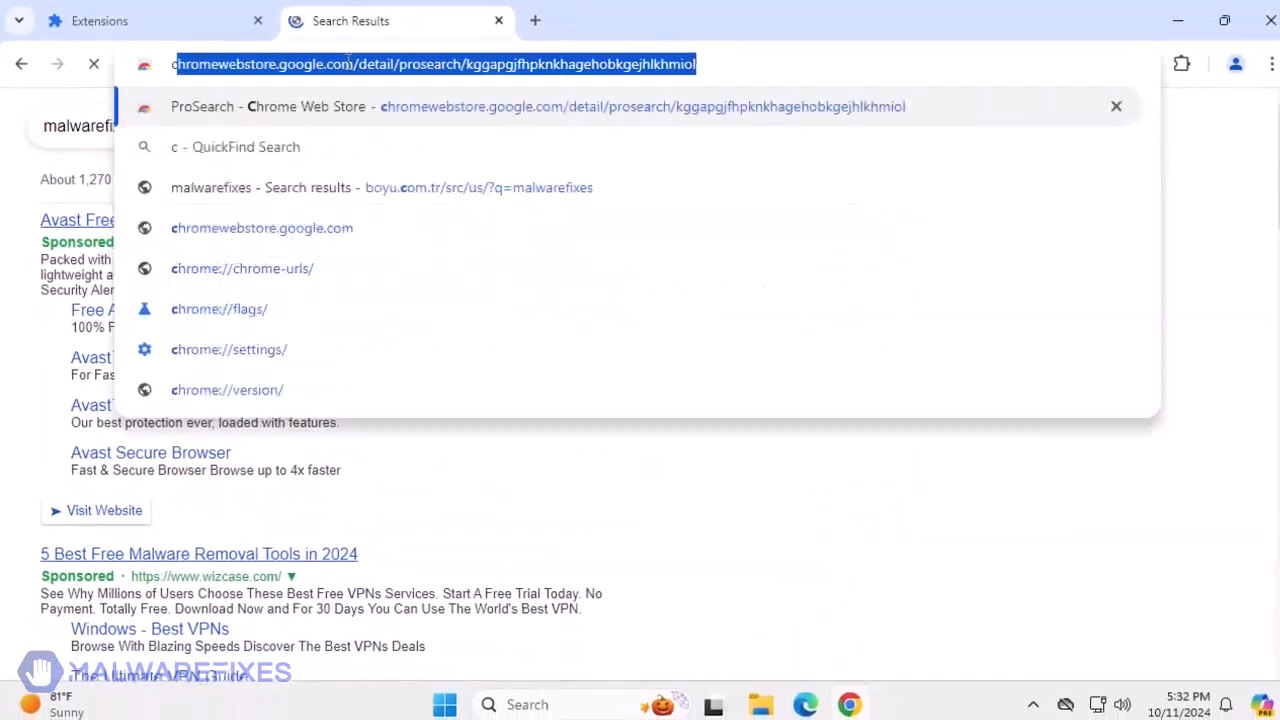
{"action": "key", "text": "Escape"}
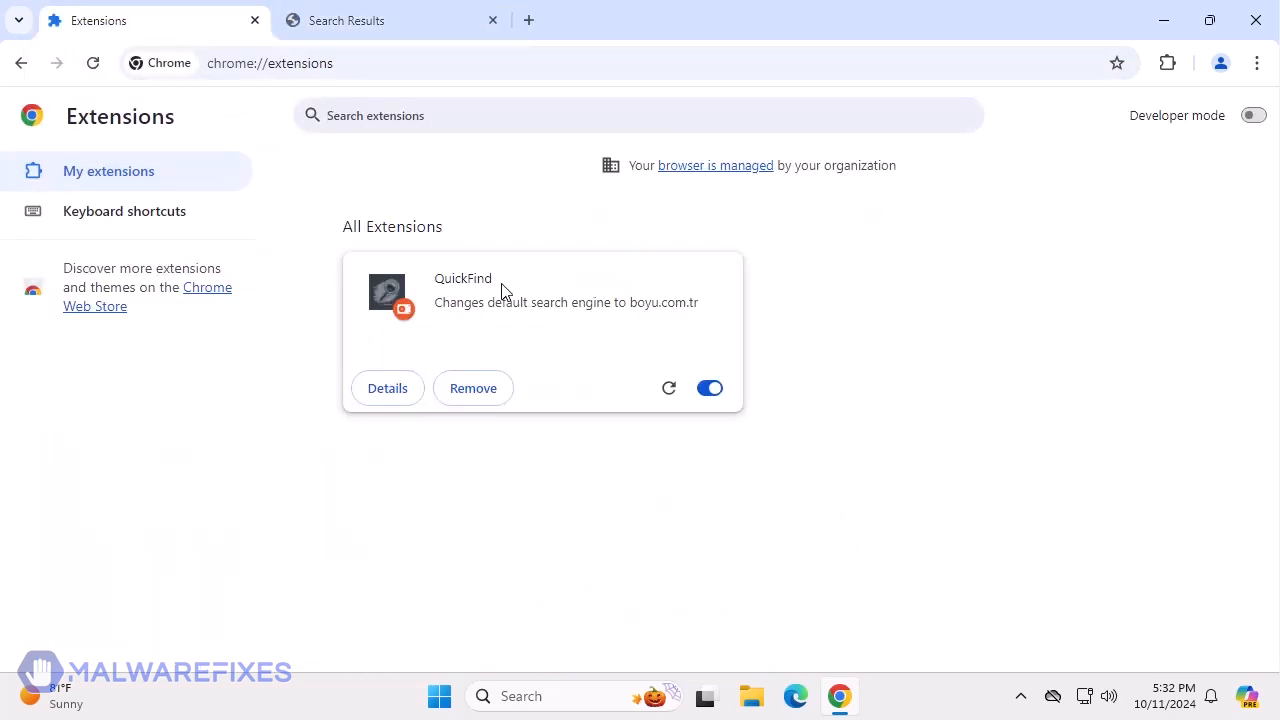
View the QuickFind extension's details page, showing its finditfasts.com search setting change.
{"action": "left_click", "coordinate": [387, 388]}
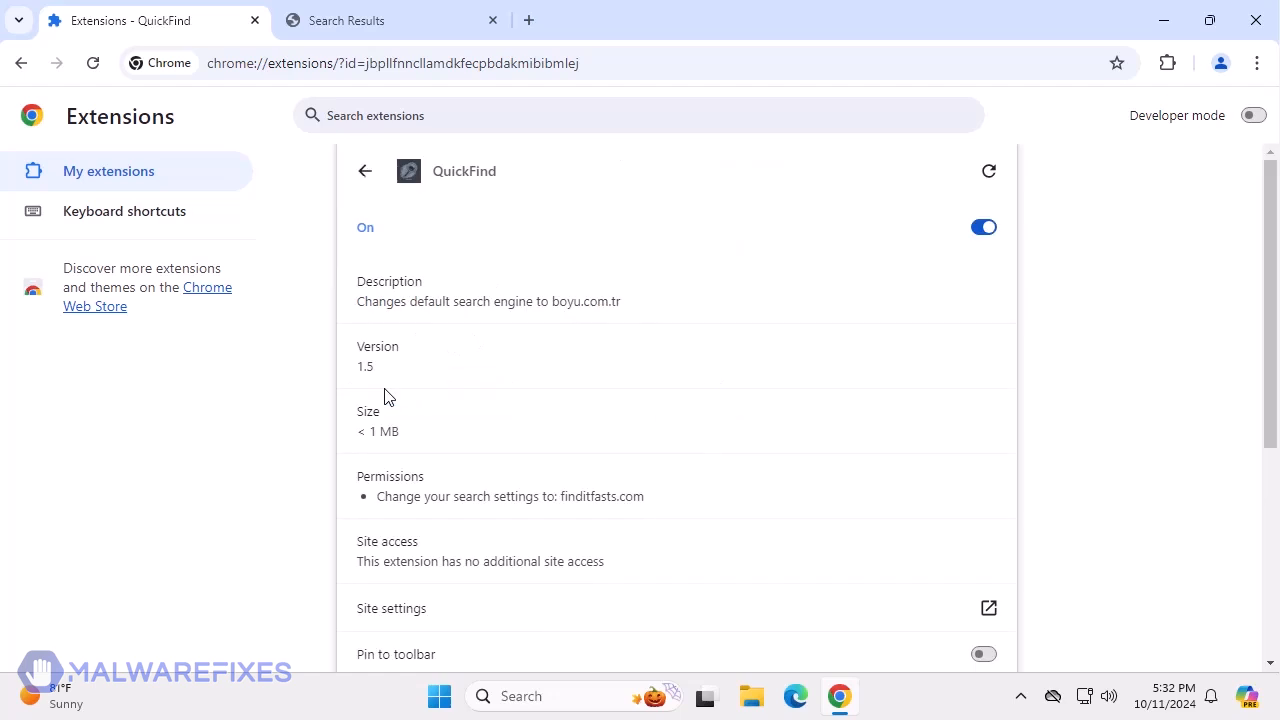
{"action": "mouse_move", "coordinate": [670, 368]}
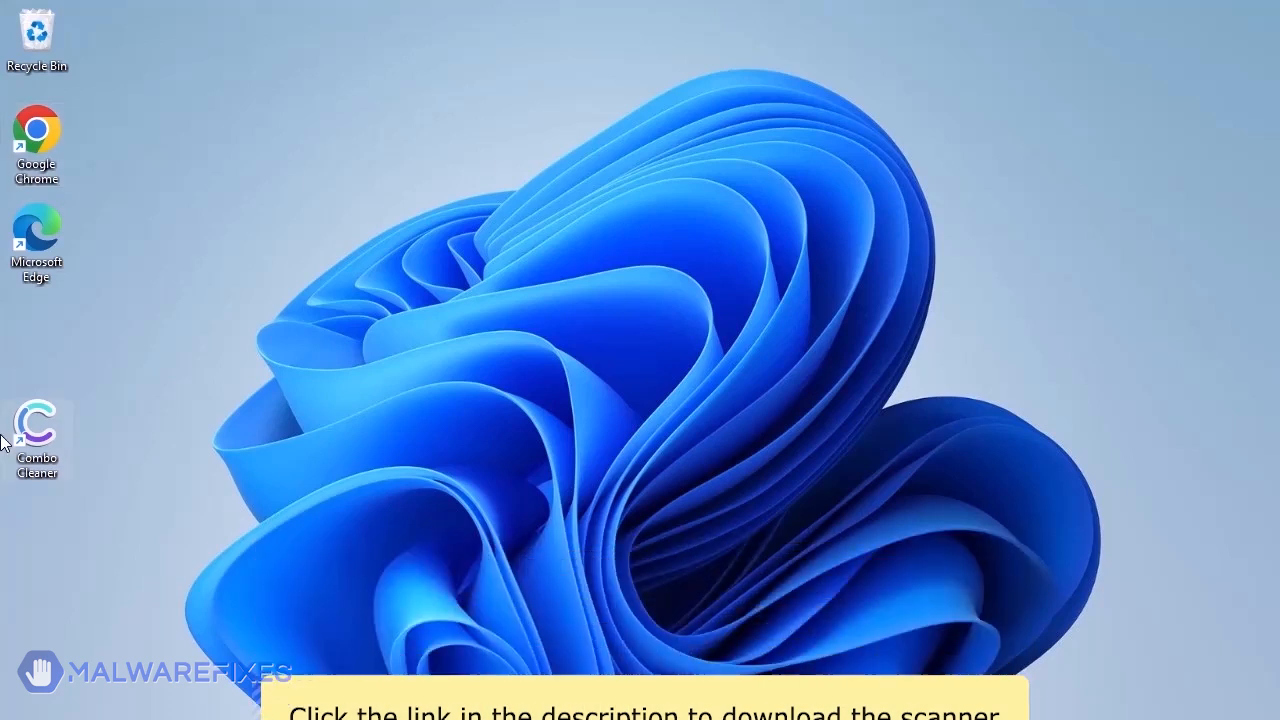
{"action": "mouse_move", "coordinate": [36, 425]}
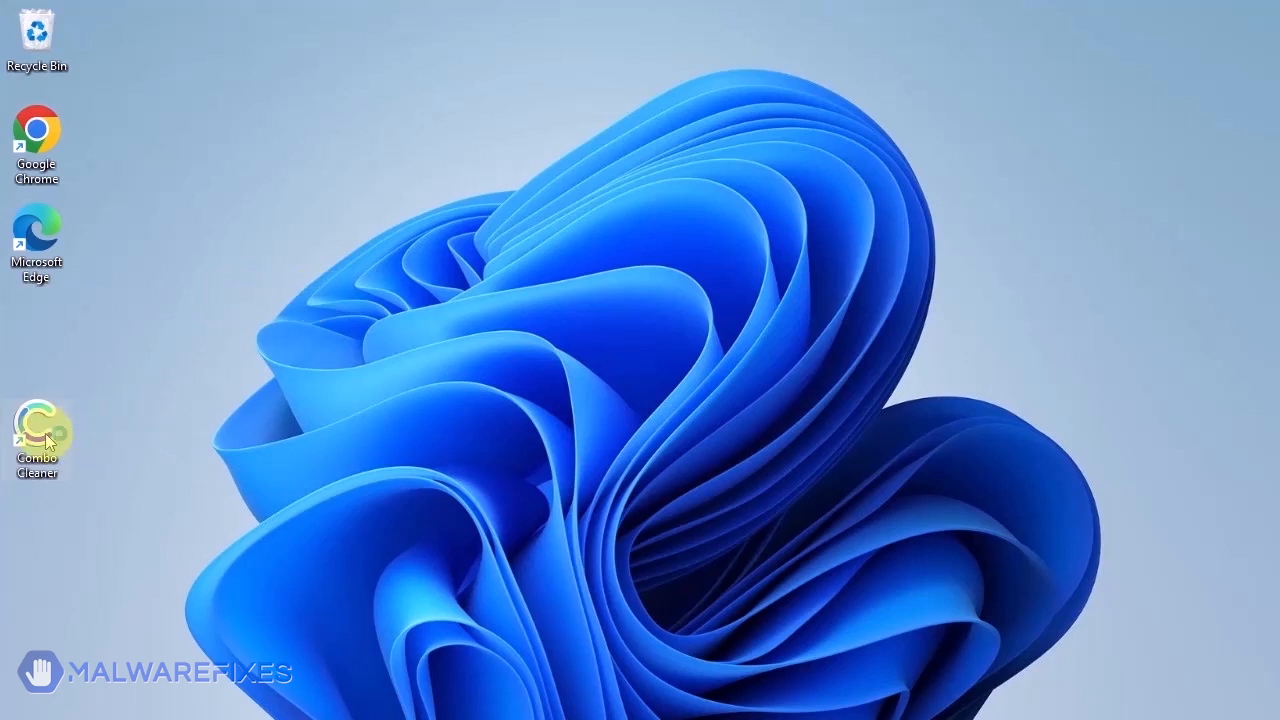
Launch Combo Cleaner from its desktop shortcut.
{"action": "double_click", "coordinate": [37, 420]}
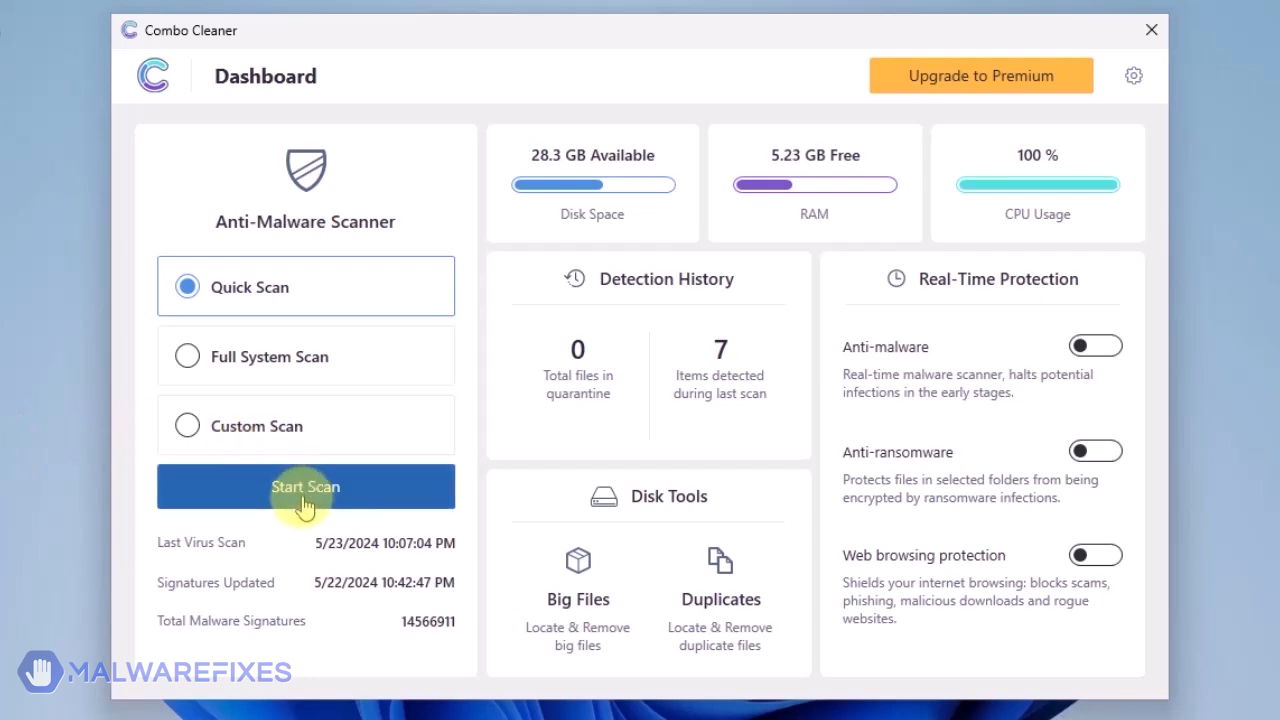
Run a Combo Cleaner Quick Scan and remove all seven detected threats.
{"action": "left_click", "coordinate": [305, 486]}
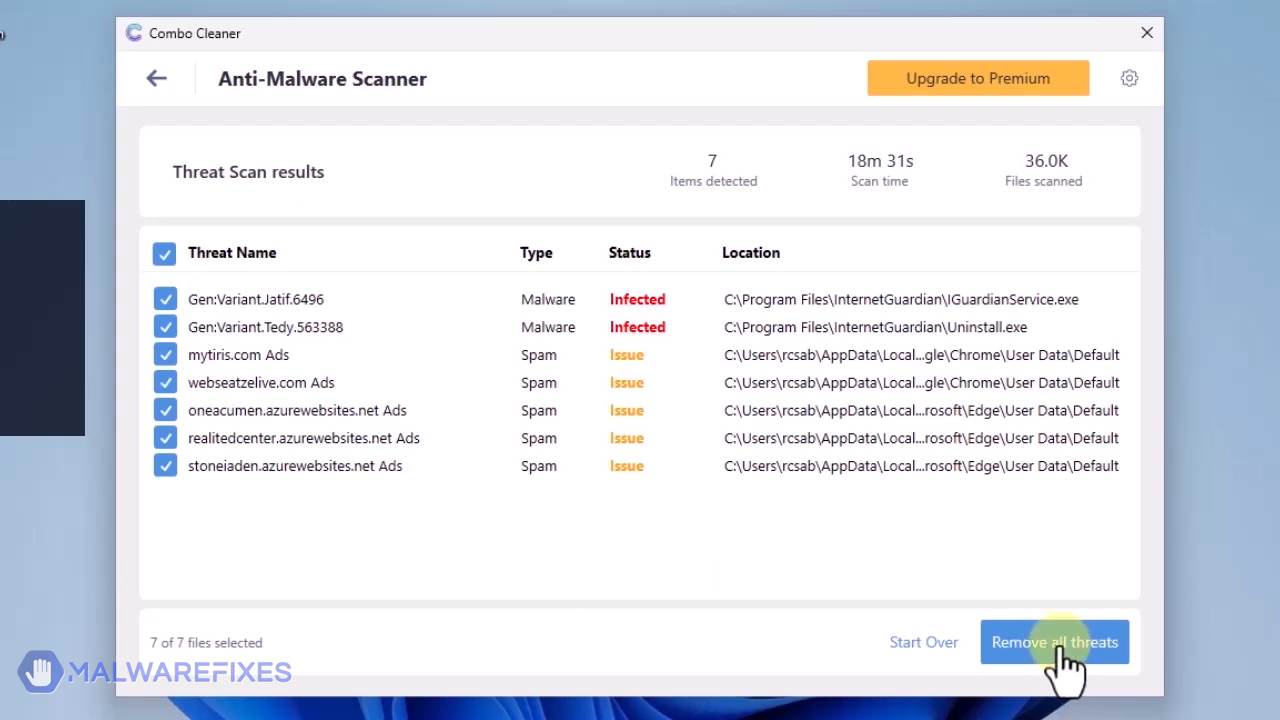
{"action": "left_click", "coordinate": [1054, 642]}
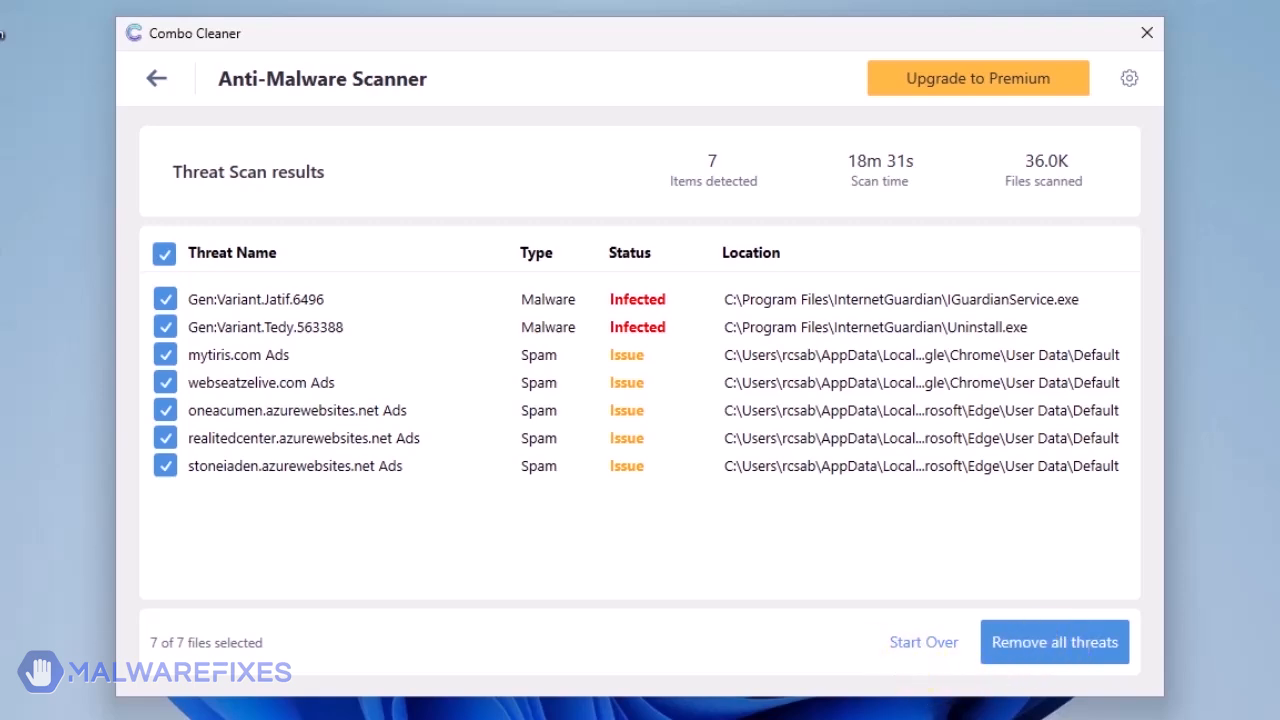
{"action": "left_click", "coordinate": [1146, 32]}
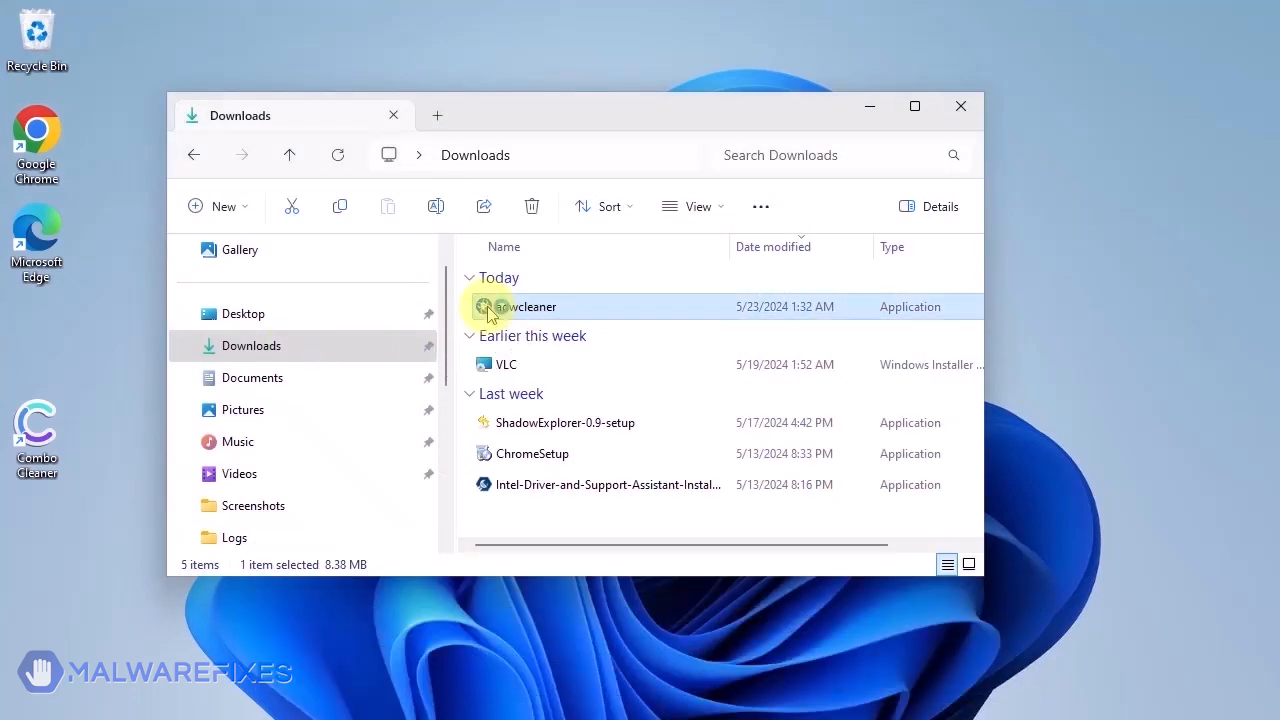
Run adwcleaner from Downloads and approve the User Account Control prompt.
{"action": "double_click", "coordinate": [532, 306]}
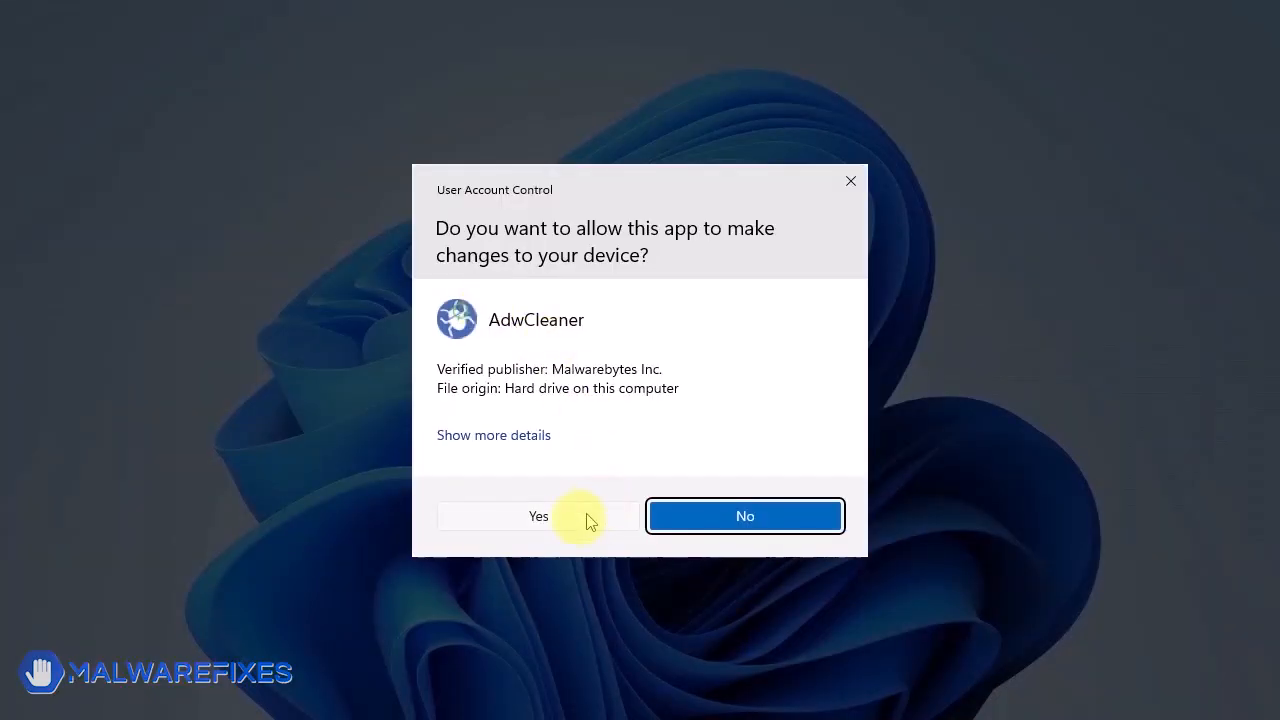
{"action": "left_click", "coordinate": [538, 516]}
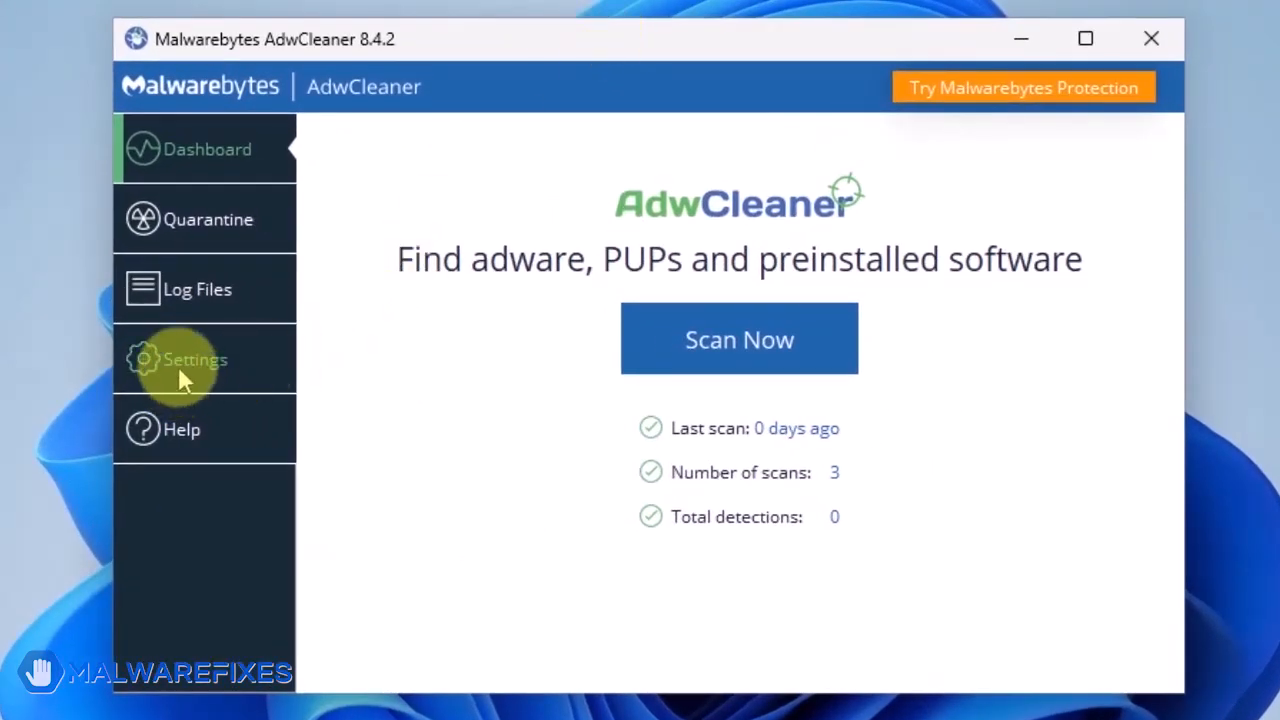
Enable Reset Chrome policies and Reset IE policies in AdwCleaner settings, then return to Dashboard.
{"action": "left_click", "coordinate": [195, 359]}
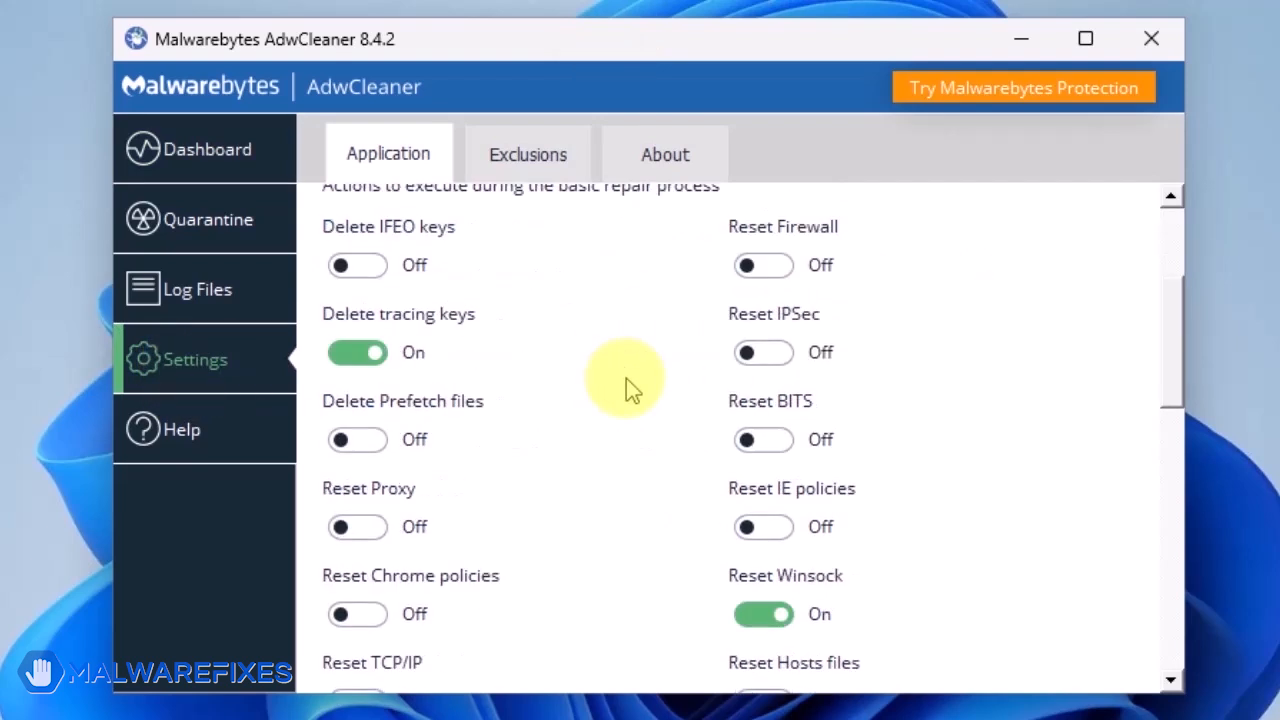
{"action": "scroll", "scroll_direction": "down", "scroll_amount": 3}
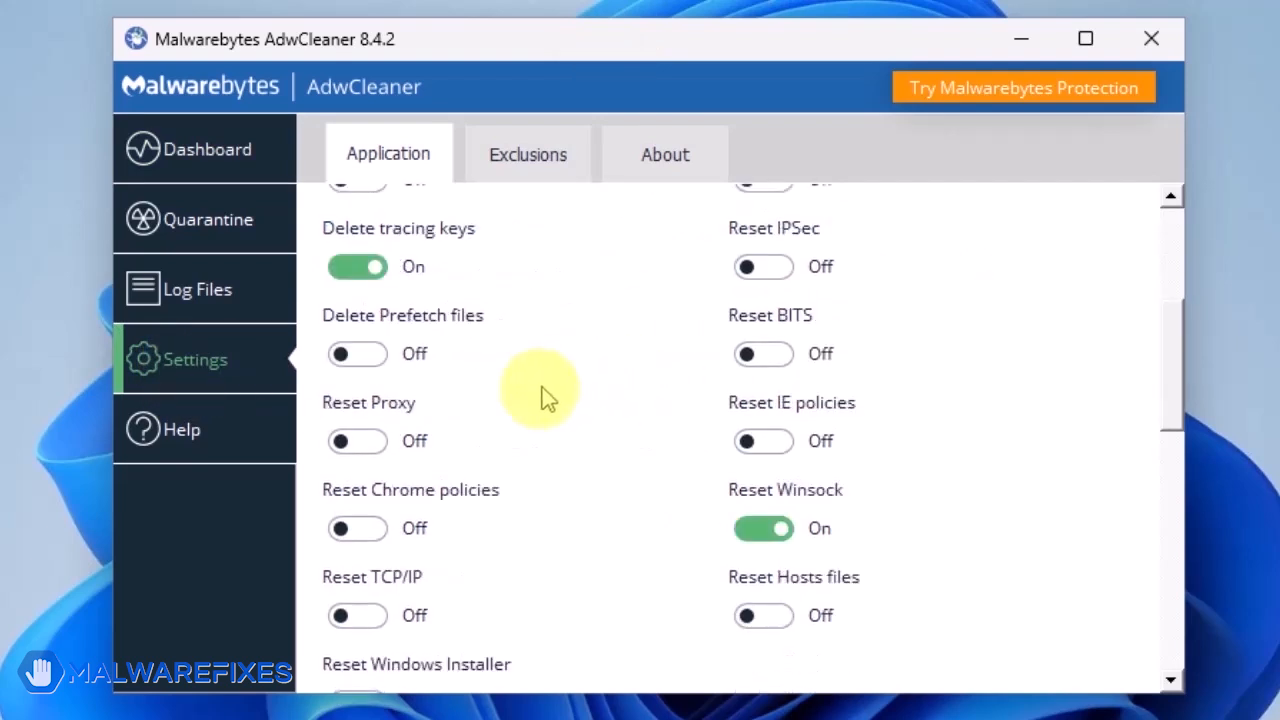
{"action": "left_click", "coordinate": [357, 528]}
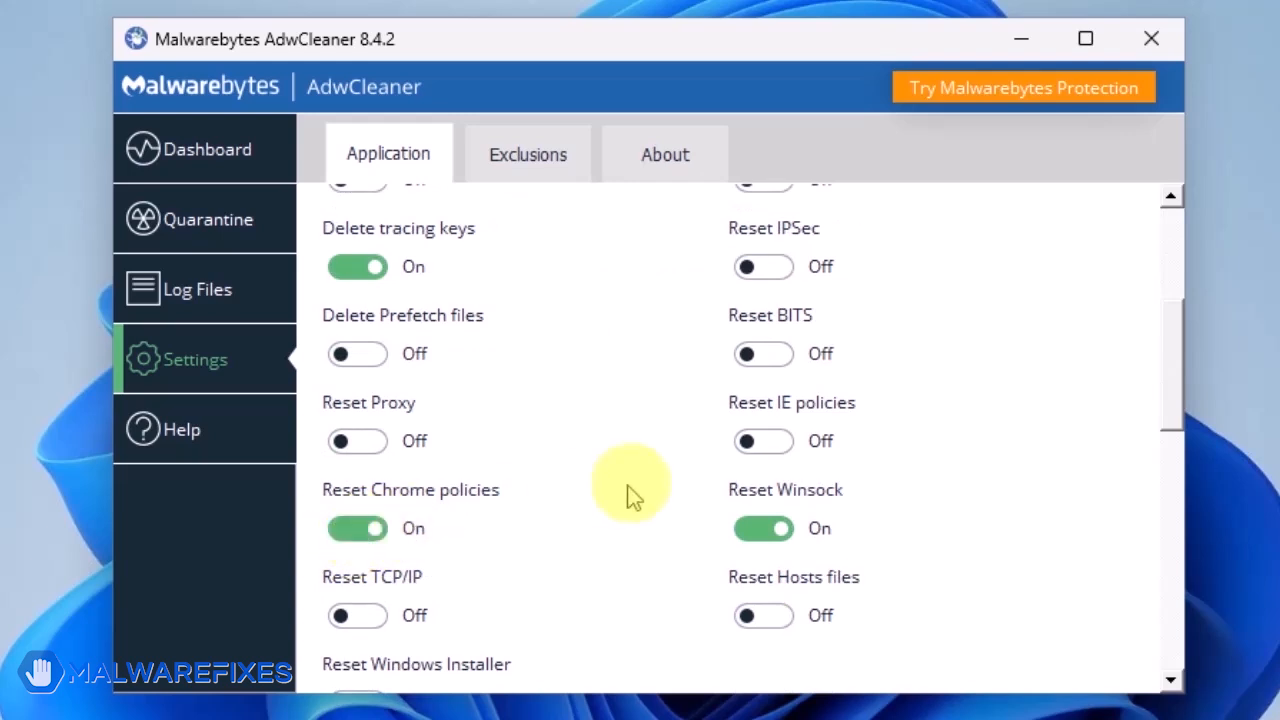
{"action": "left_click", "coordinate": [763, 441]}
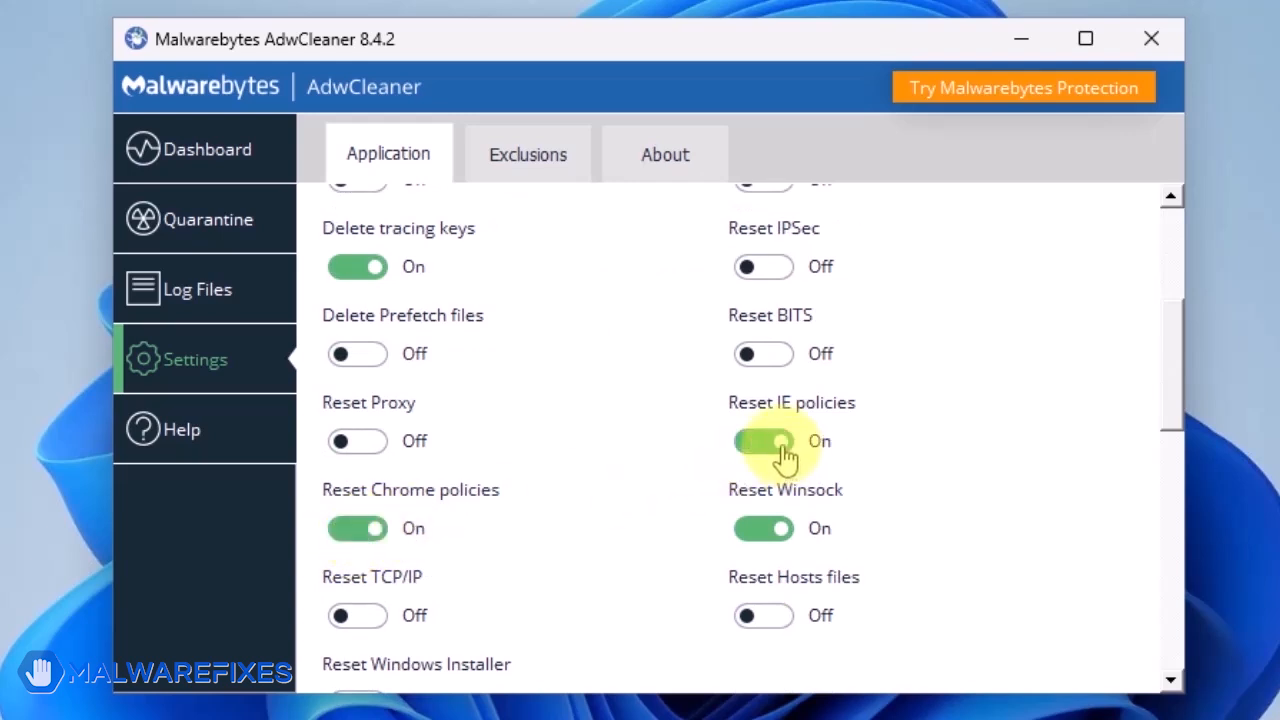
{"action": "left_click", "coordinate": [763, 441]}
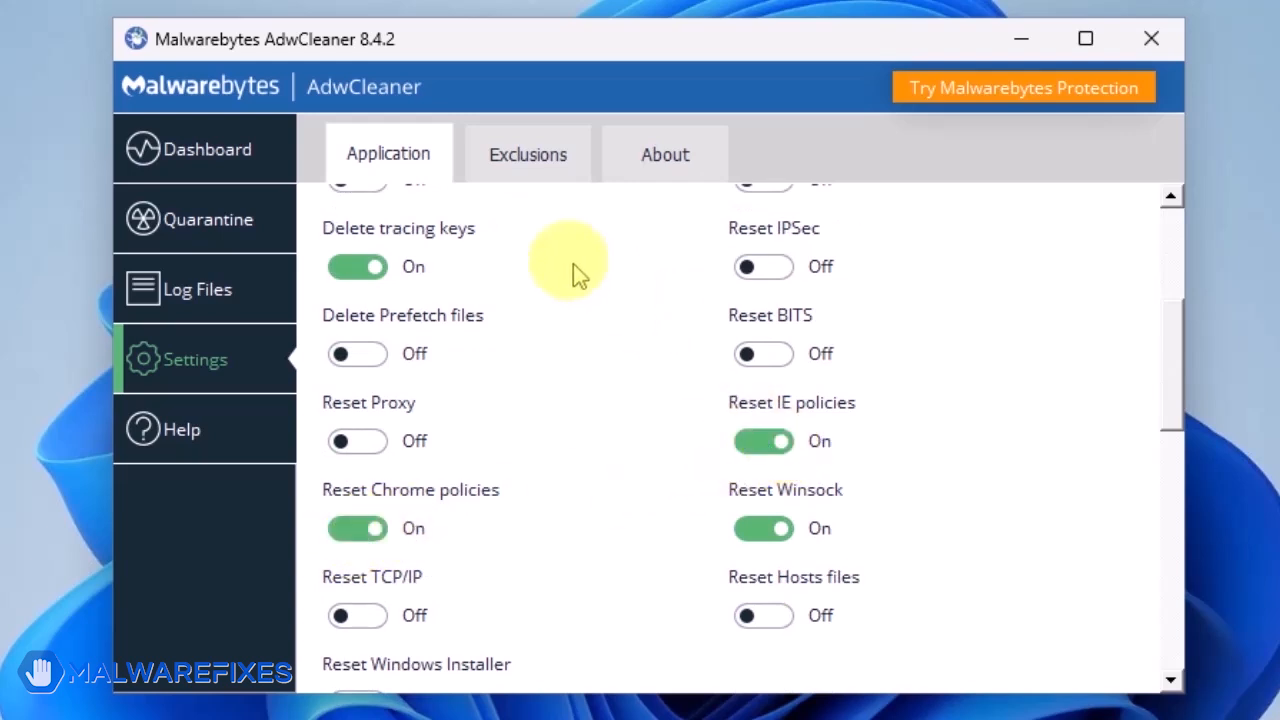
{"action": "left_click", "coordinate": [207, 149]}
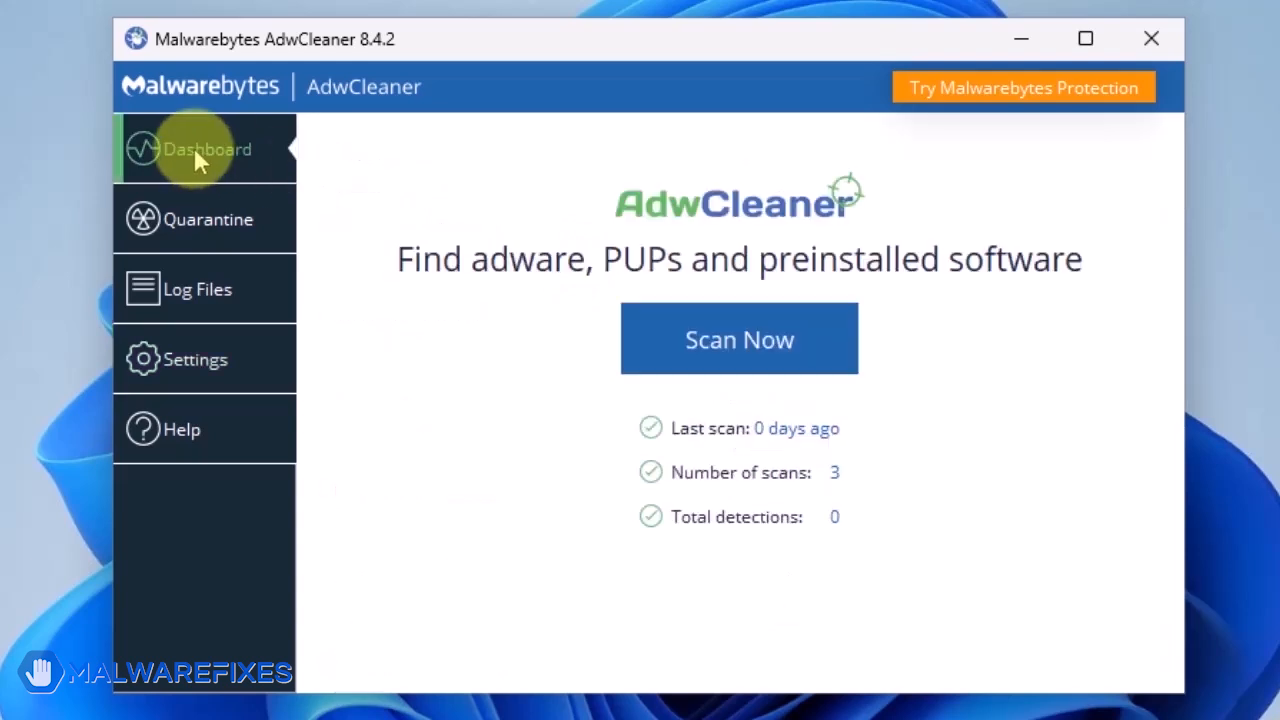
{"action": "mouse_move", "coordinate": [739, 339]}
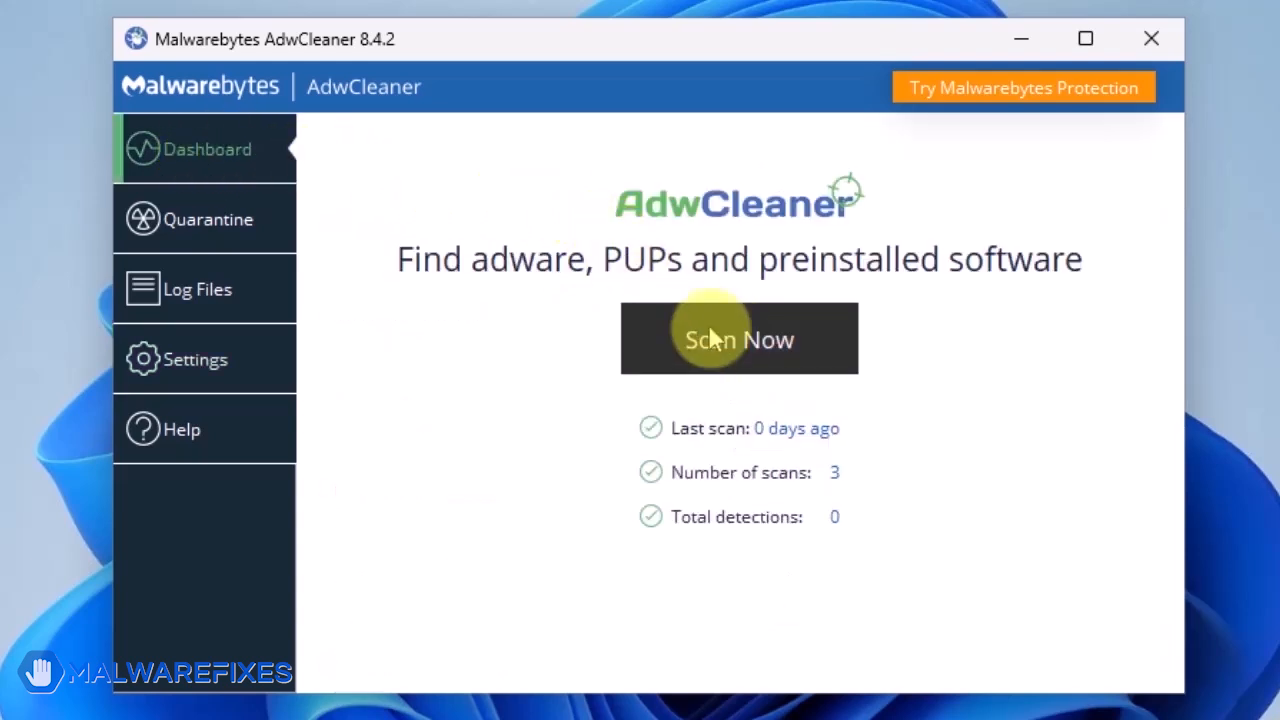
Scan with AdwCleaner, run Basic Repair past the warning, and close AdwCleaner.
{"action": "left_click", "coordinate": [738, 338]}
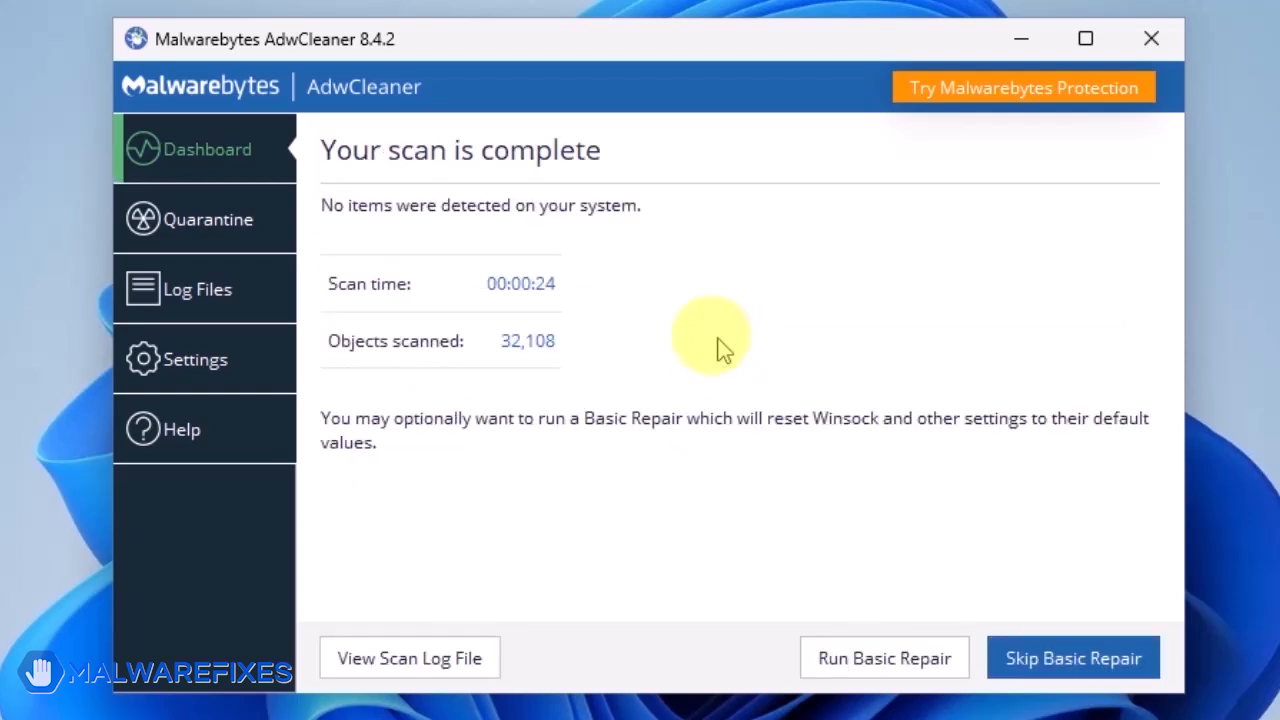
{"action": "mouse_move", "coordinate": [884, 657]}
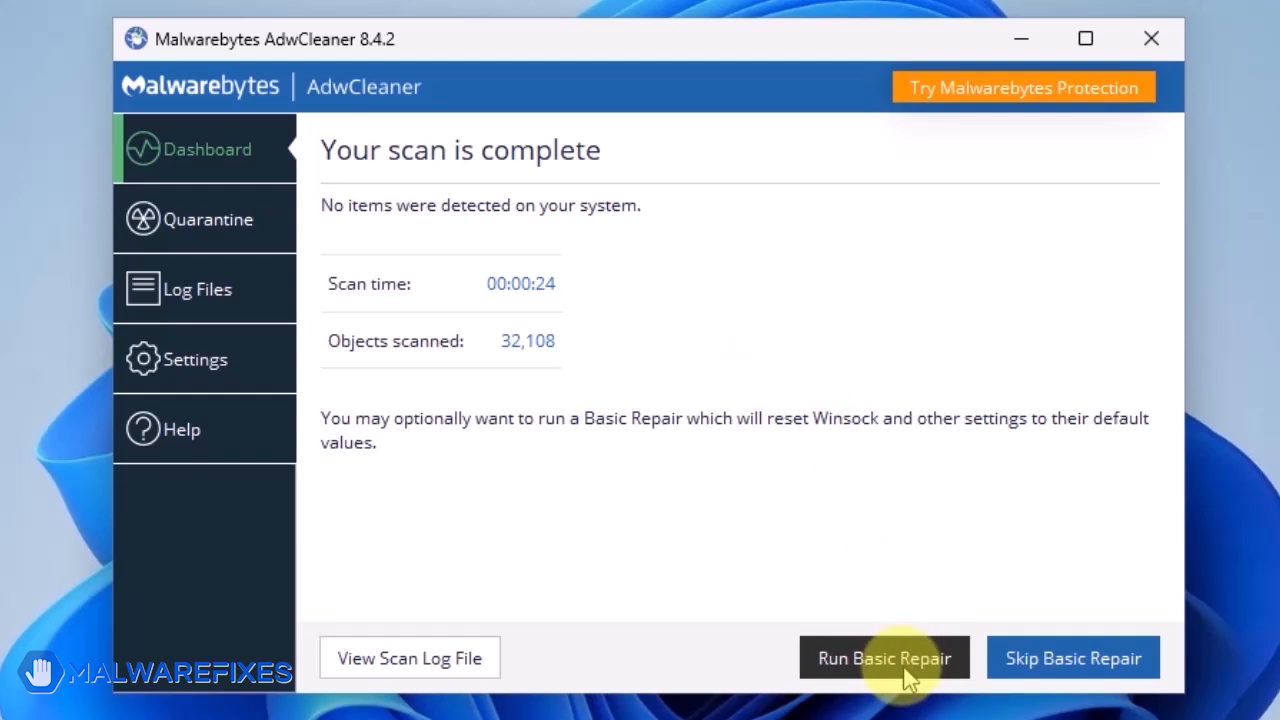
{"action": "left_click", "coordinate": [883, 657]}
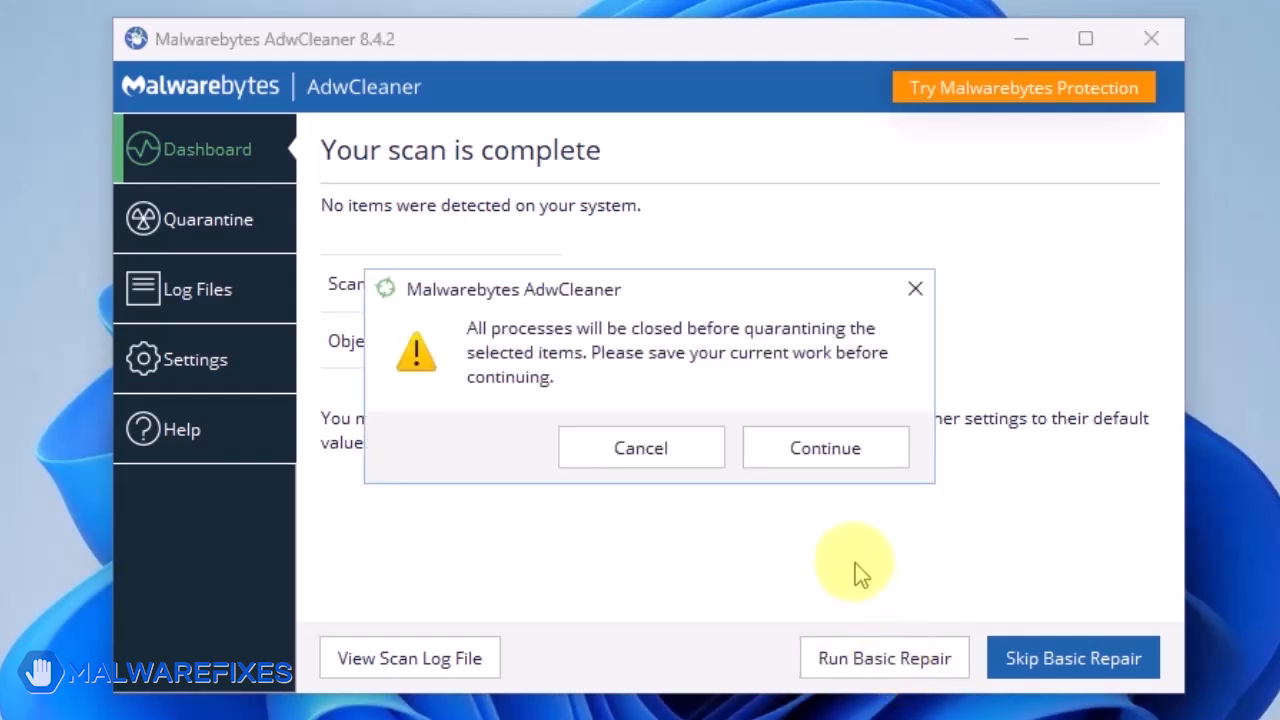
{"action": "mouse_move", "coordinate": [825, 447]}
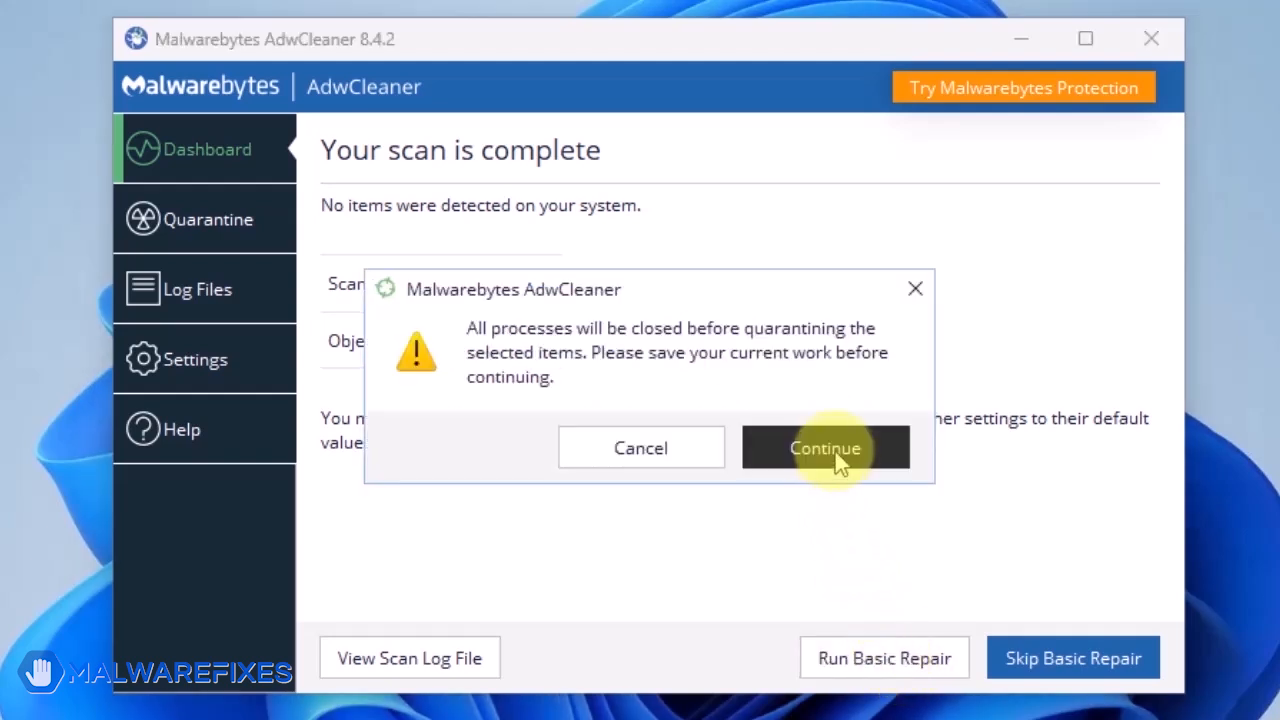
{"action": "left_click", "coordinate": [825, 447]}
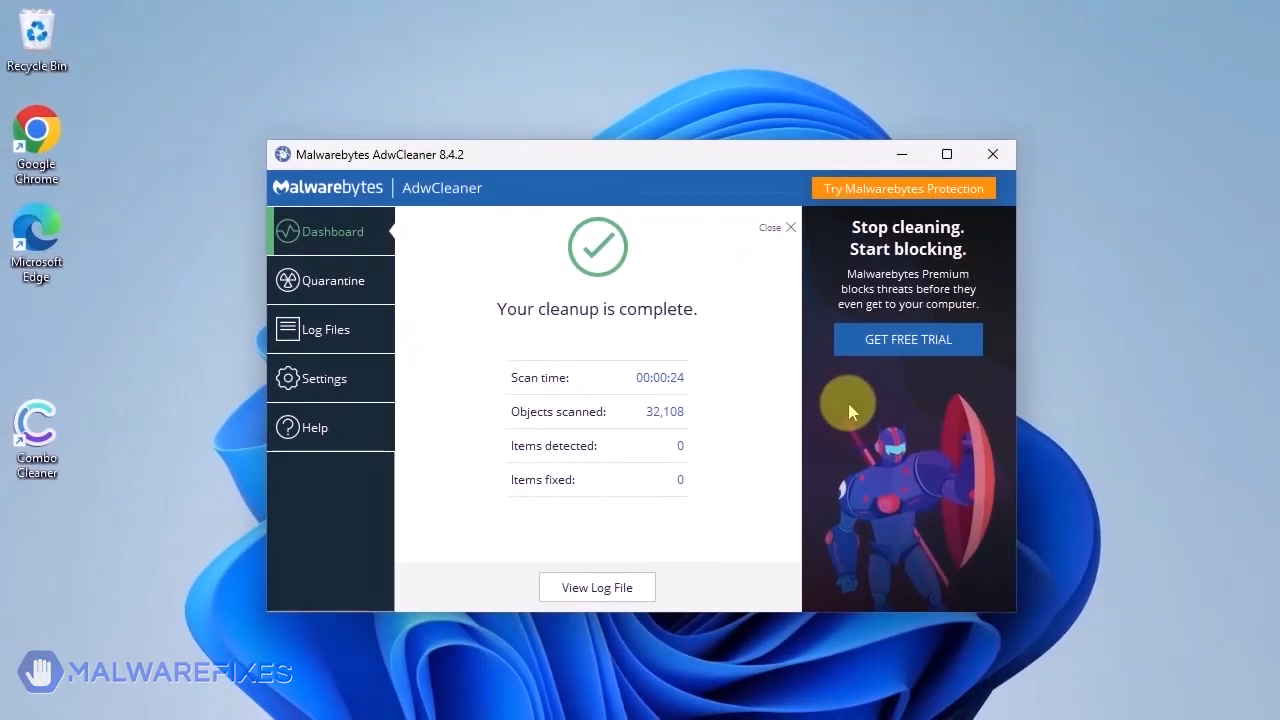
{"action": "left_click", "coordinate": [992, 154]}
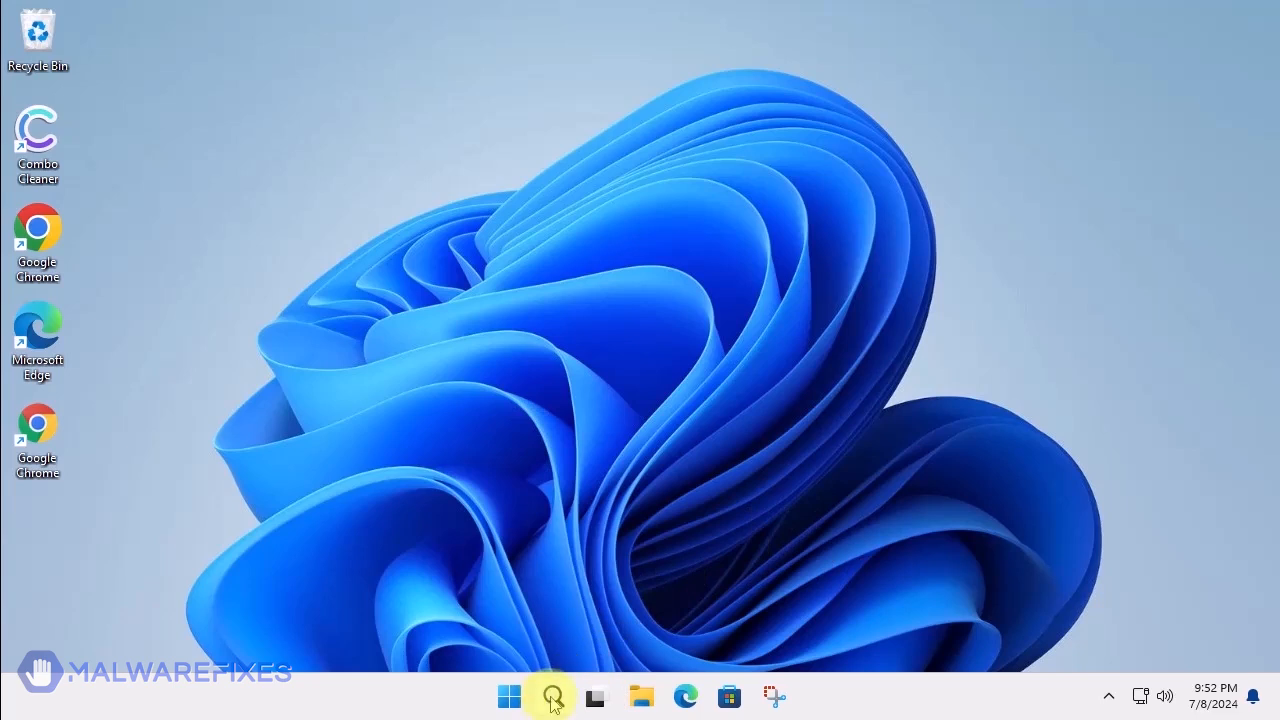
Search Windows for appwiz.cpl and open the Programs and Features control panel item.
{"action": "left_click", "coordinate": [551, 696]}
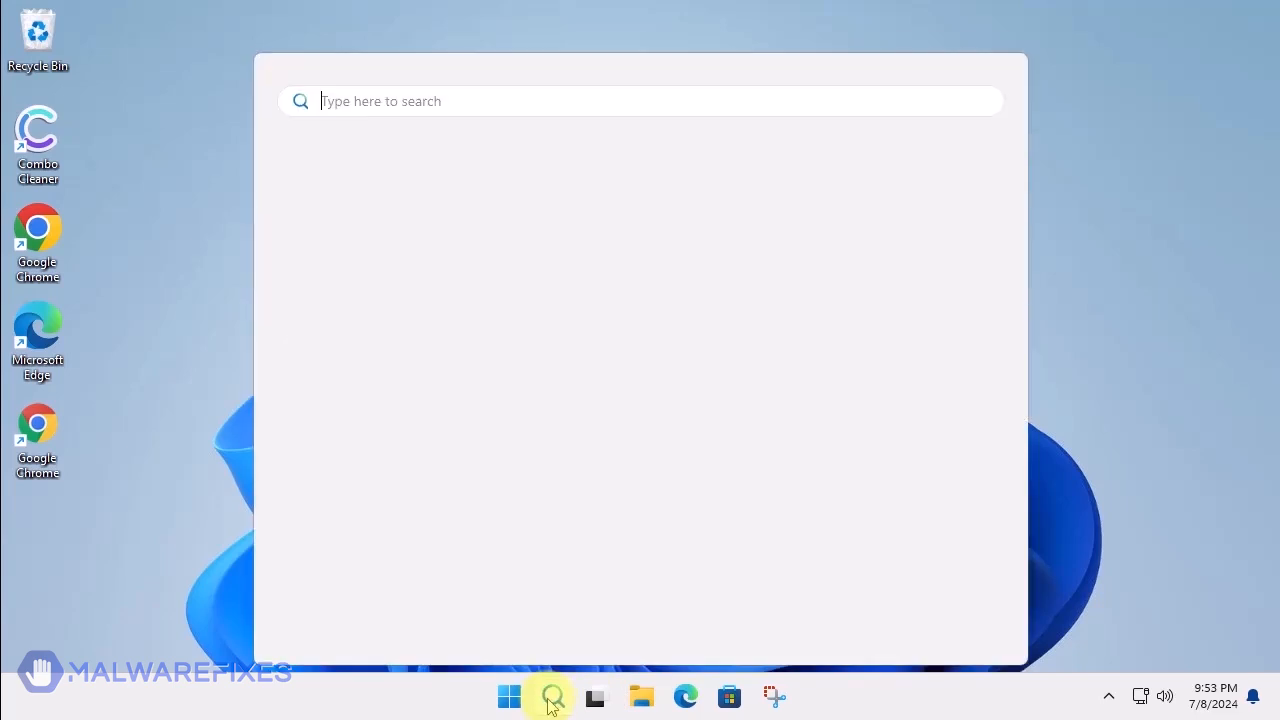
{"action": "type", "text": "appwiz.cpl"}
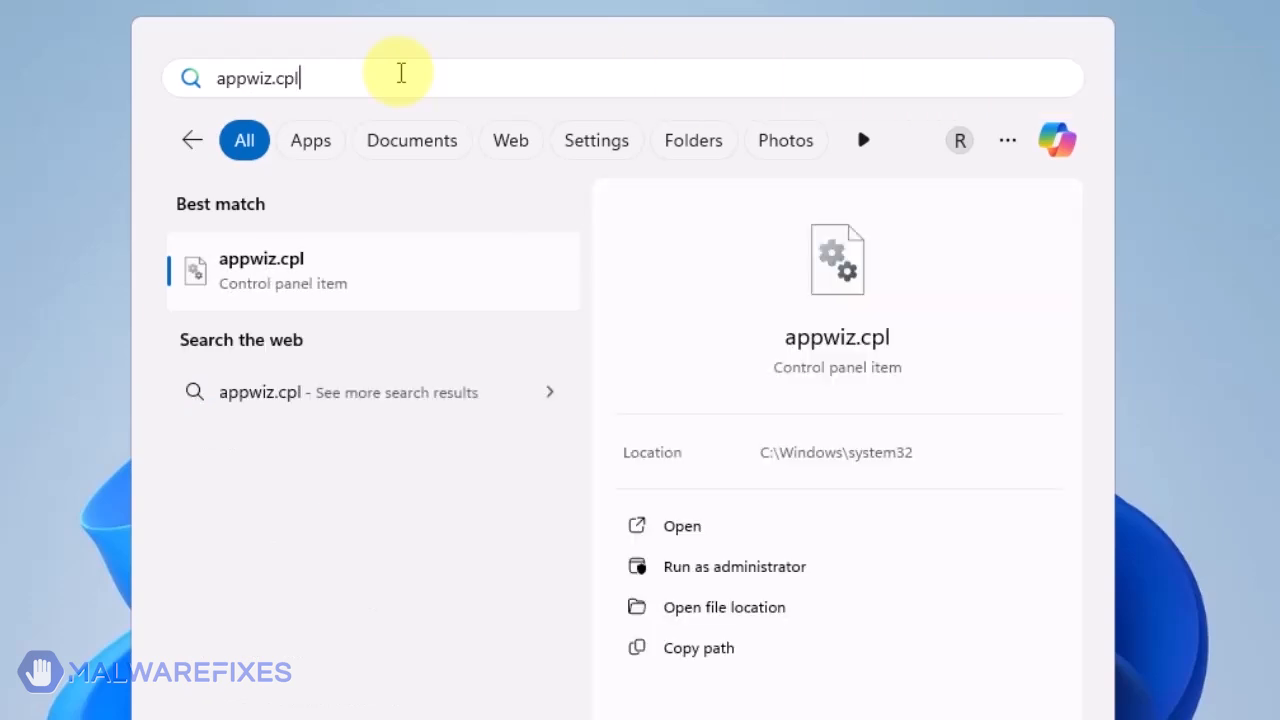
{"action": "mouse_move", "coordinate": [681, 526]}
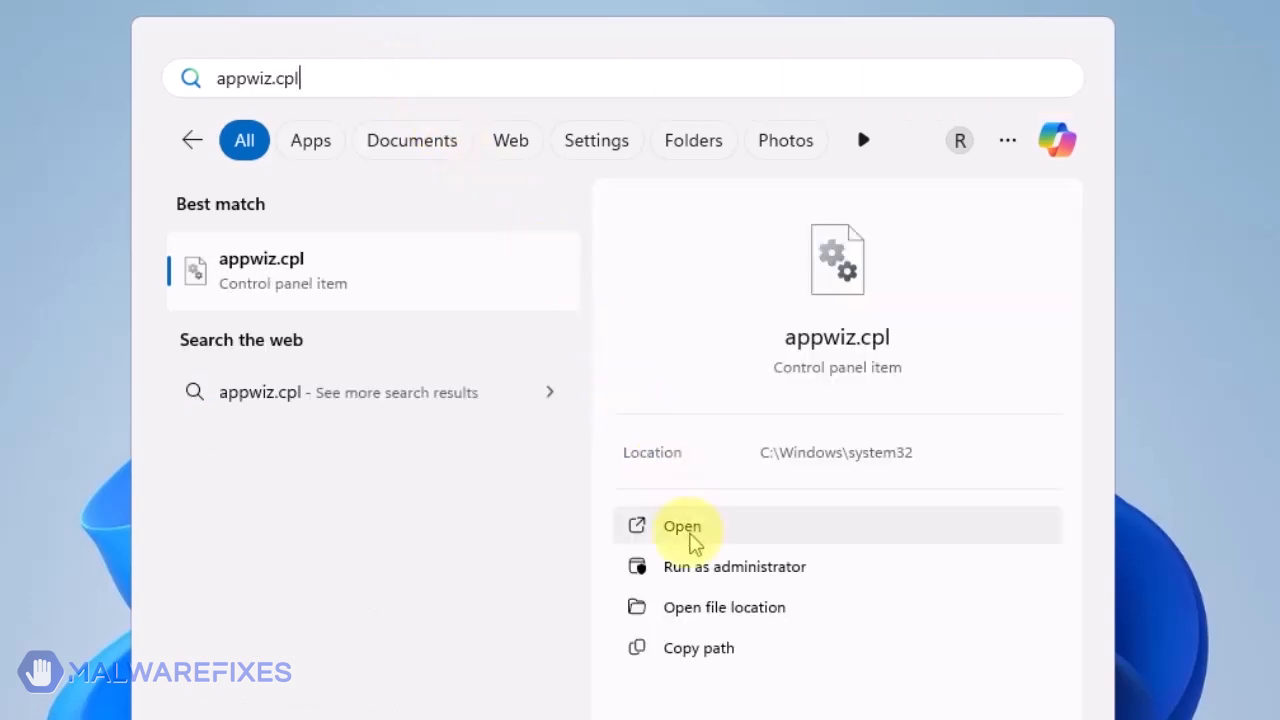
{"action": "left_click", "coordinate": [682, 526]}
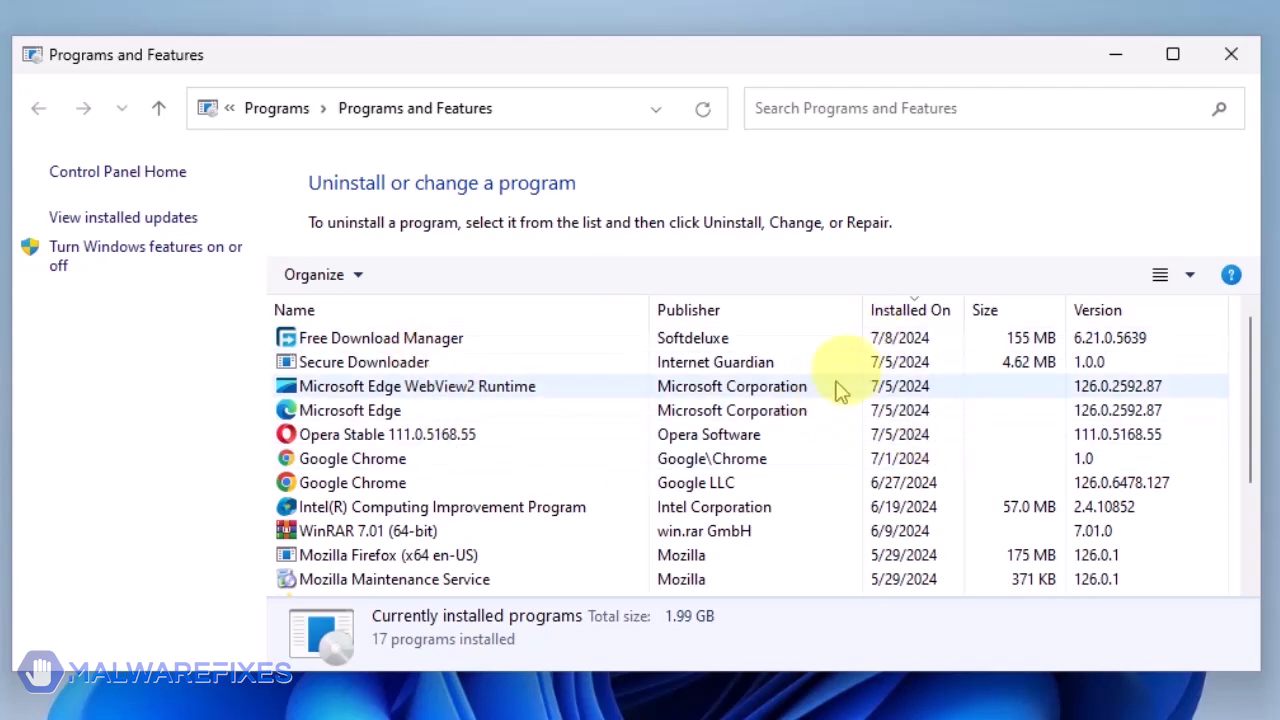
Sort programs by Installed On, newest first, and start uninstalling Secure Downloader.
{"action": "left_click", "coordinate": [900, 309]}
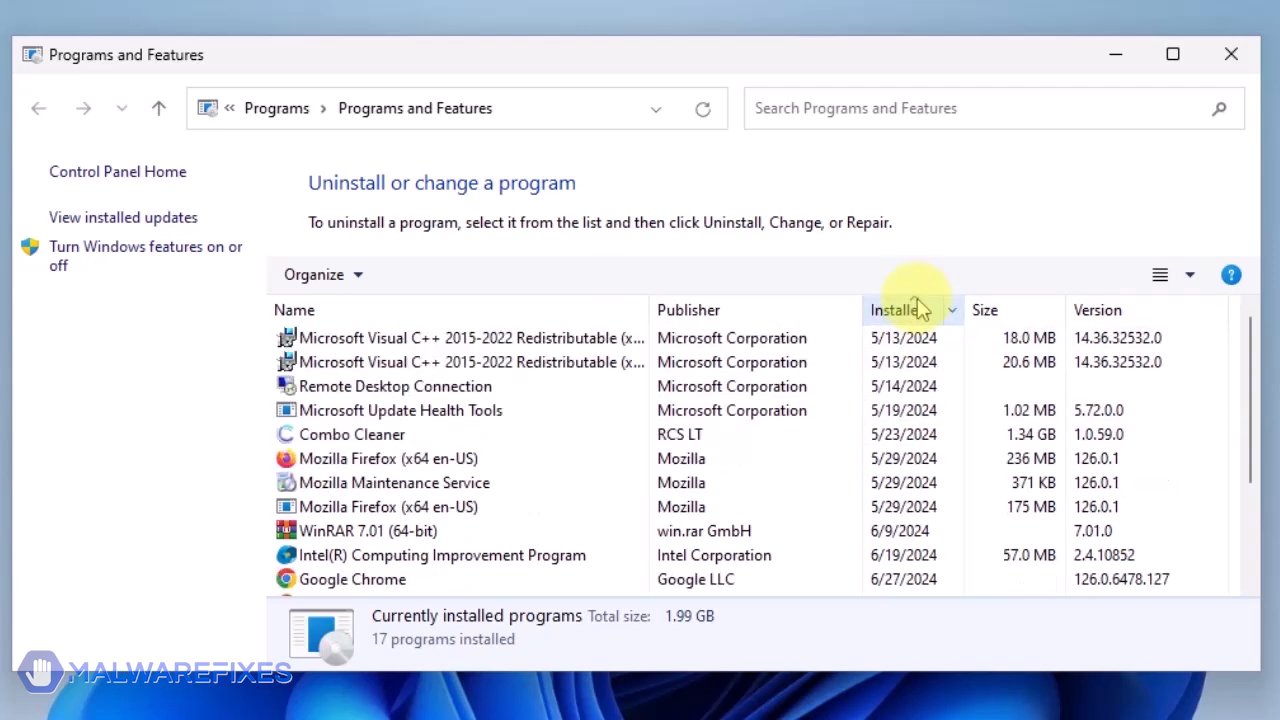
{"action": "left_click", "coordinate": [900, 309]}
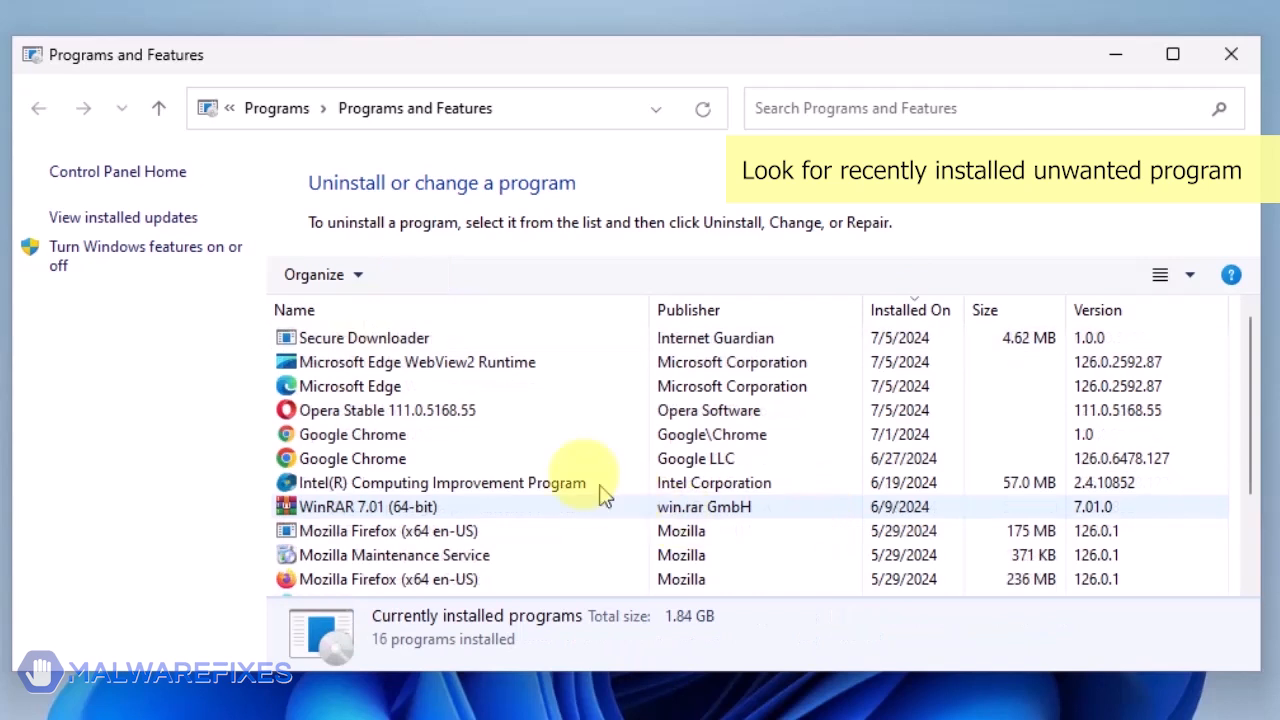
{"action": "left_click", "coordinate": [363, 337]}
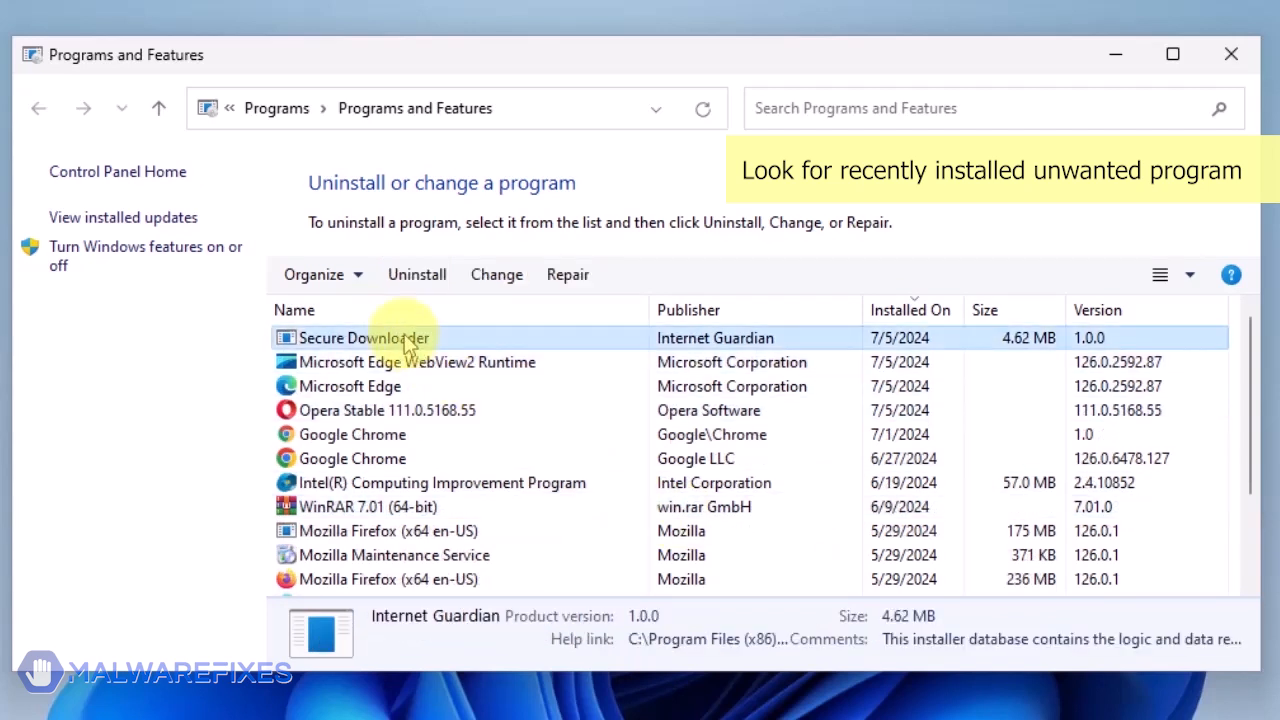
{"action": "left_click", "coordinate": [416, 274]}
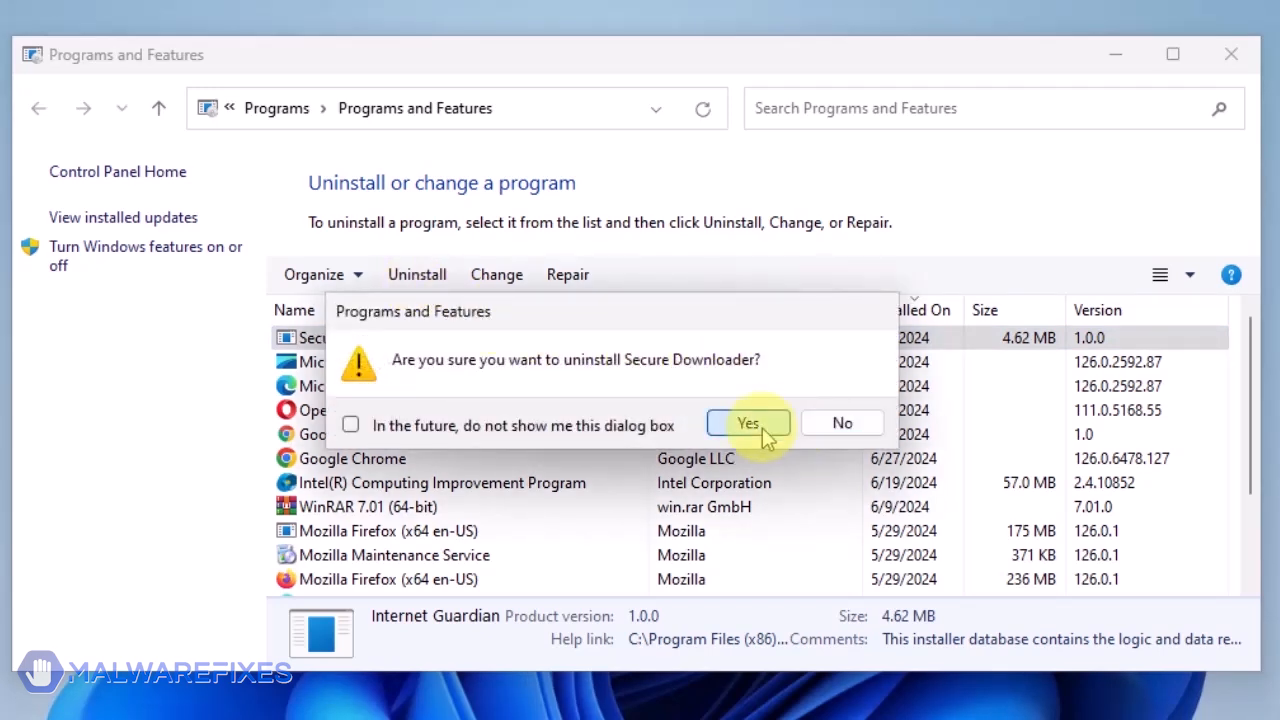
Confirm uninstalling Secure Downloader and close the Programs and Features window.
{"action": "left_click", "coordinate": [748, 423]}
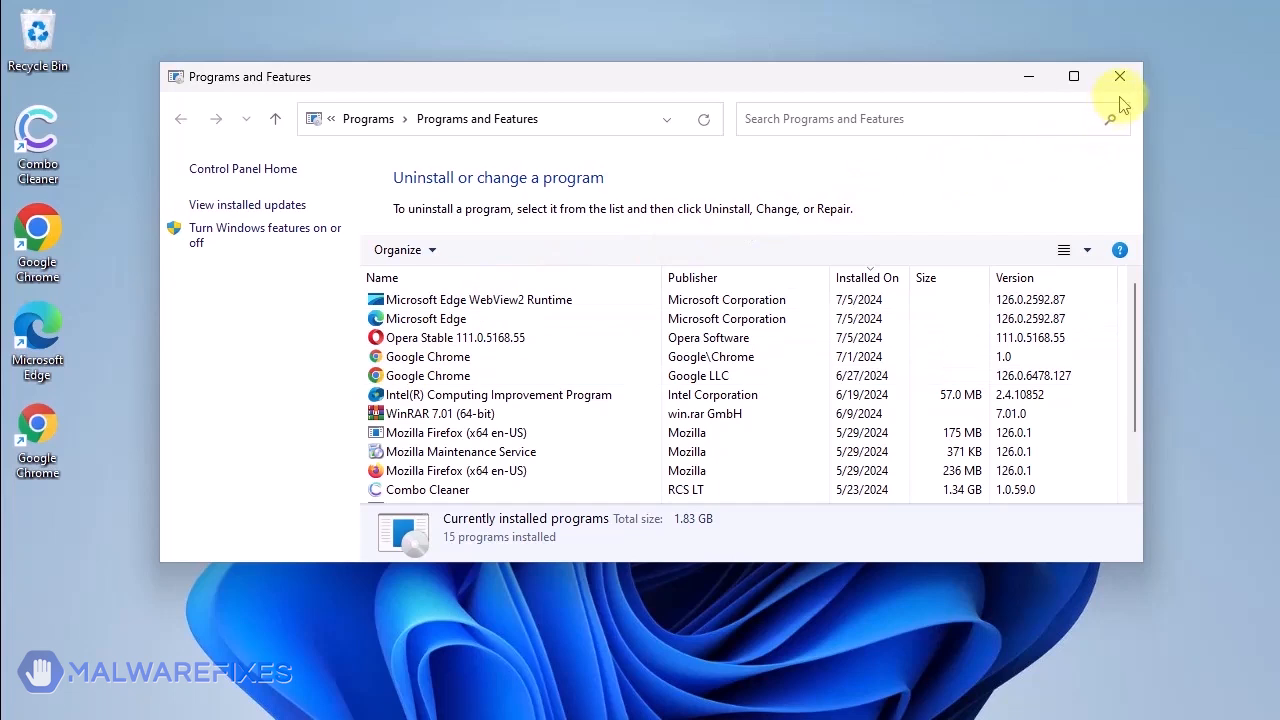
{"action": "mouse_move", "coordinate": [1119, 76]}
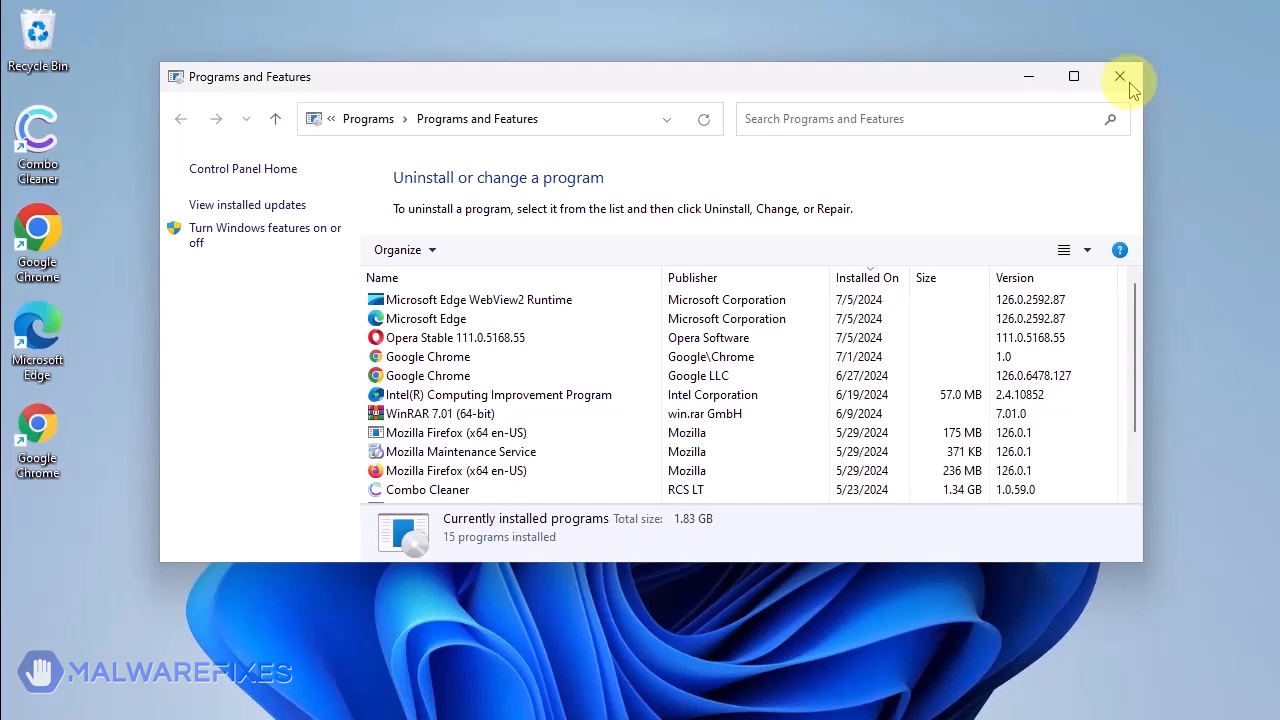
{"action": "left_click", "coordinate": [1119, 76]}
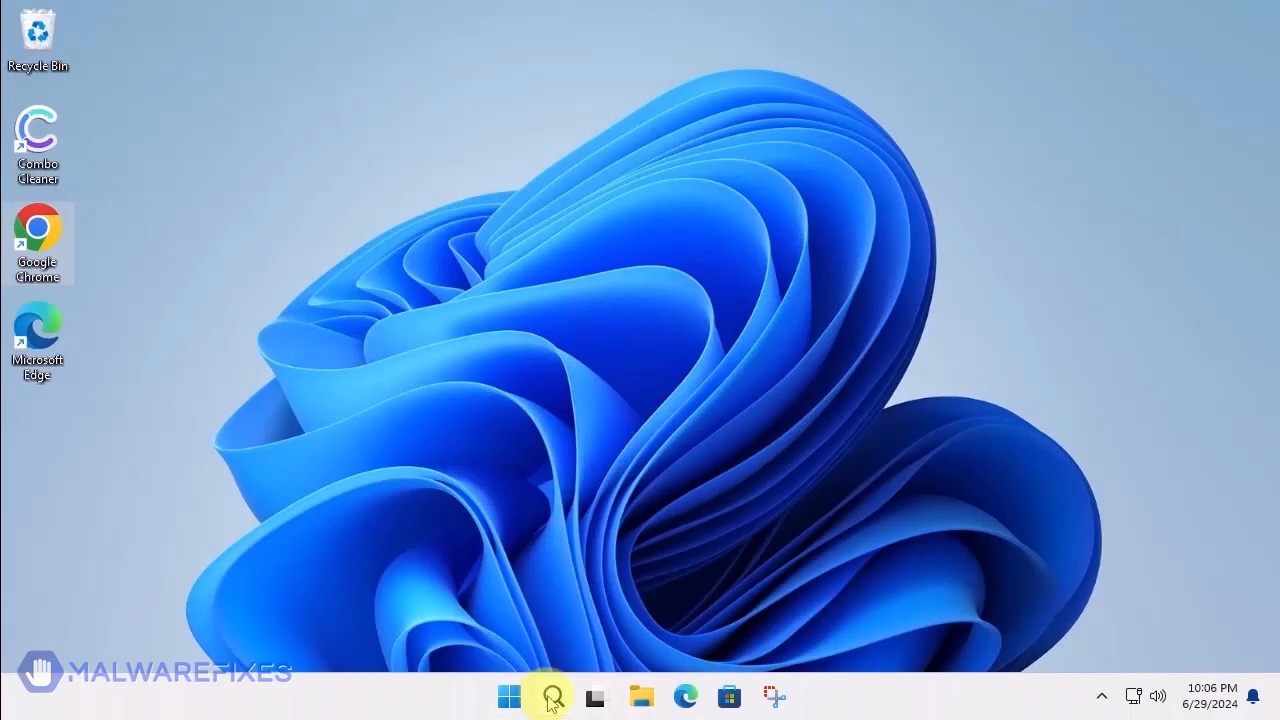
Search Windows for 'notepad' to bring up the Notepad app.
{"action": "left_click", "coordinate": [551, 696]}
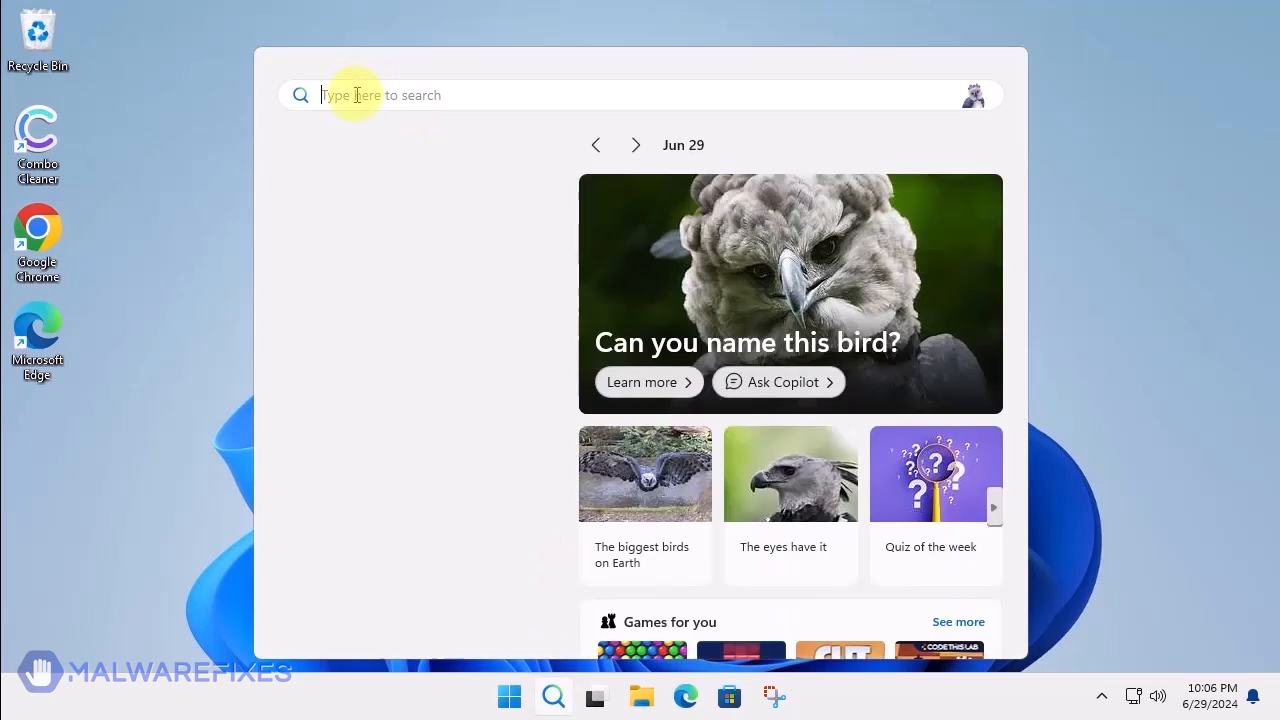
{"action": "type", "text": "notepad"}
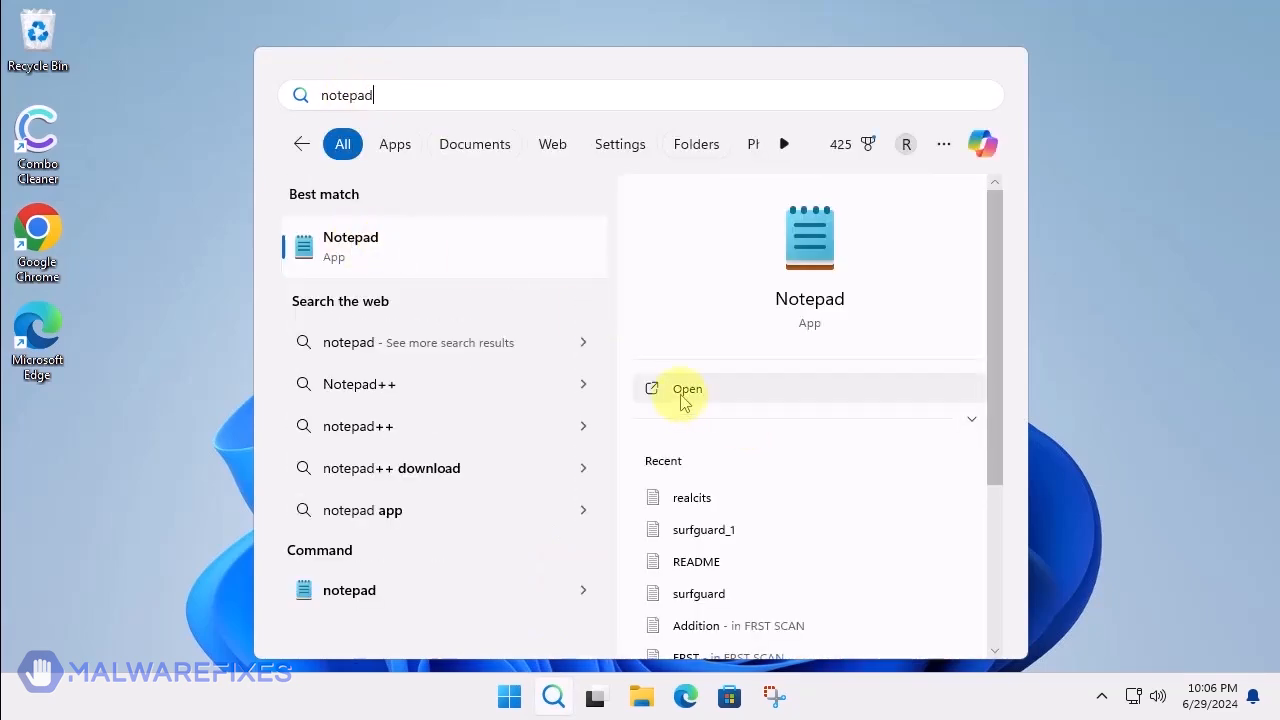
Launch Notepad and paste in the script deleting the GroupPolicy and GroupPolicyUsers folders.
{"action": "left_click", "coordinate": [687, 389]}
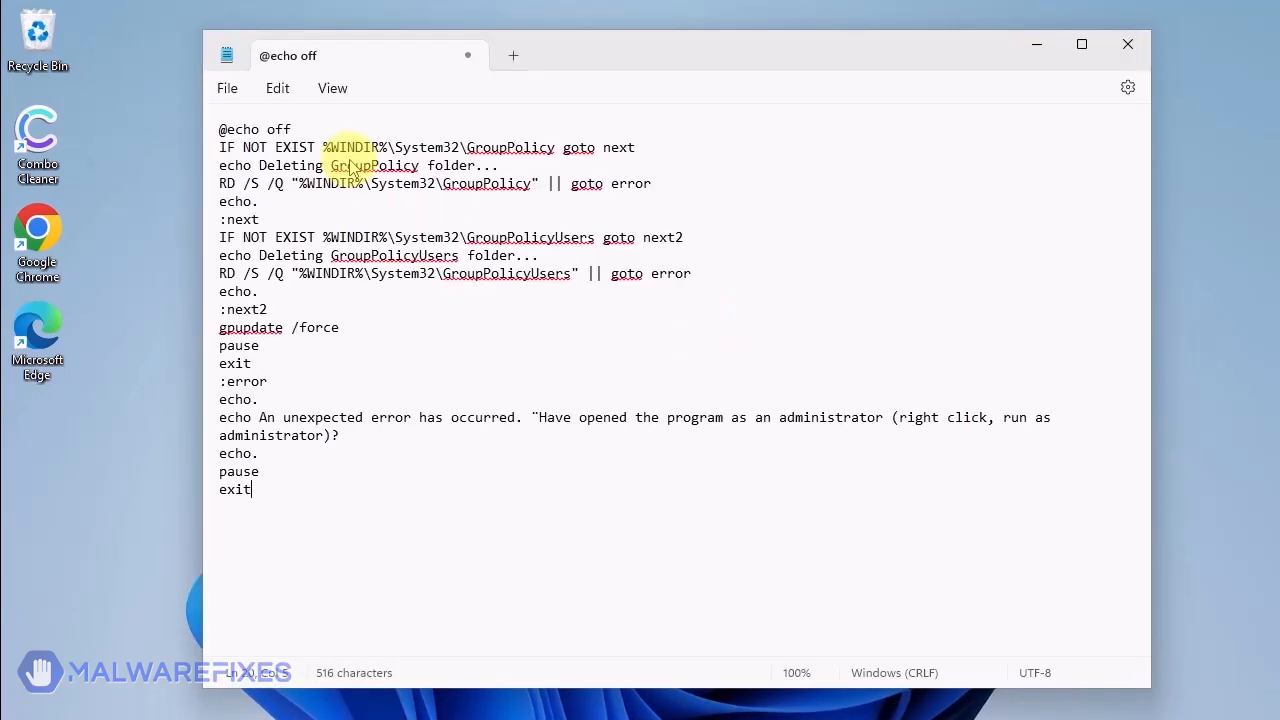
{"action": "mouse_move", "coordinate": [423, 360]}
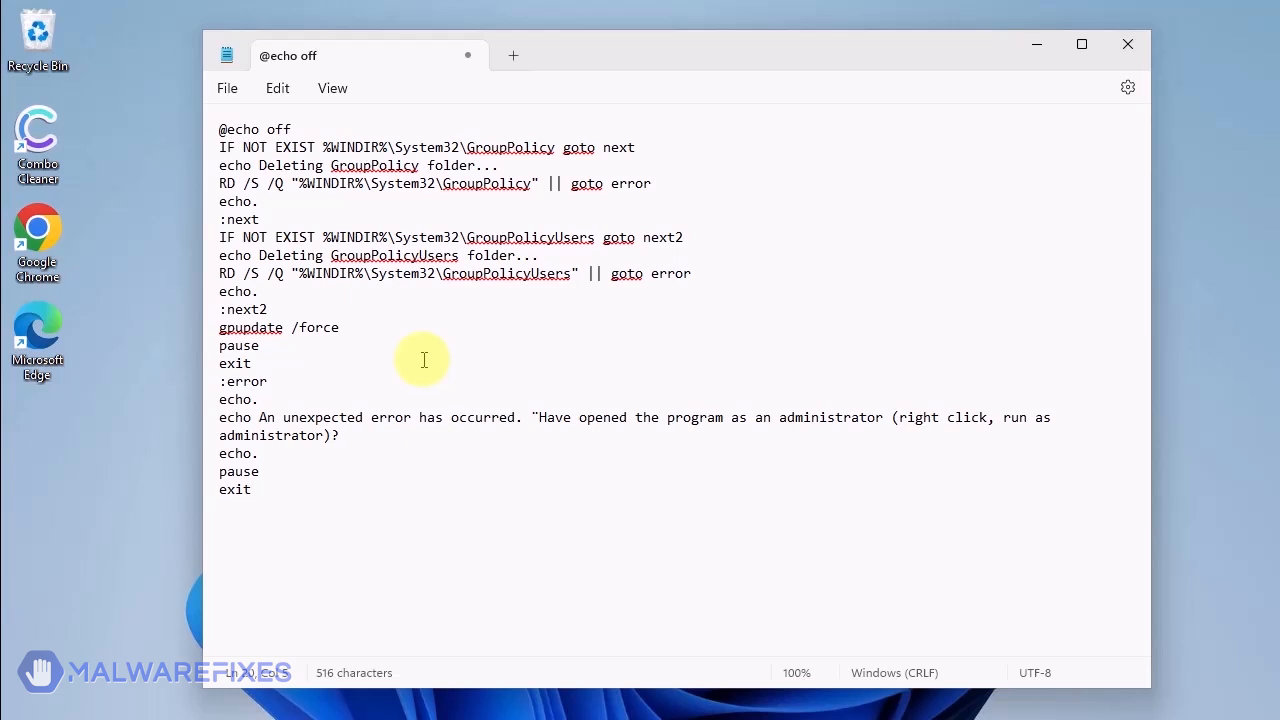
{"action": "left_click", "coordinate": [253, 489]}
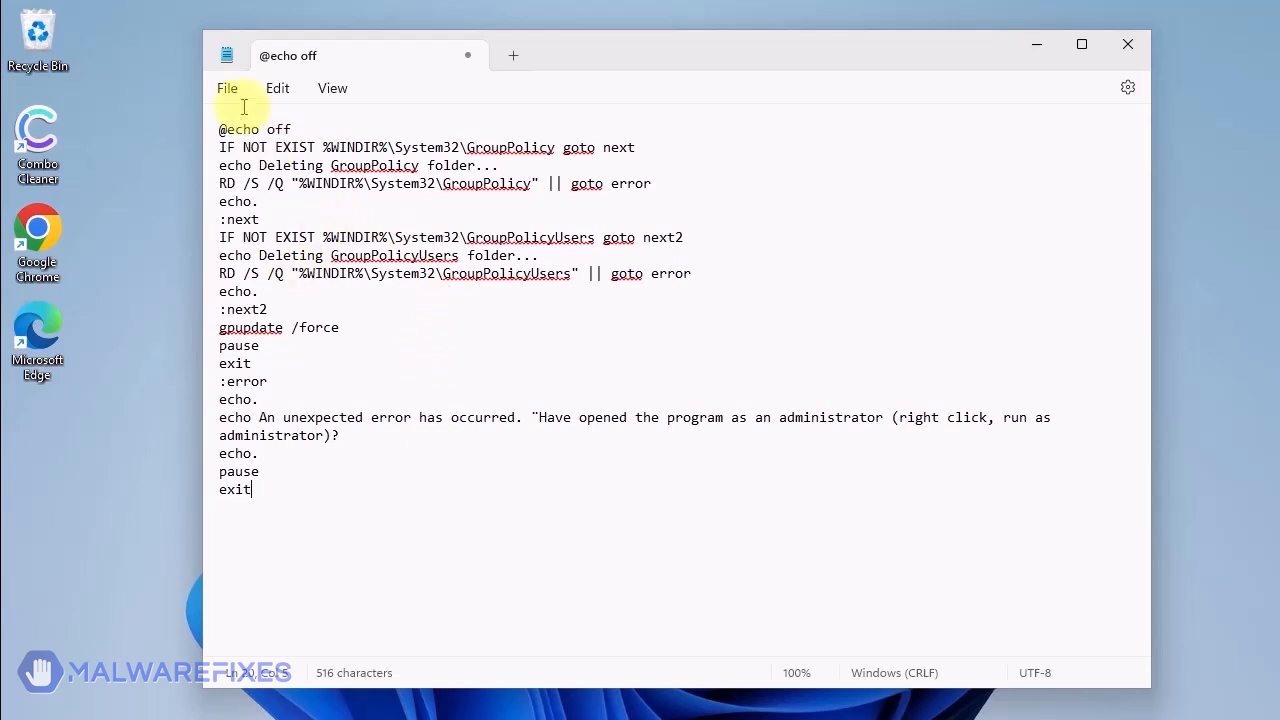
Save the Notepad script to the Desktop under the name policy_remove.bat.
{"action": "left_click", "coordinate": [227, 88]}
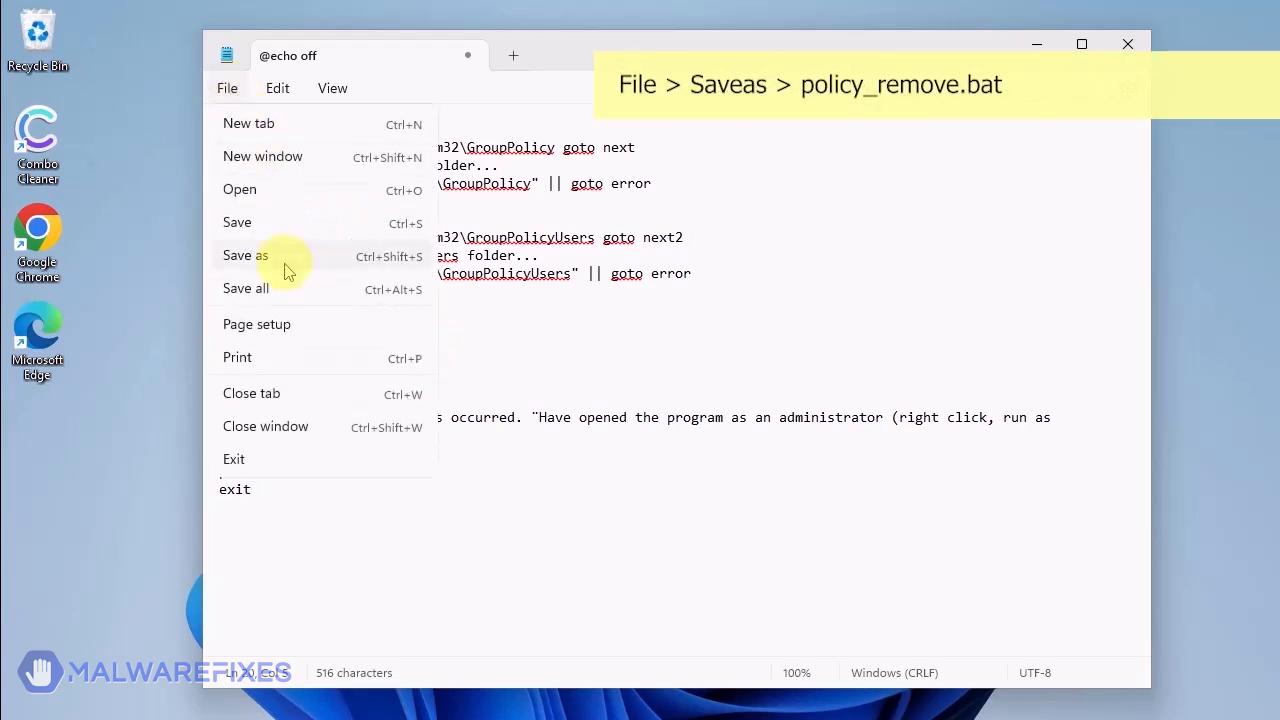
{"action": "left_click", "coordinate": [245, 255]}
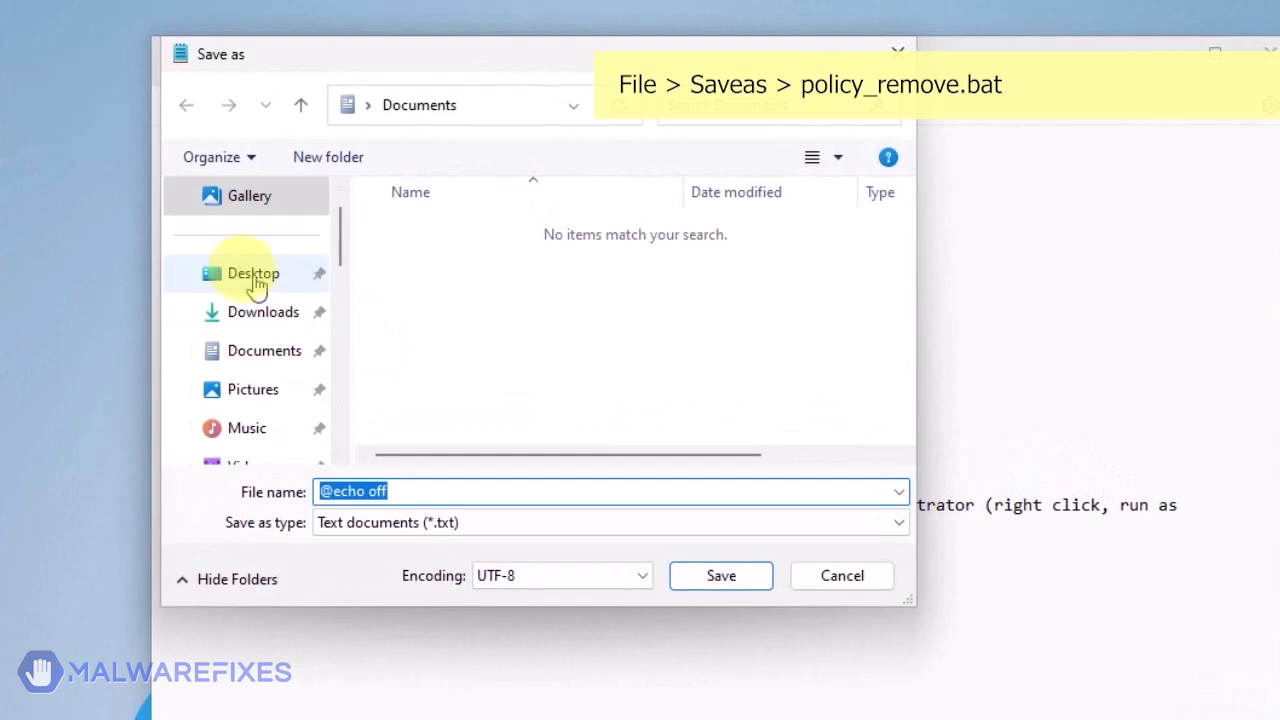
{"action": "left_click", "coordinate": [253, 272]}
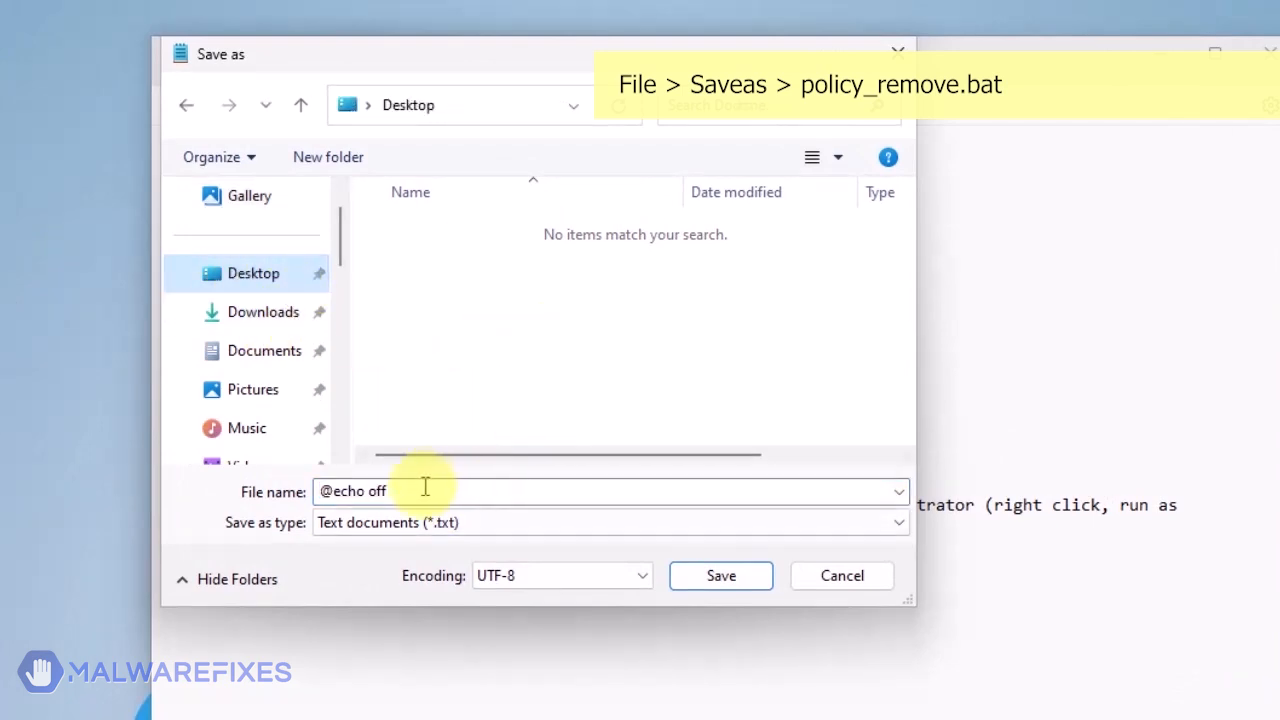
{"action": "type", "text": "policy_remove"}
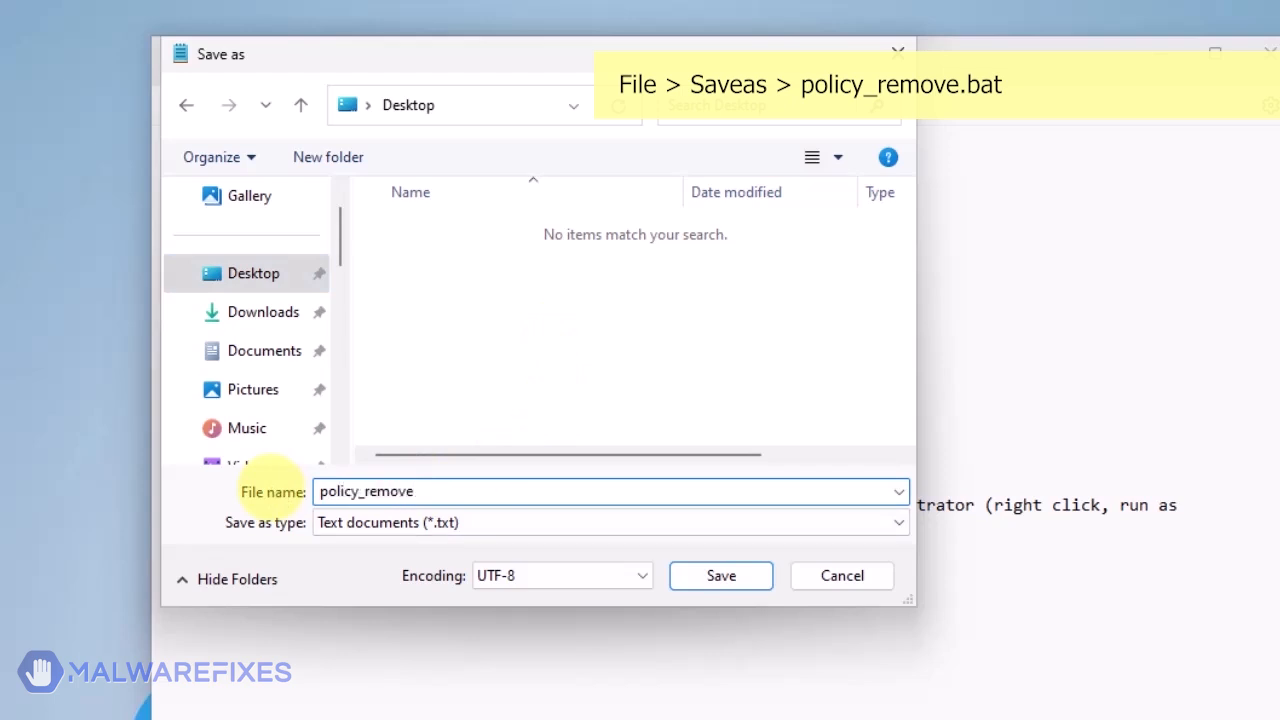
{"action": "left_click", "coordinate": [610, 491]}
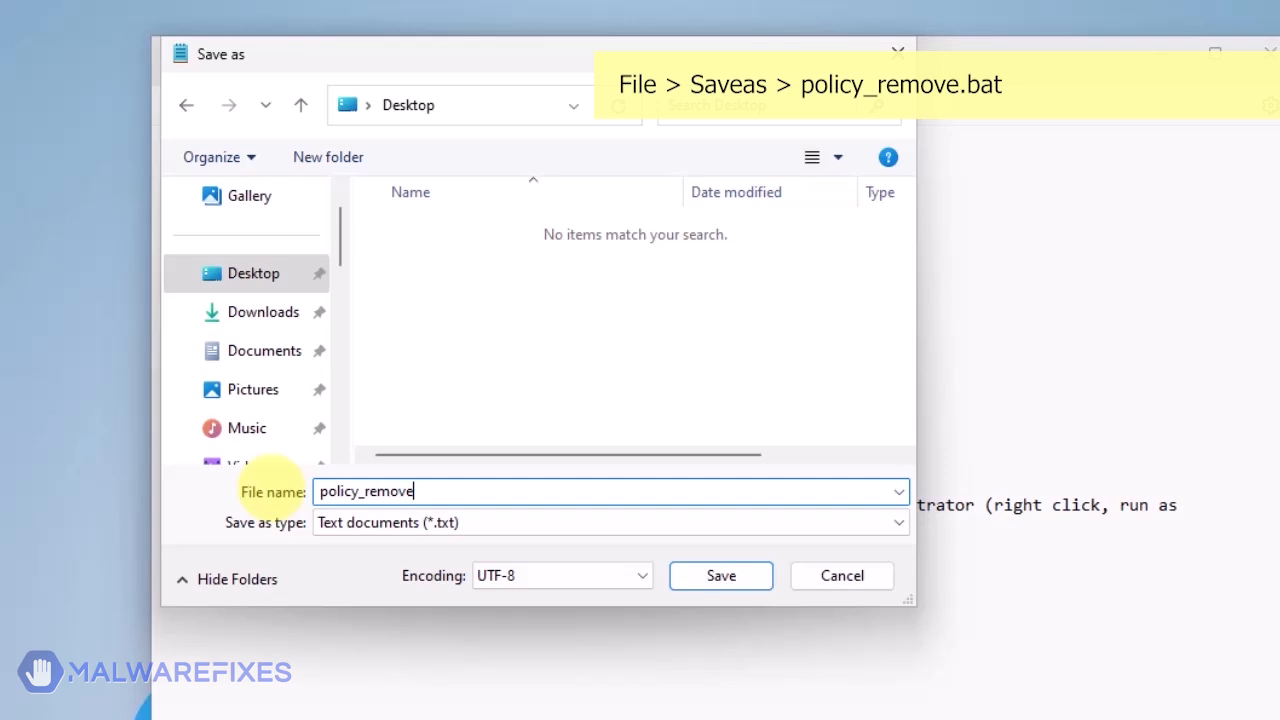
{"action": "type", "text": ".bat"}
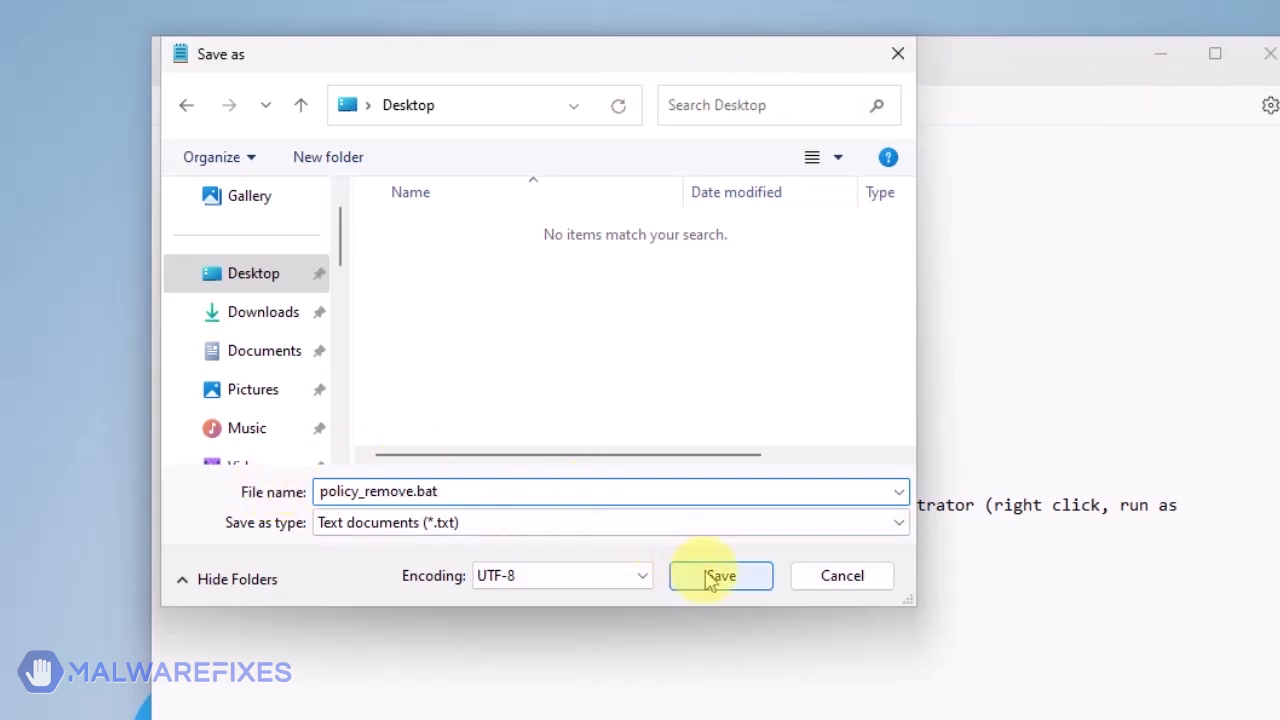
{"action": "left_click", "coordinate": [720, 575]}
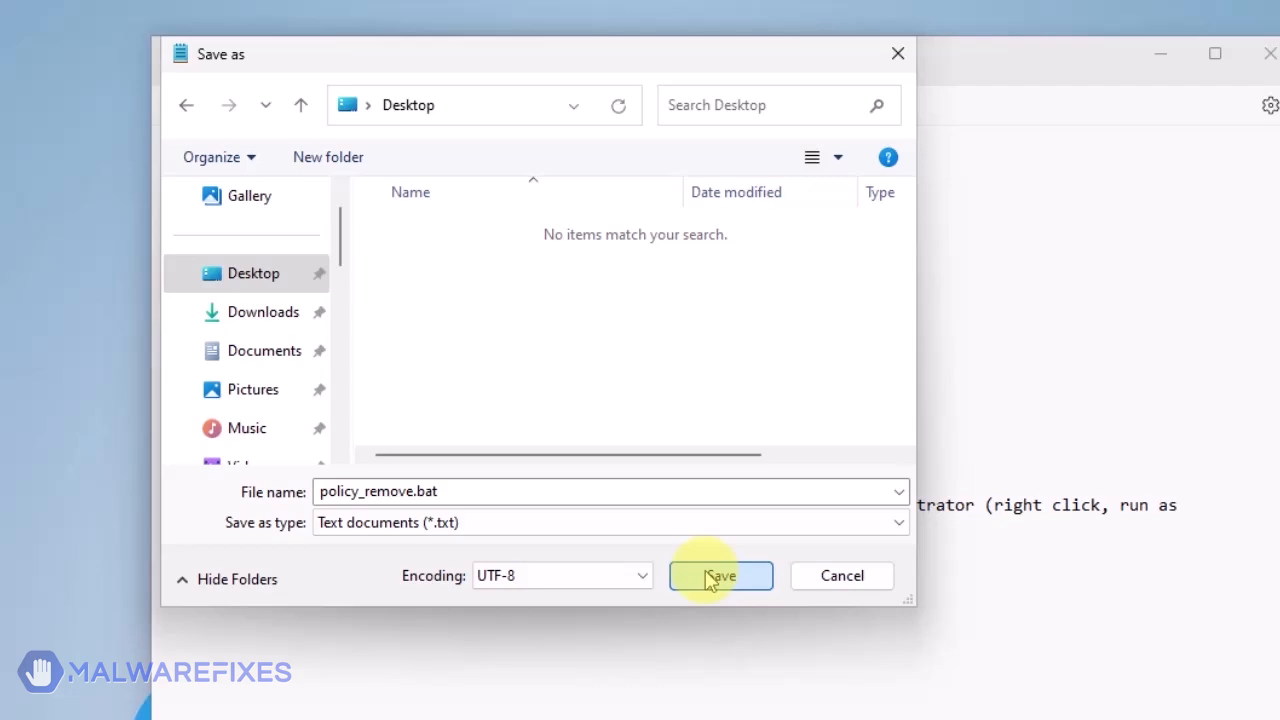
{"action": "left_click", "coordinate": [720, 575]}
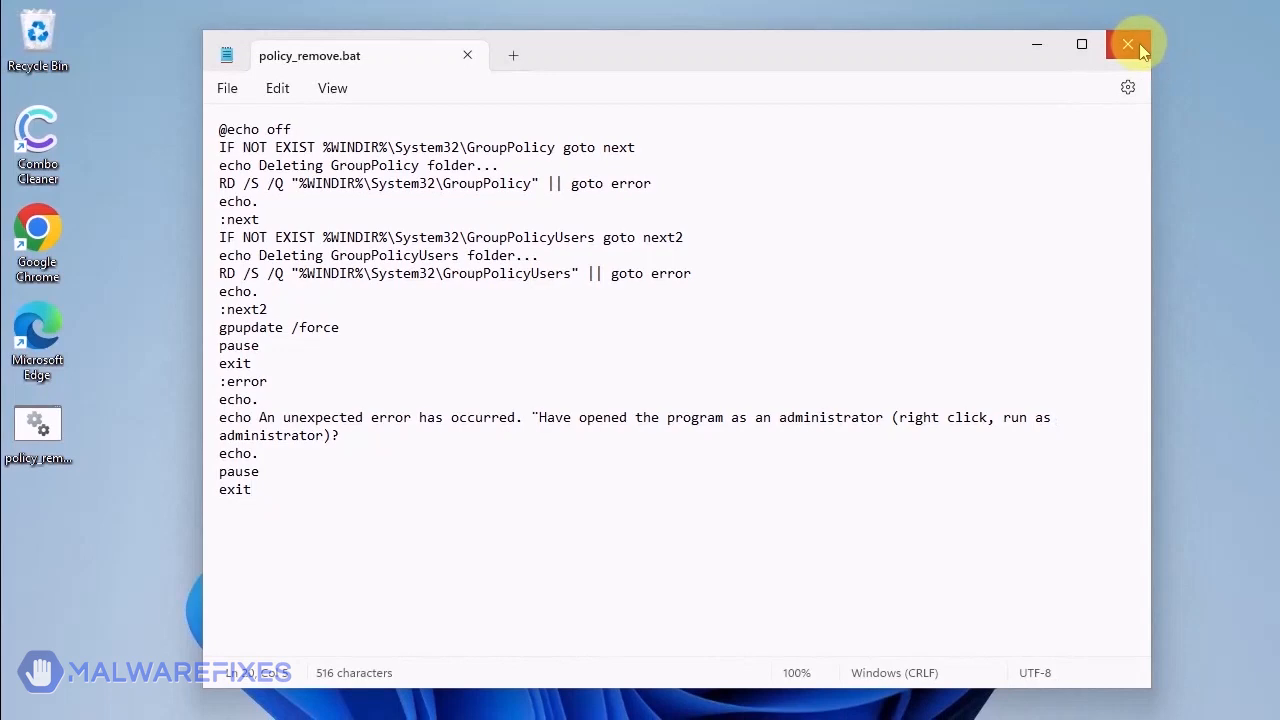
Close Notepad and run policy_remove.bat as administrator, approving the UAC prompt.
{"action": "left_click", "coordinate": [1129, 44]}
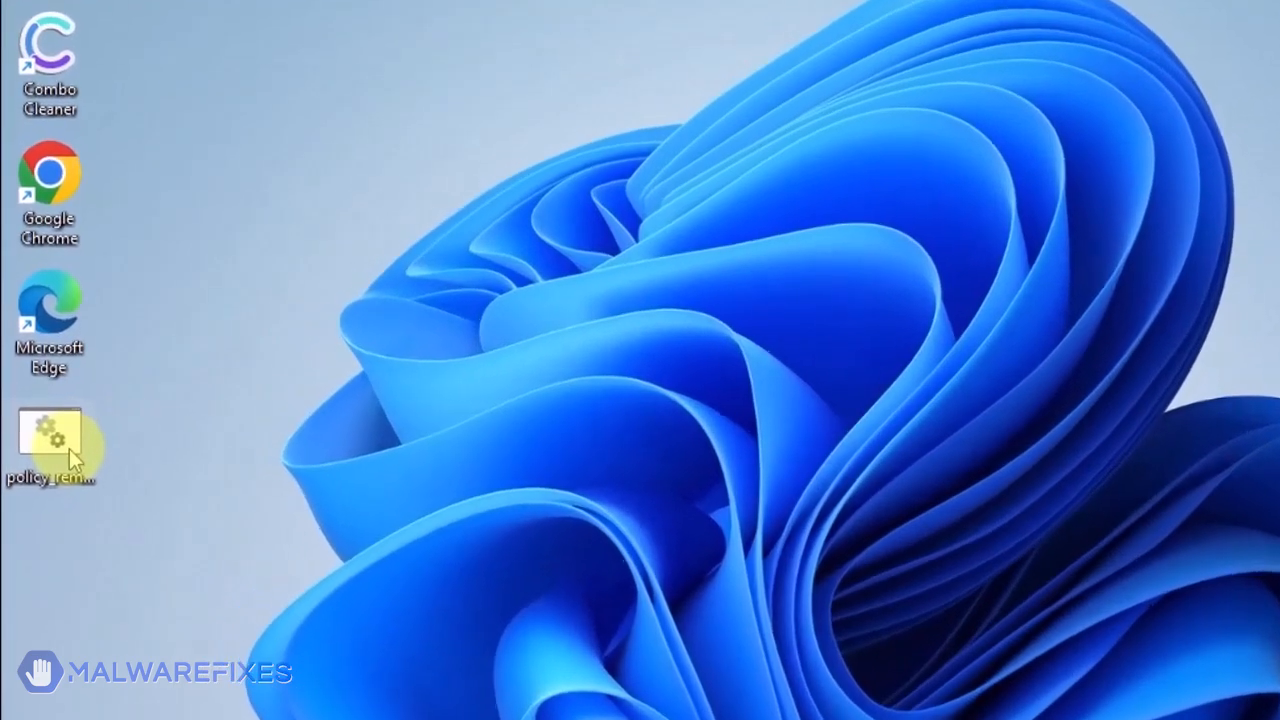
{"action": "right_click", "coordinate": [48, 440]}
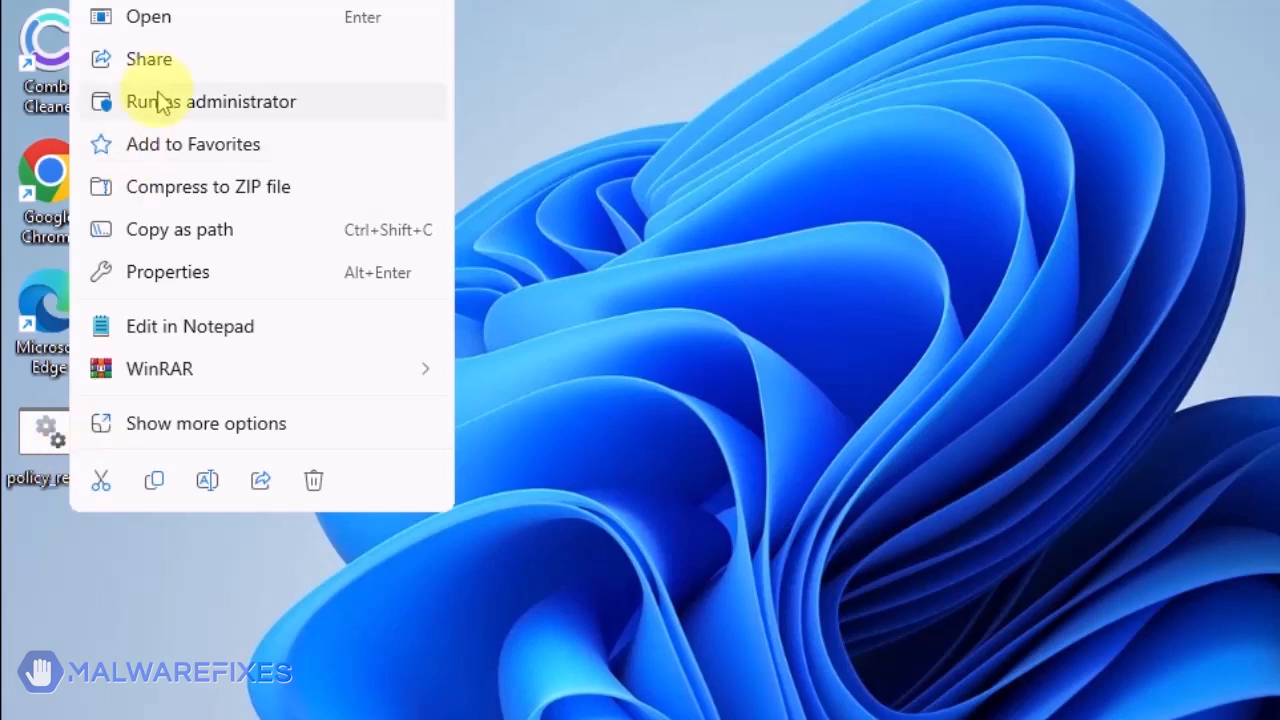
{"action": "mouse_move", "coordinate": [163, 108]}
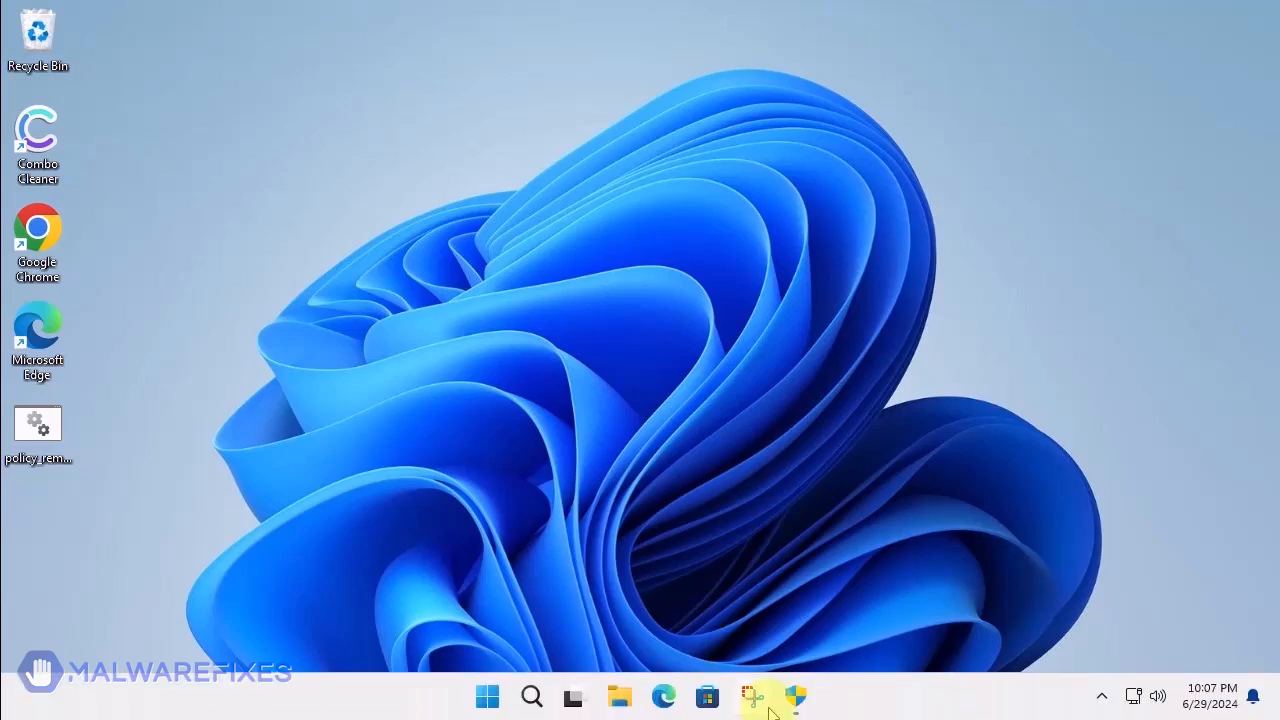
{"action": "left_click", "coordinate": [748, 696]}
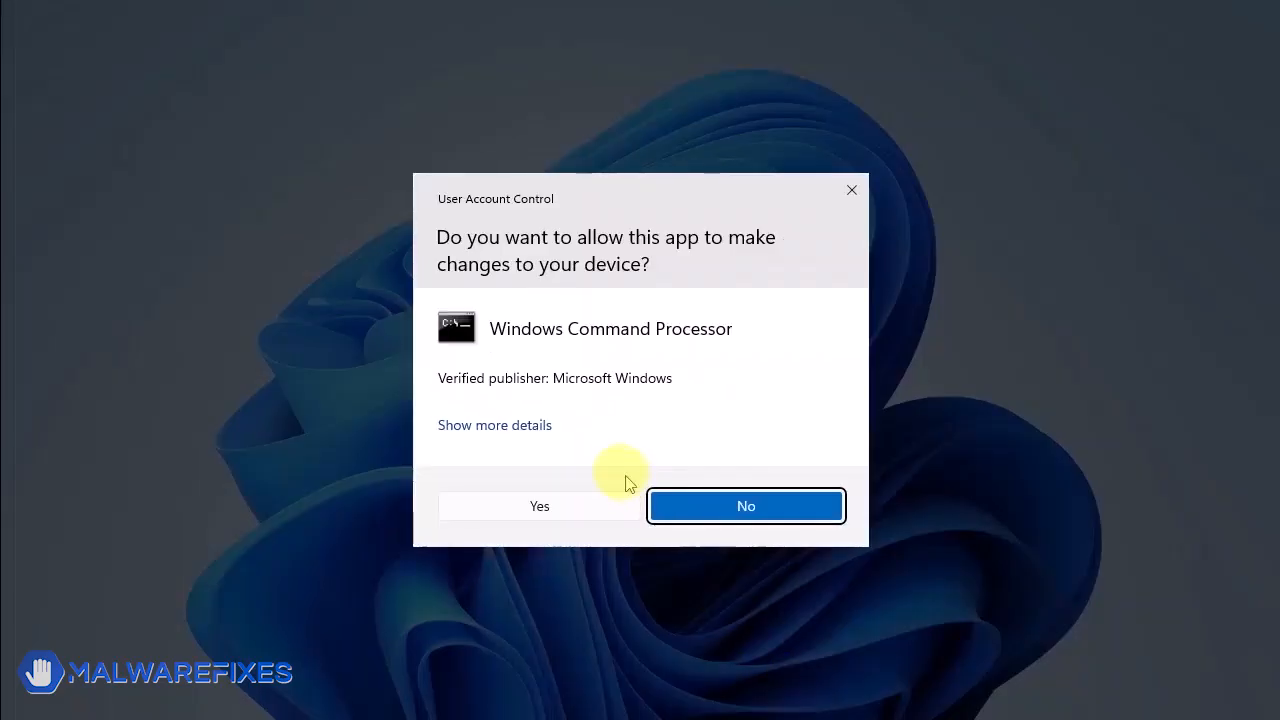
{"action": "mouse_move", "coordinate": [552, 497]}
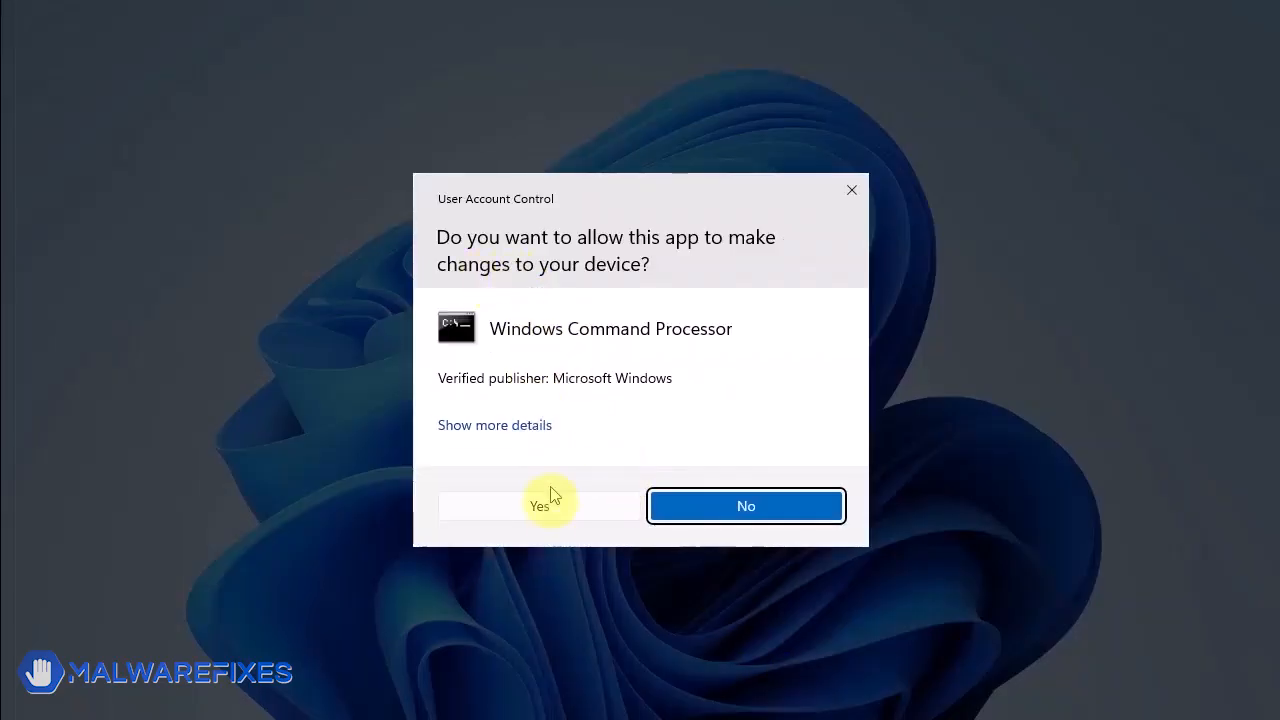
{"action": "left_click", "coordinate": [539, 505]}
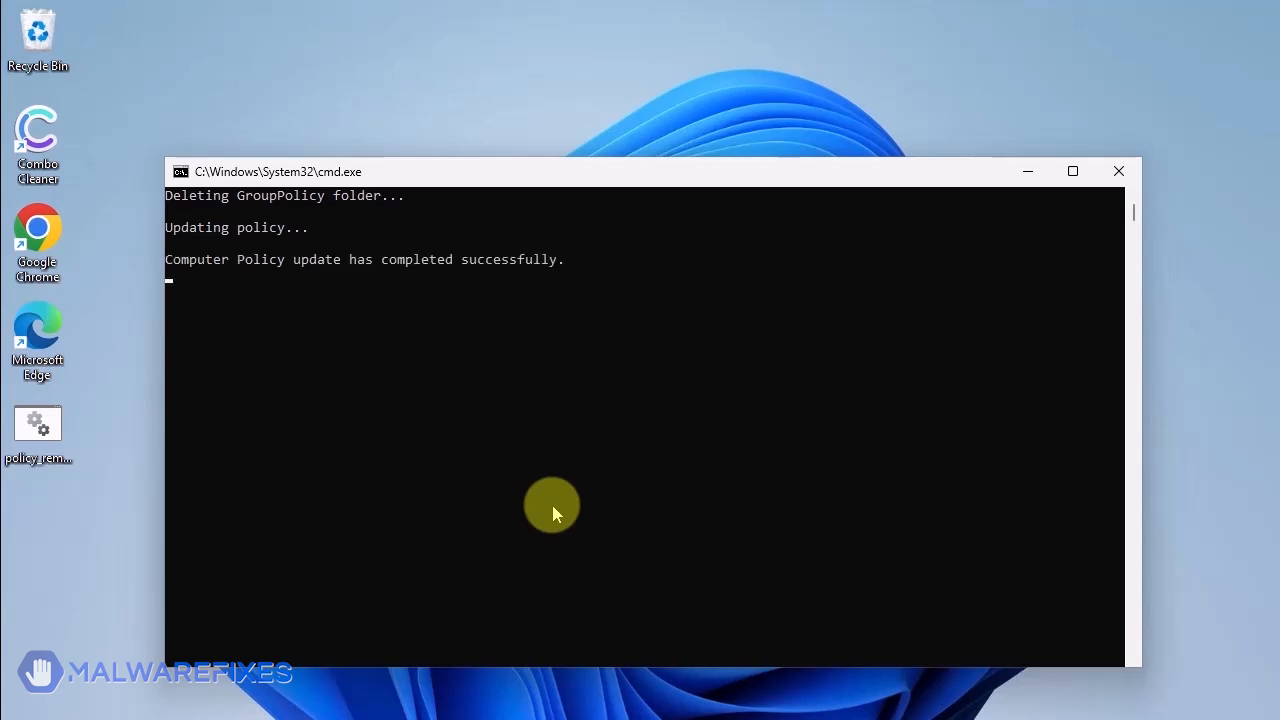
{"action": "mouse_move", "coordinate": [547, 513]}
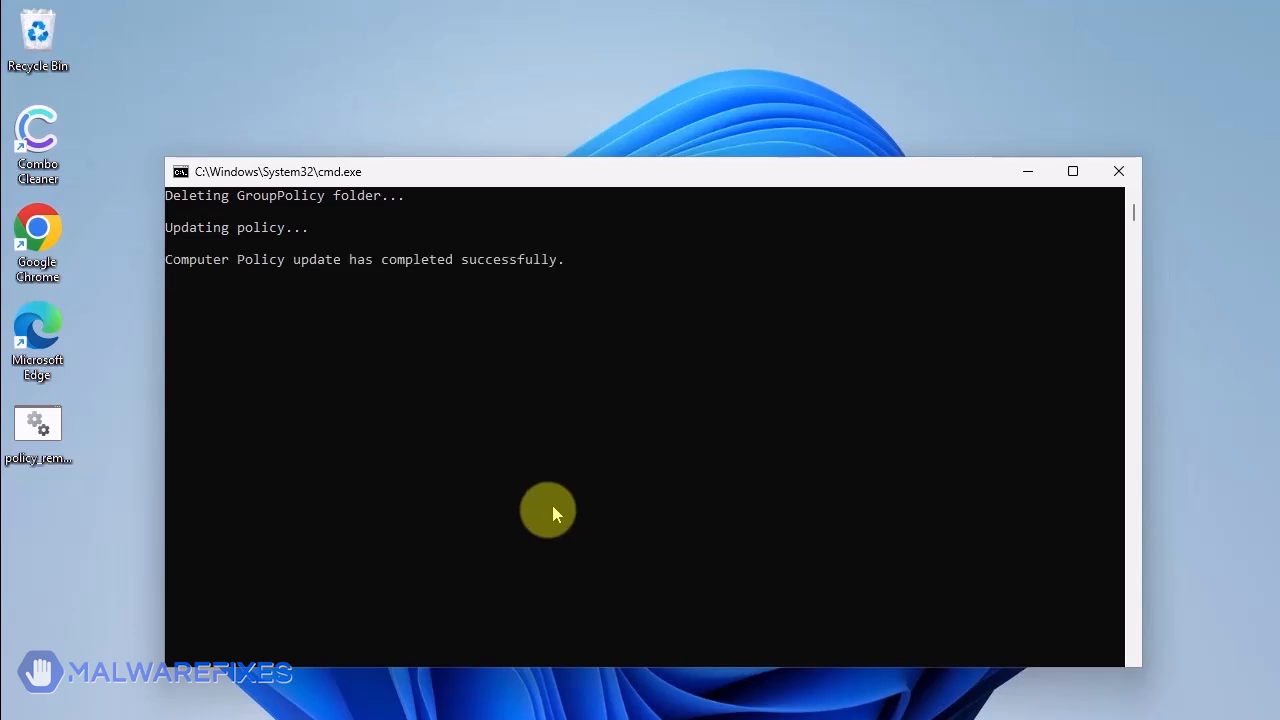
{"action": "mouse_move", "coordinate": [5, 560]}
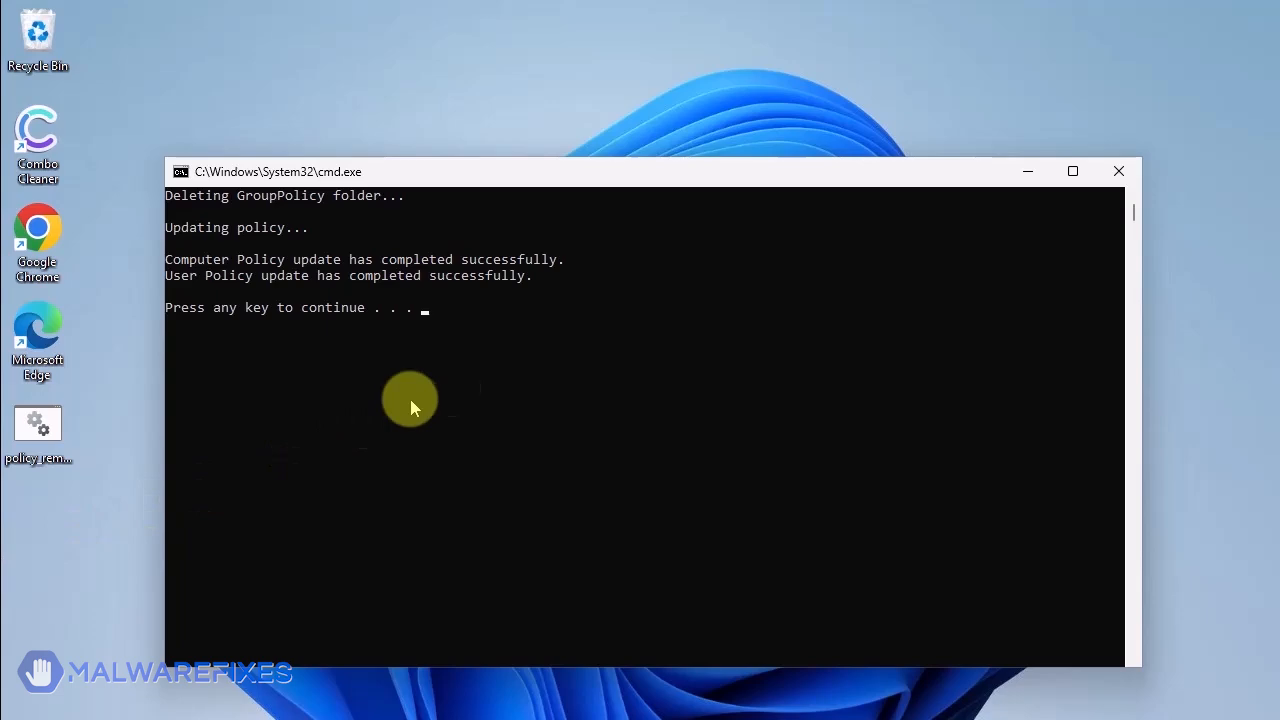
Close the Command Prompt window once the computer and user policy updates finish.
{"action": "key", "text": "enter"}
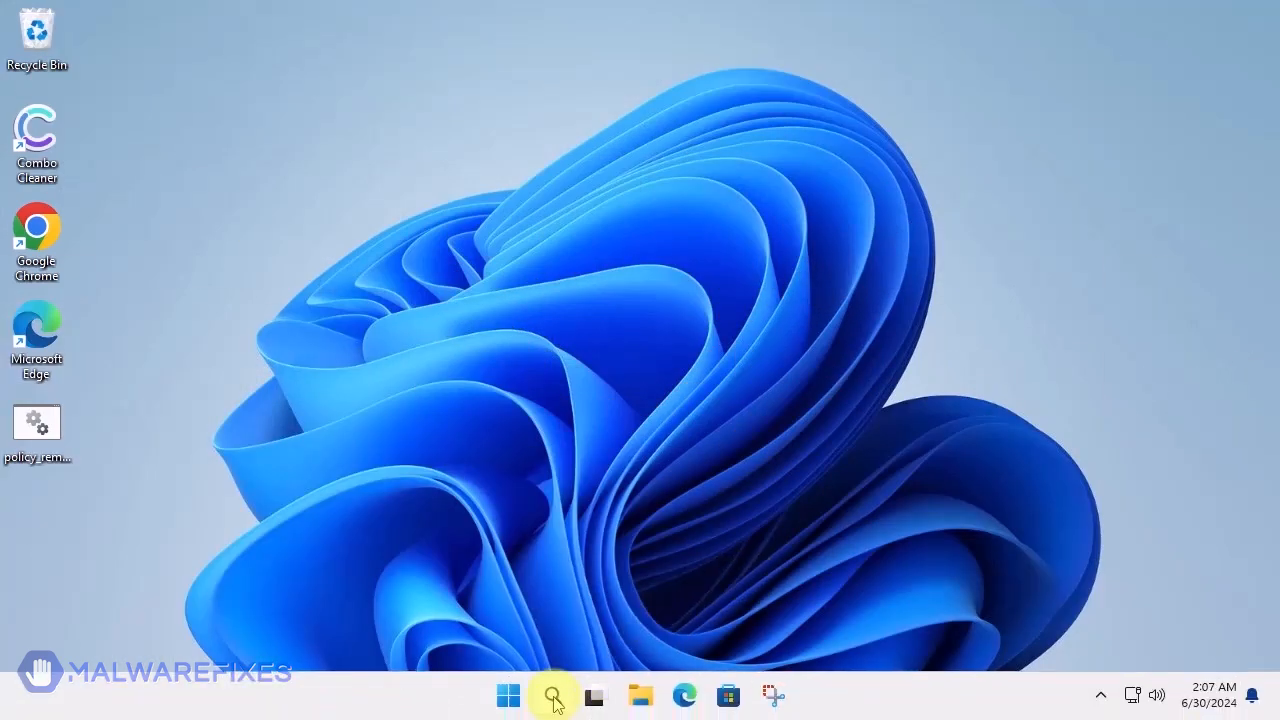
Search for 'registry Editor' and launch it, approving the UAC prompt.
{"action": "left_click", "coordinate": [553, 694]}
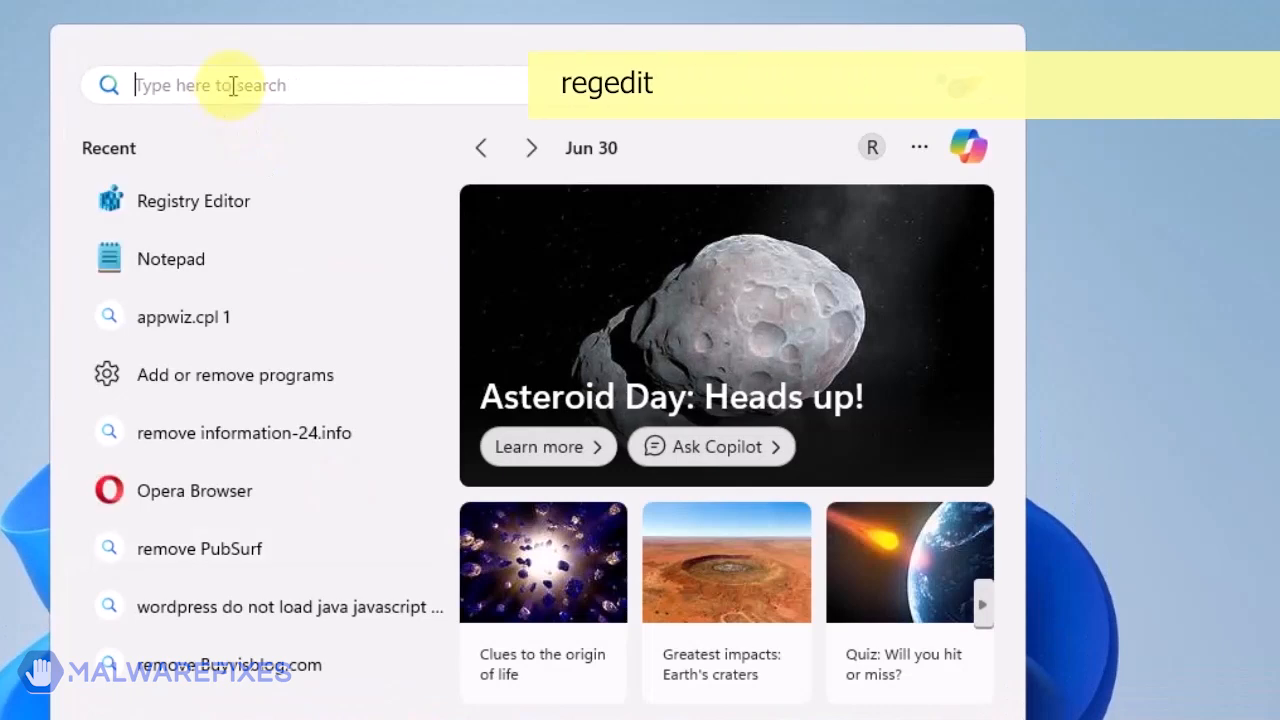
{"action": "type", "text": "registry Editor"}
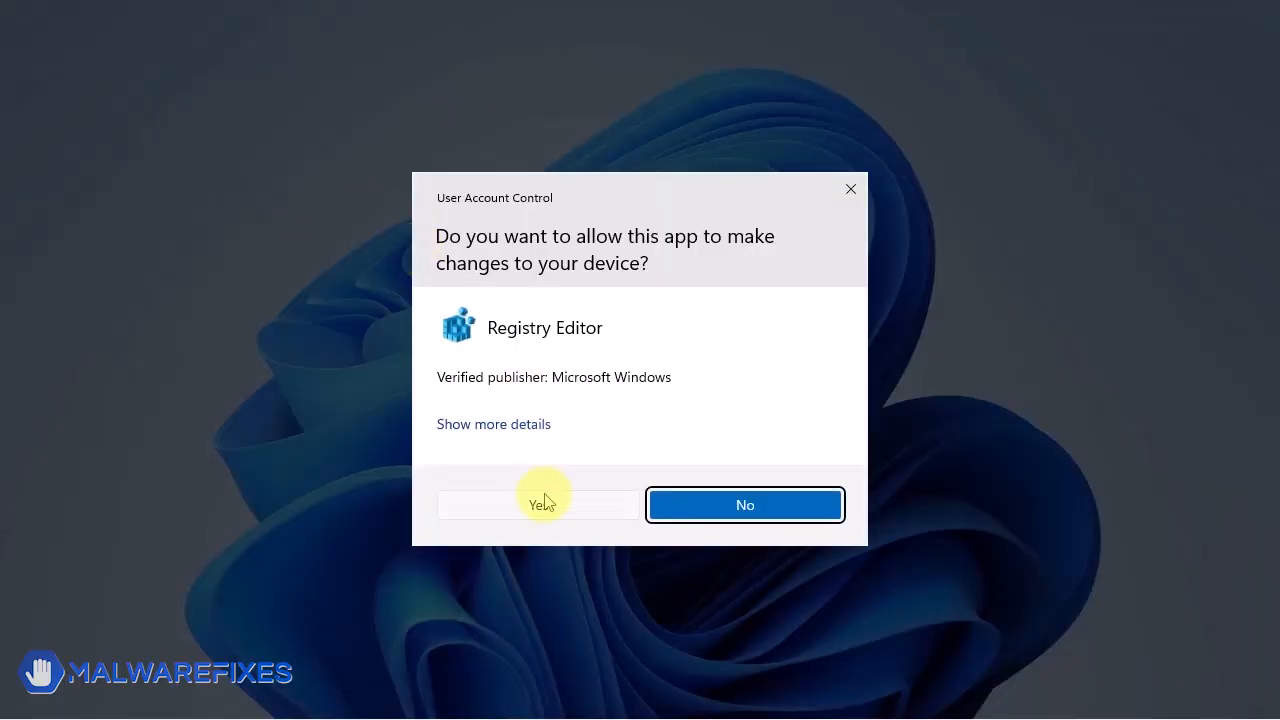
{"action": "left_click", "coordinate": [537, 504]}
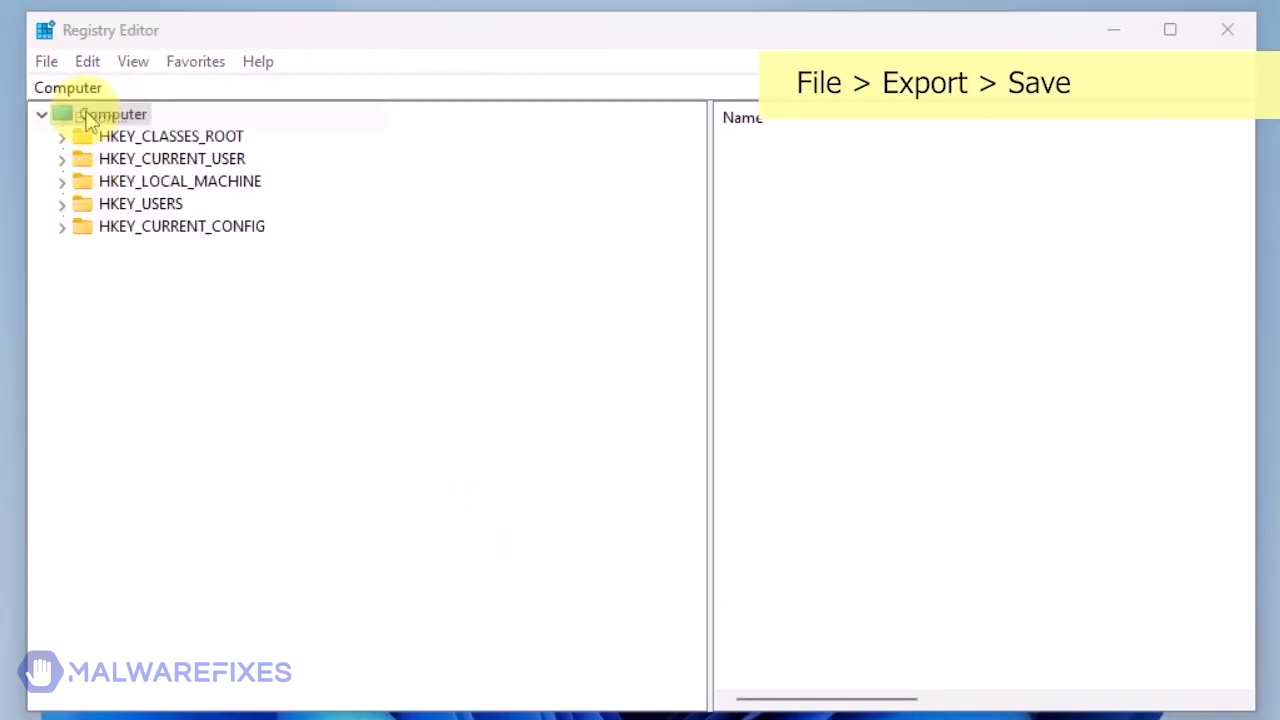
Export the entire registry to Documents as reg-backup.
{"action": "left_click", "coordinate": [46, 61]}
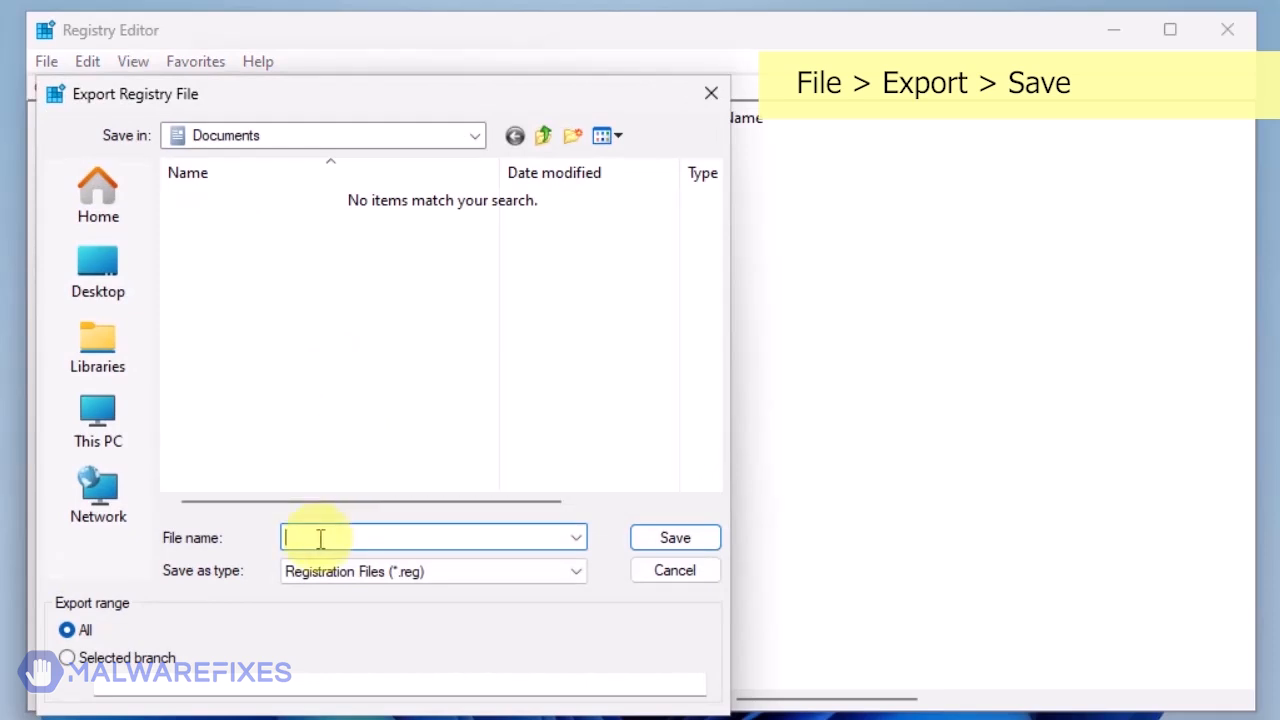
{"action": "type", "text": "reg"}
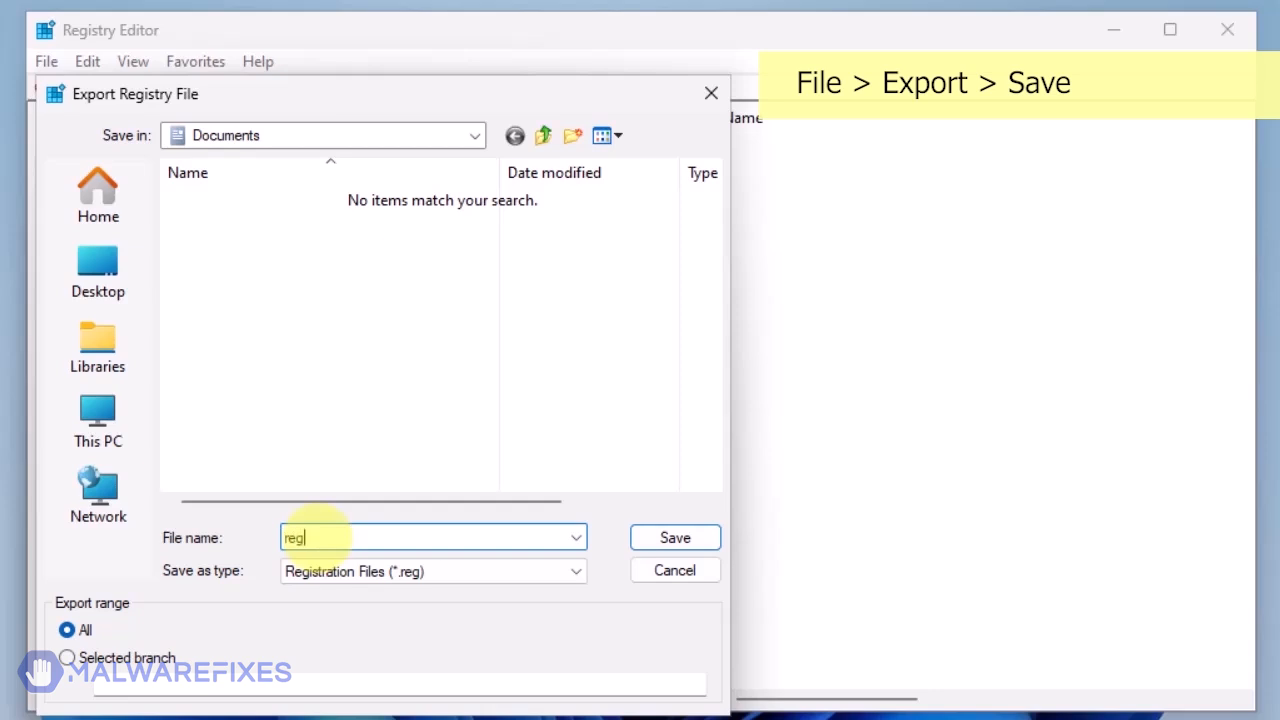
{"action": "type", "text": "-backup"}
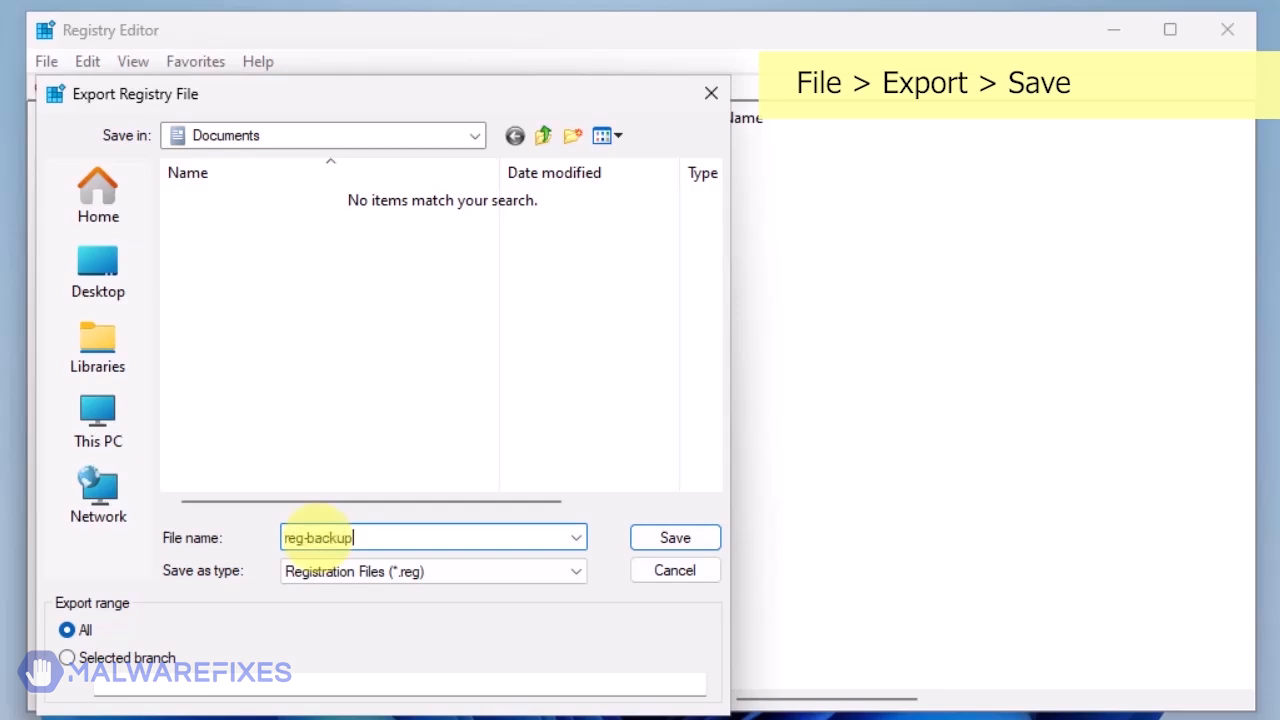
{"action": "left_click", "coordinate": [674, 537]}
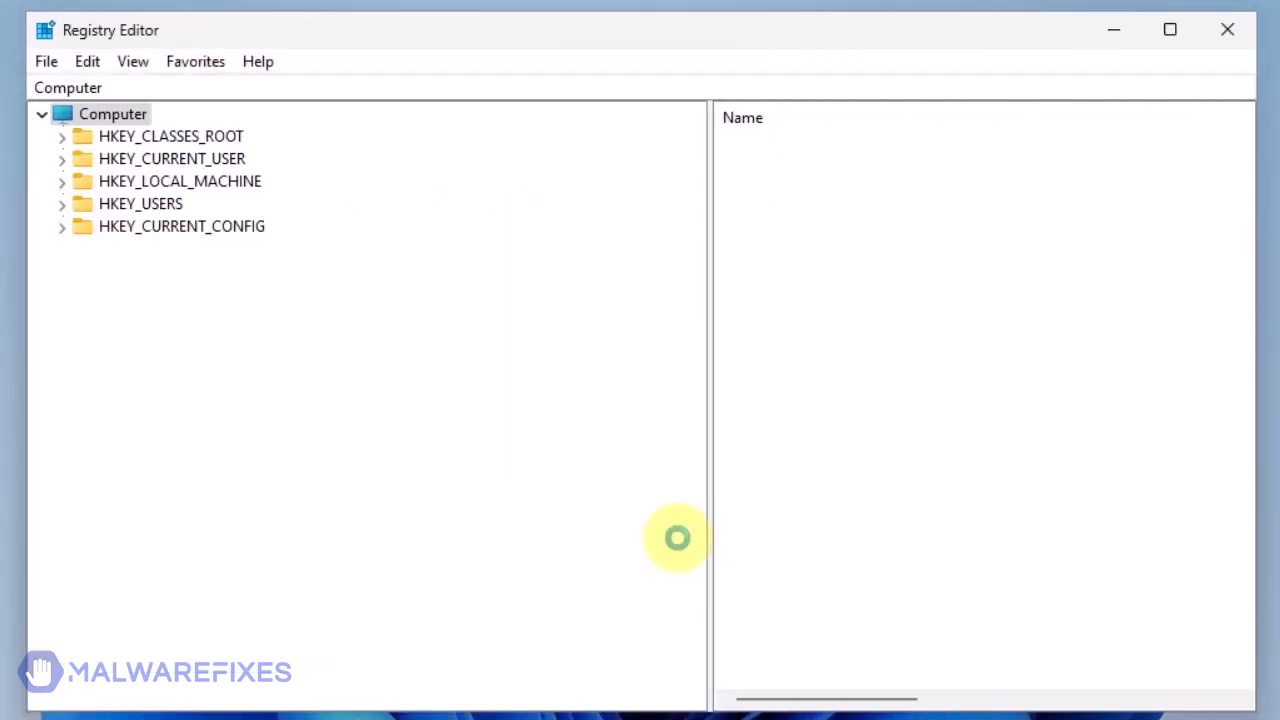
{"action": "mouse_move", "coordinate": [300, 380]}
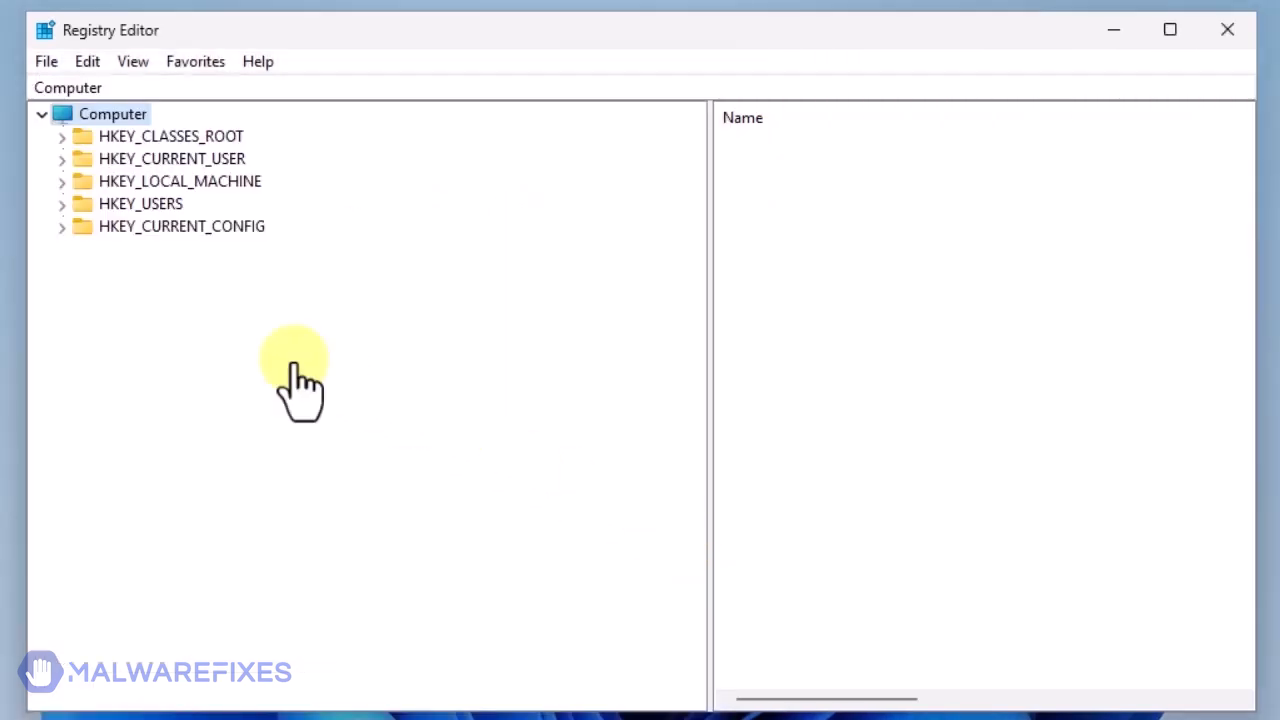
{"action": "mouse_move", "coordinate": [297, 368]}
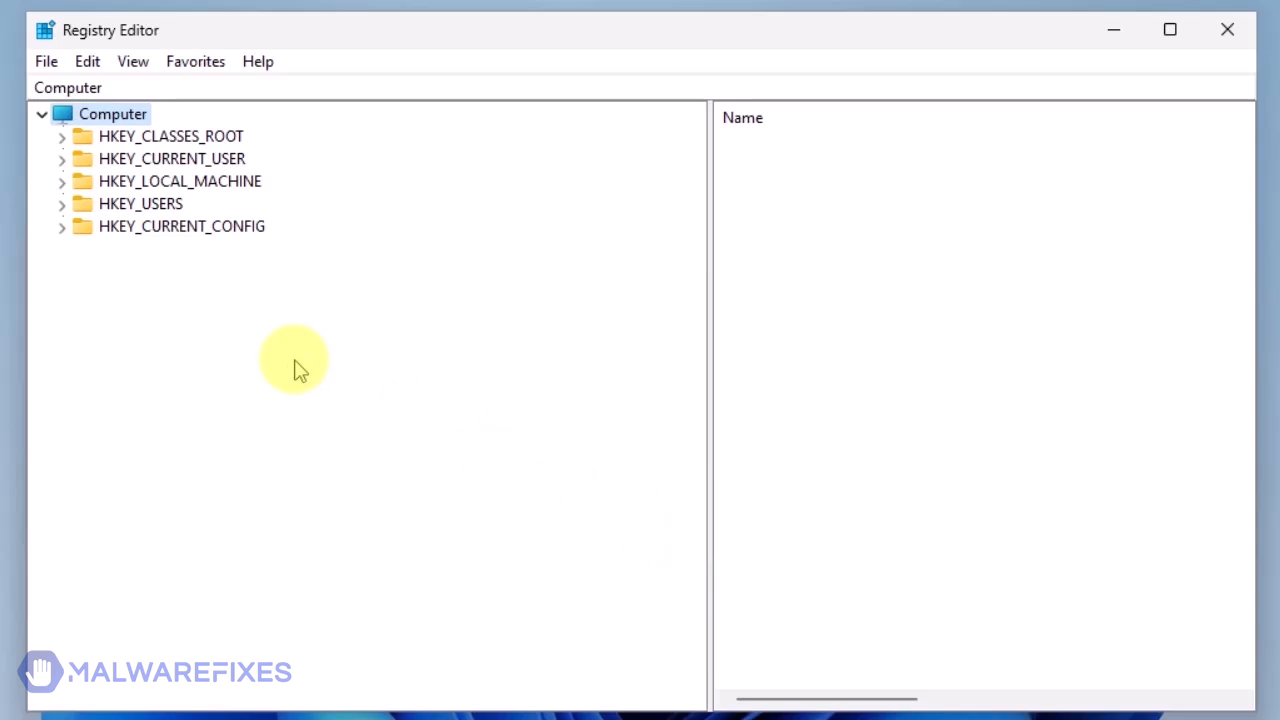
Delete the Chrome key under HKEY_CURRENT_USER\Software\Policies\Google and confirm the deletion.
{"action": "left_click", "coordinate": [61, 158]}
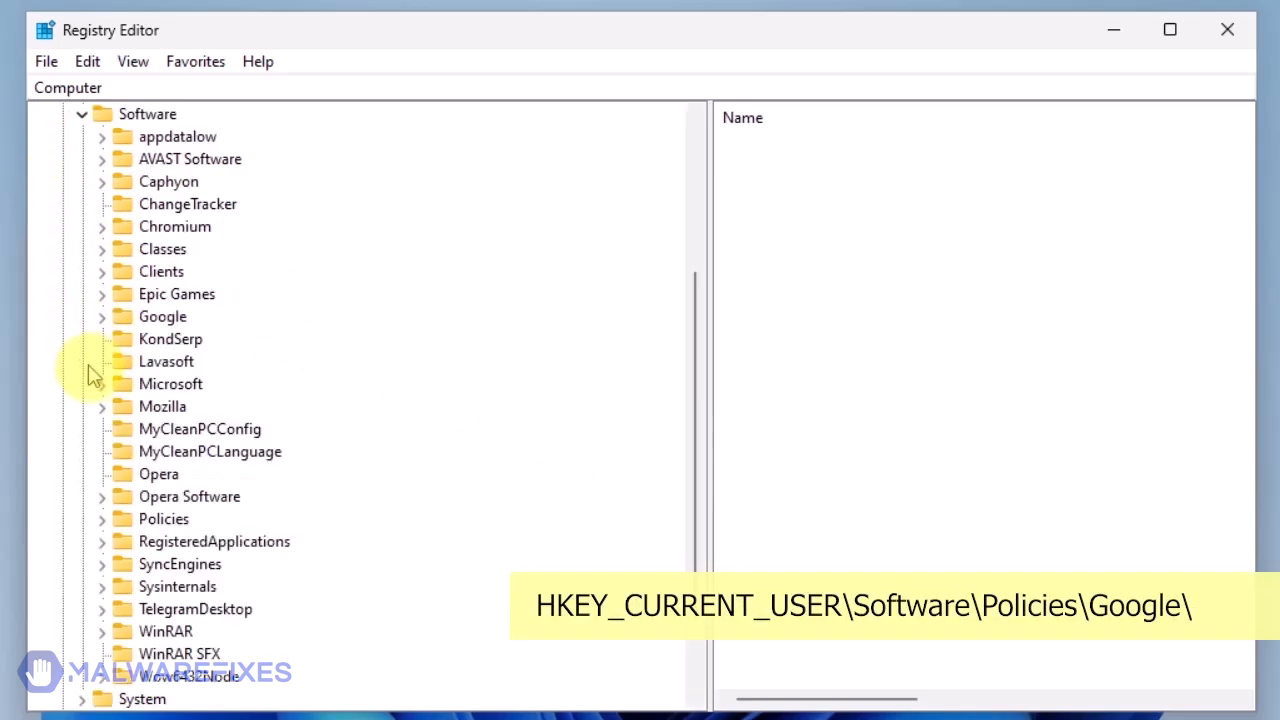
{"action": "left_click", "coordinate": [101, 518]}
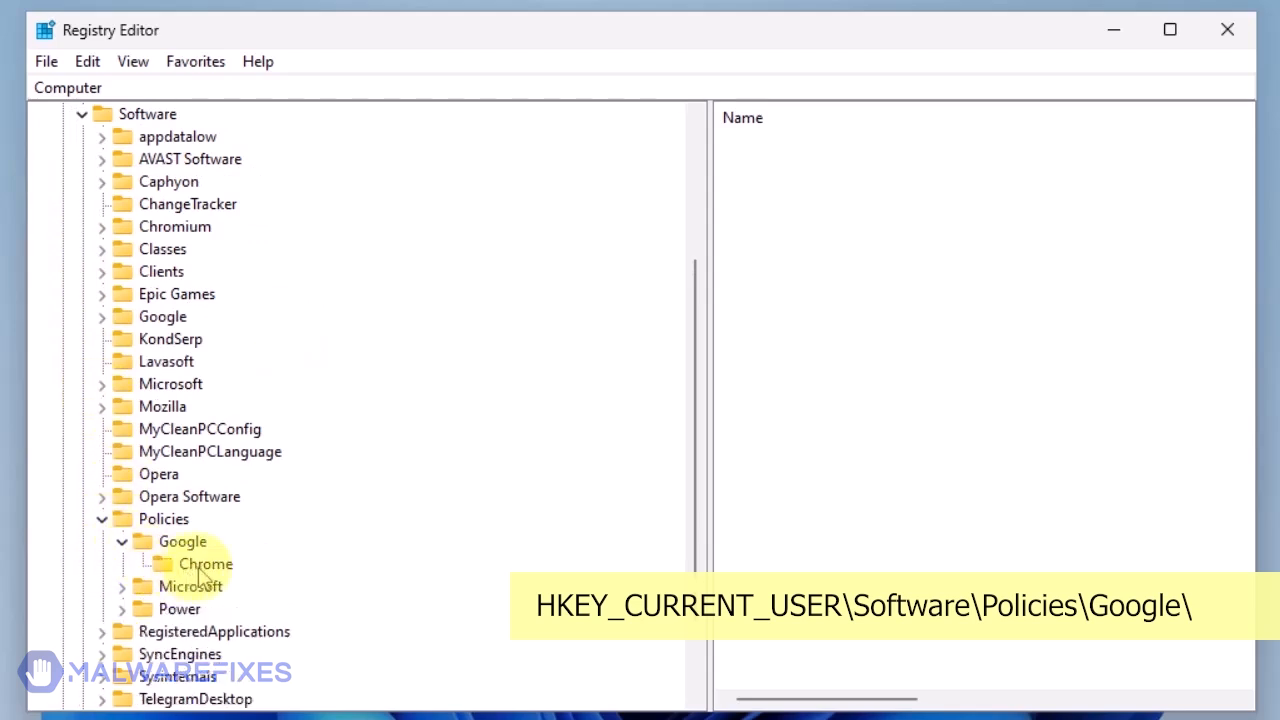
{"action": "right_click", "coordinate": [207, 563]}
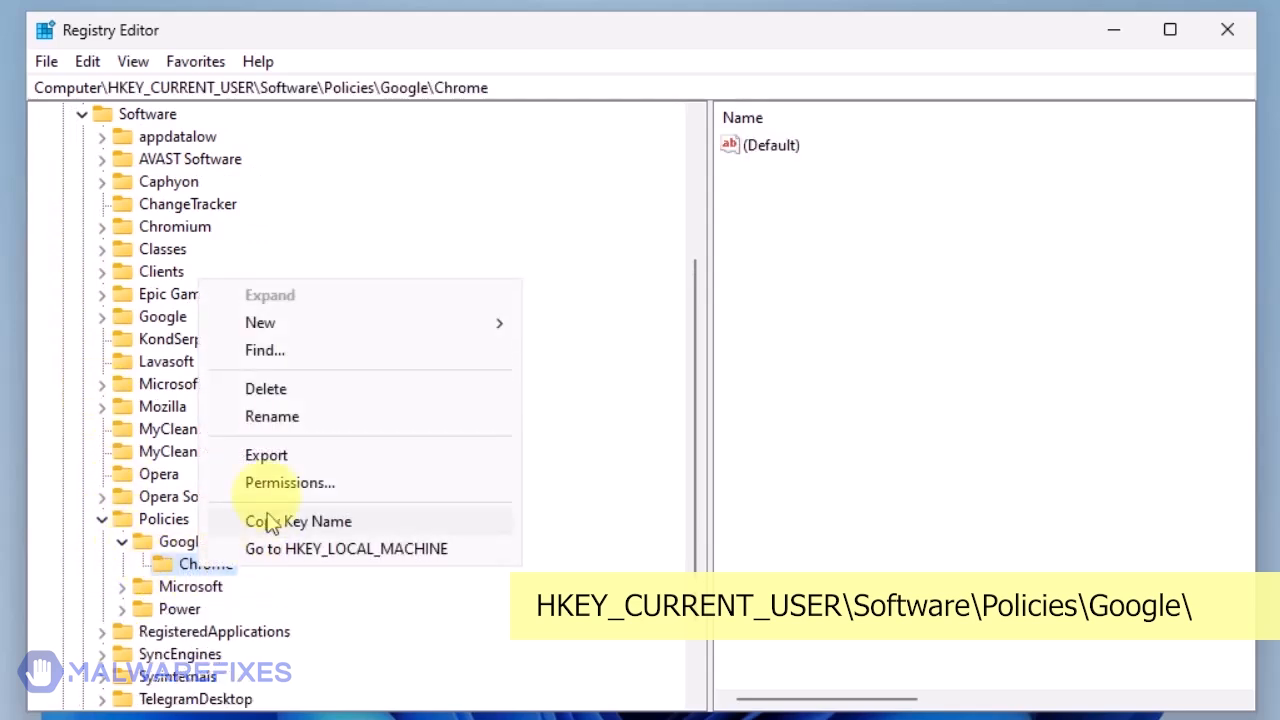
{"action": "left_click", "coordinate": [266, 388]}
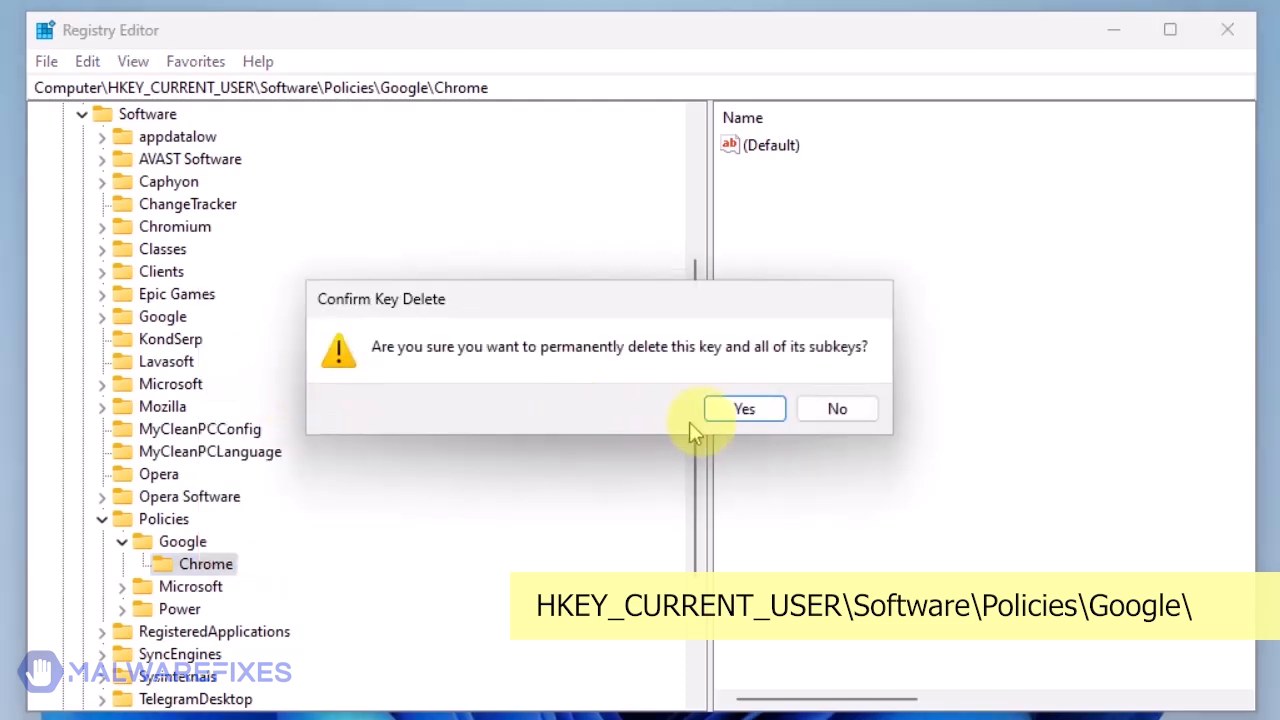
{"action": "left_click", "coordinate": [744, 408]}
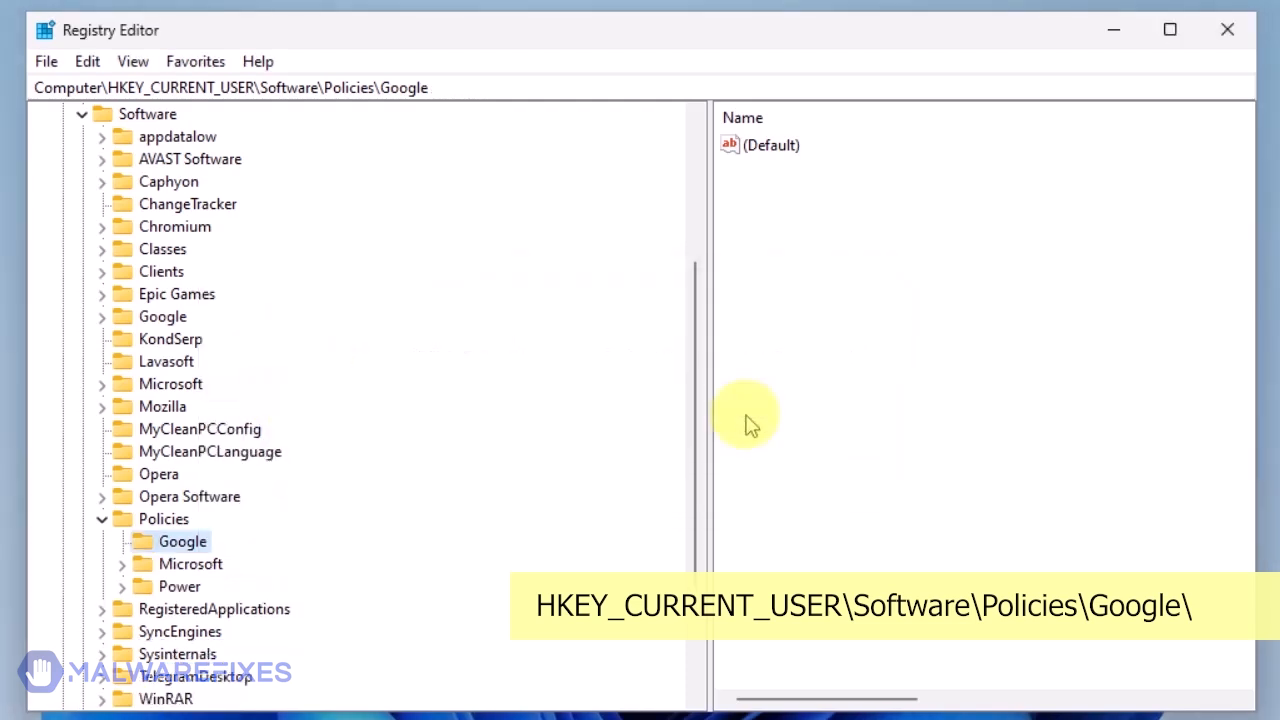
{"action": "left_click", "coordinate": [172, 158]}
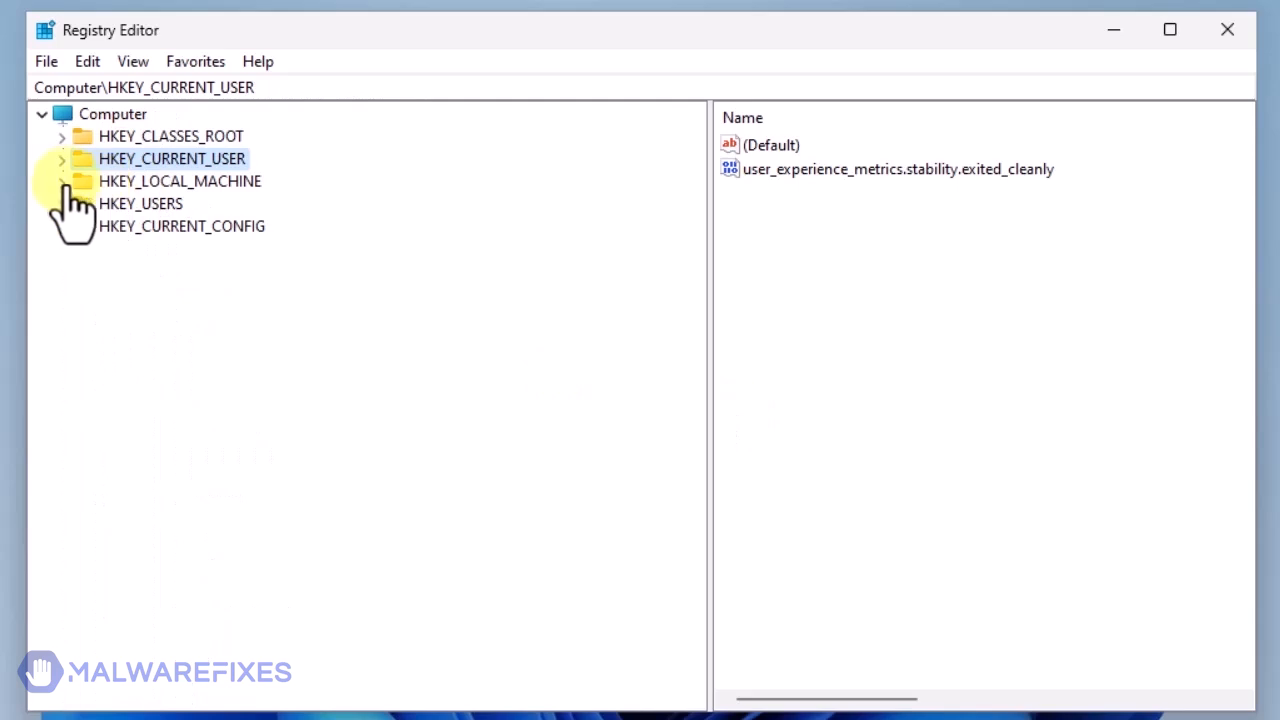
Delete the Chrome and Update keys under HKEY_LOCAL_MACHINE\SOFTWARE\Policies\Google.
{"action": "left_click", "coordinate": [61, 181]}
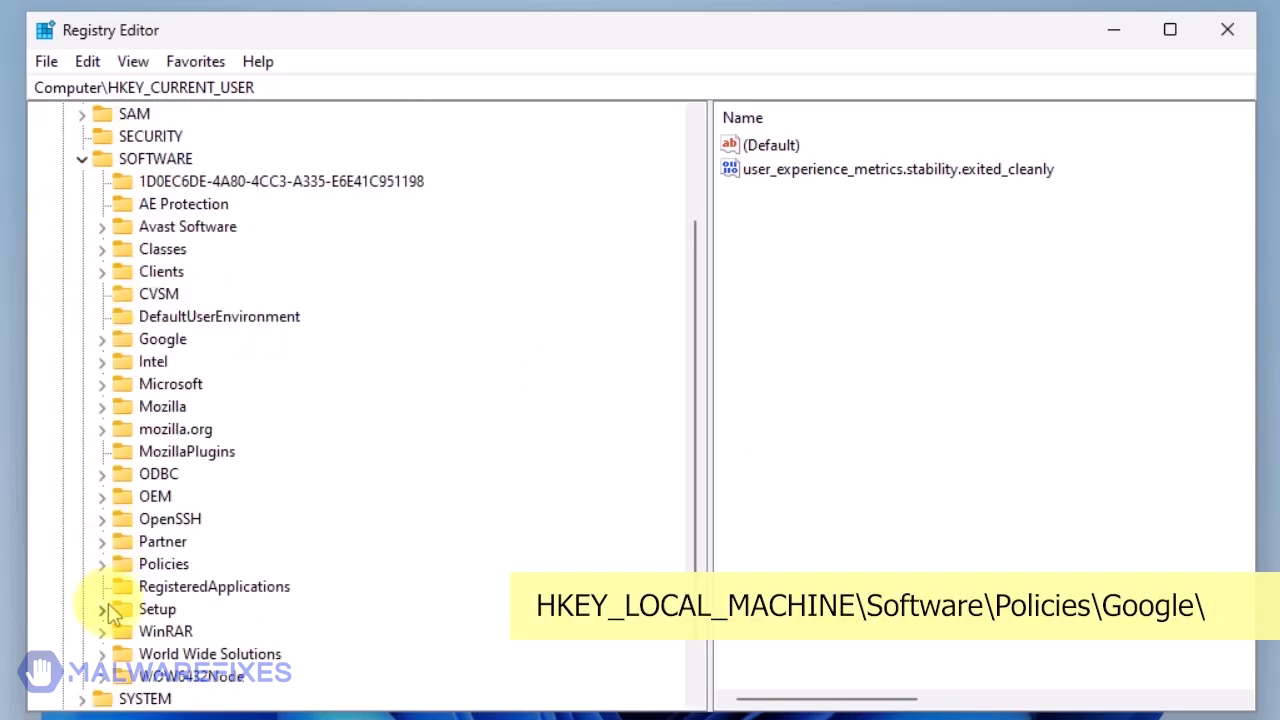
{"action": "left_click", "coordinate": [102, 563]}
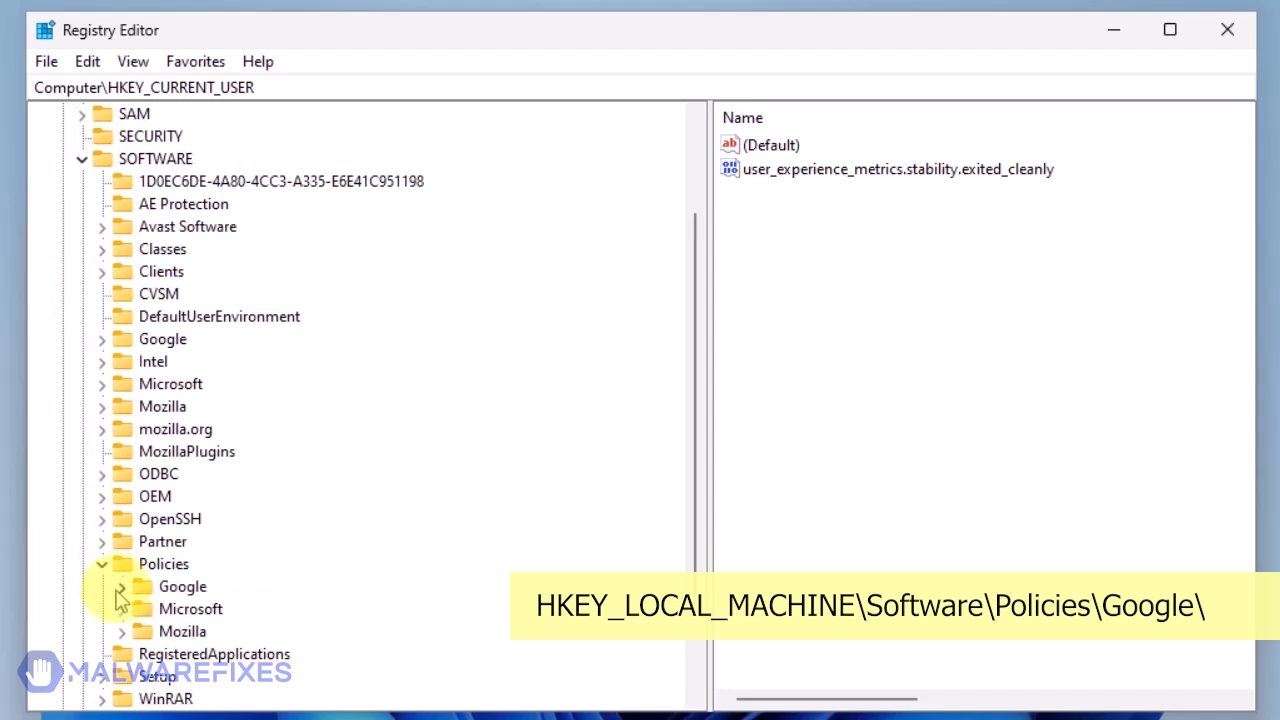
{"action": "left_click", "coordinate": [119, 586]}
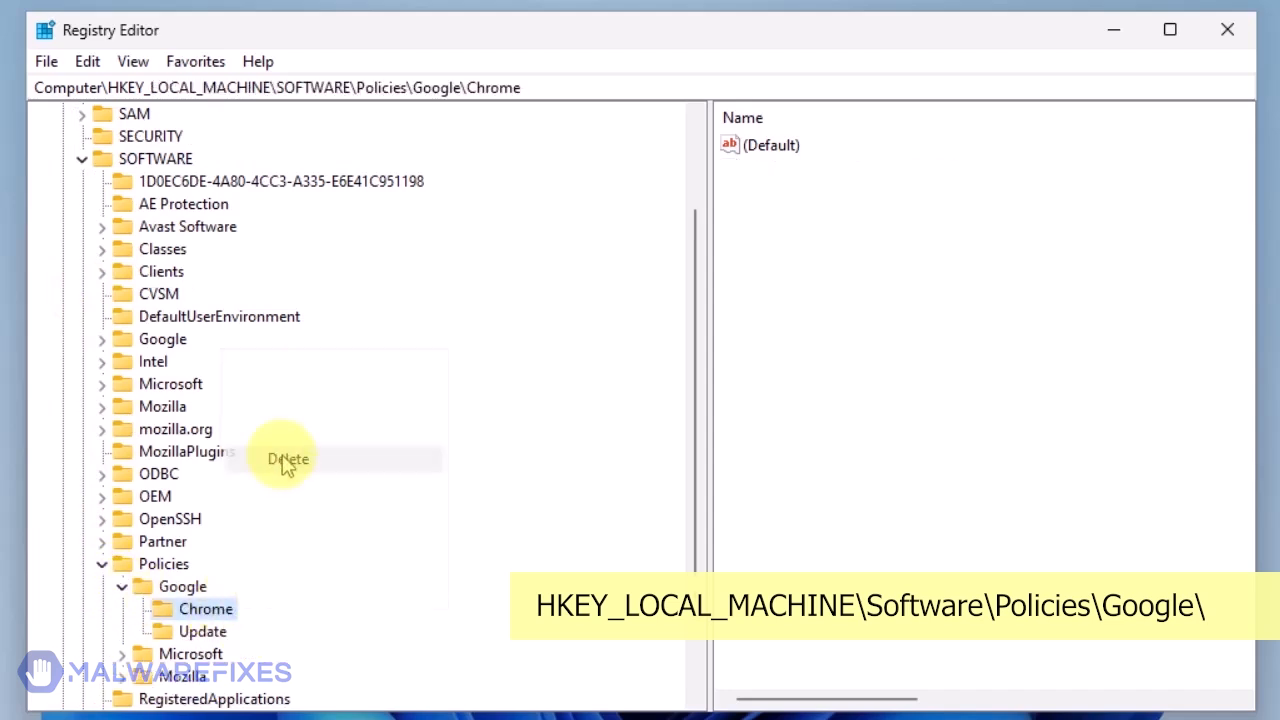
{"action": "left_click", "coordinate": [288, 458]}
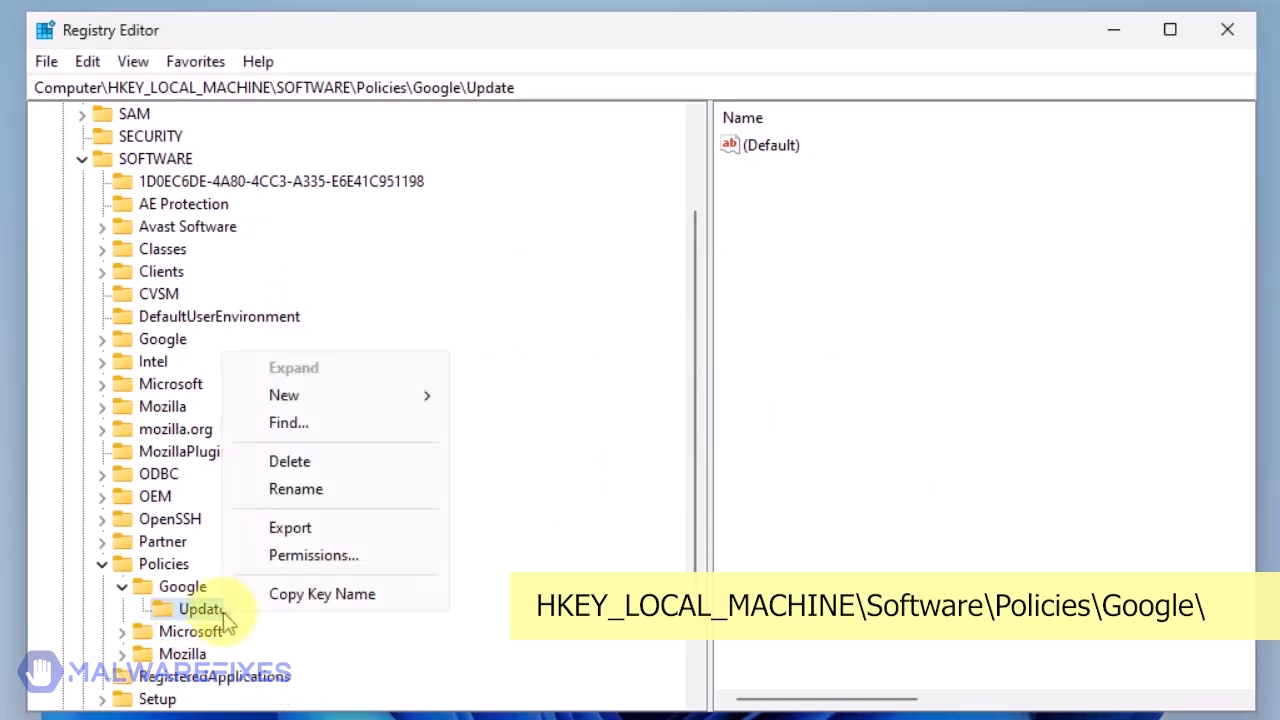
{"action": "mouse_move", "coordinate": [290, 465]}
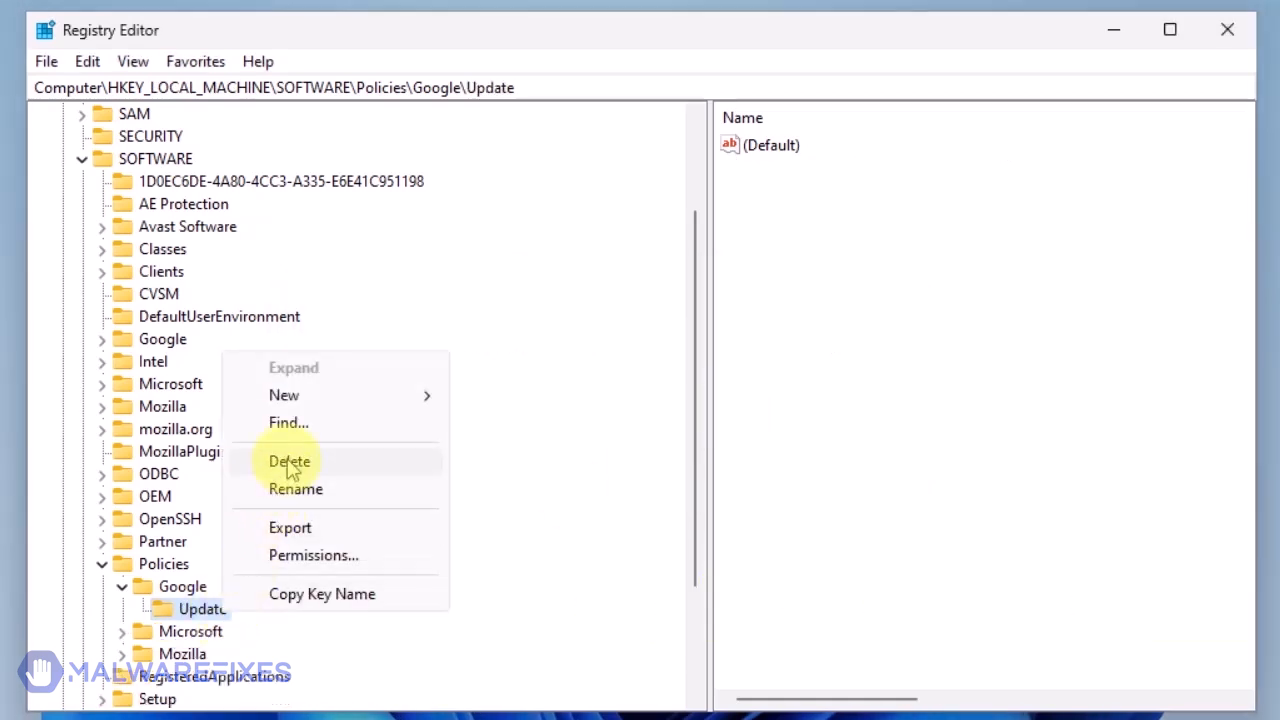
{"action": "left_click", "coordinate": [289, 461]}
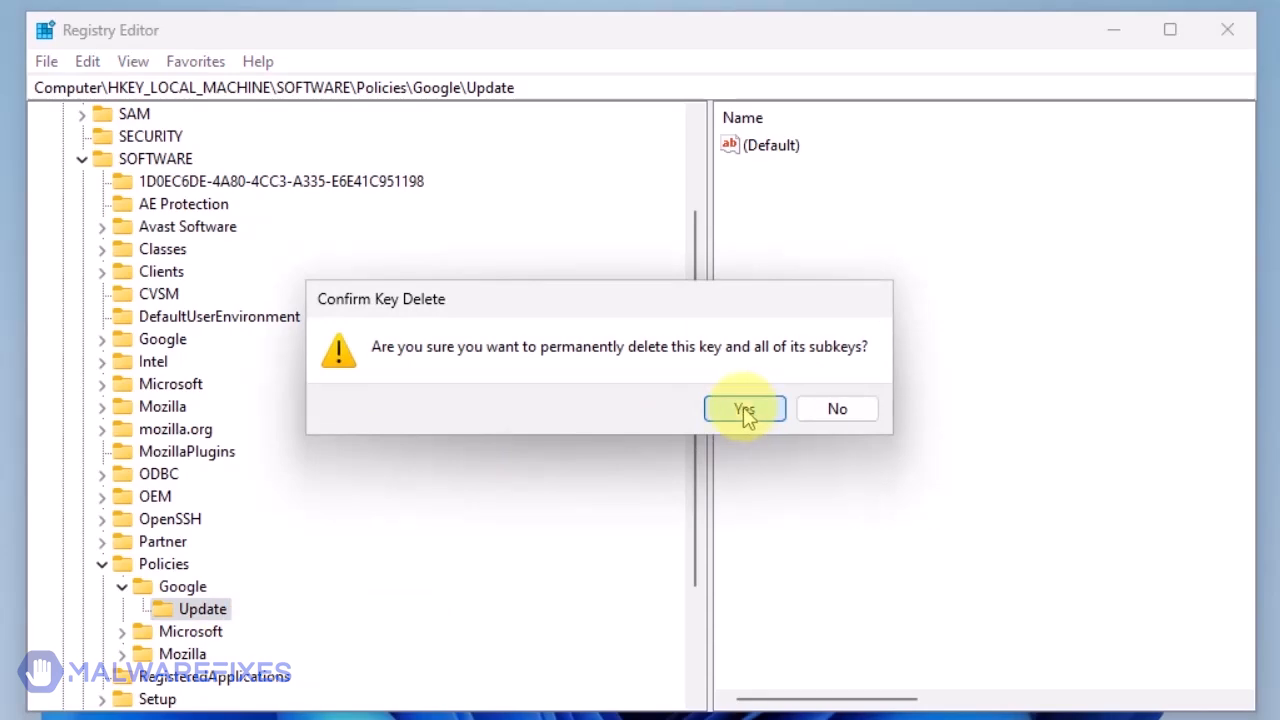
{"action": "left_click", "coordinate": [744, 409]}
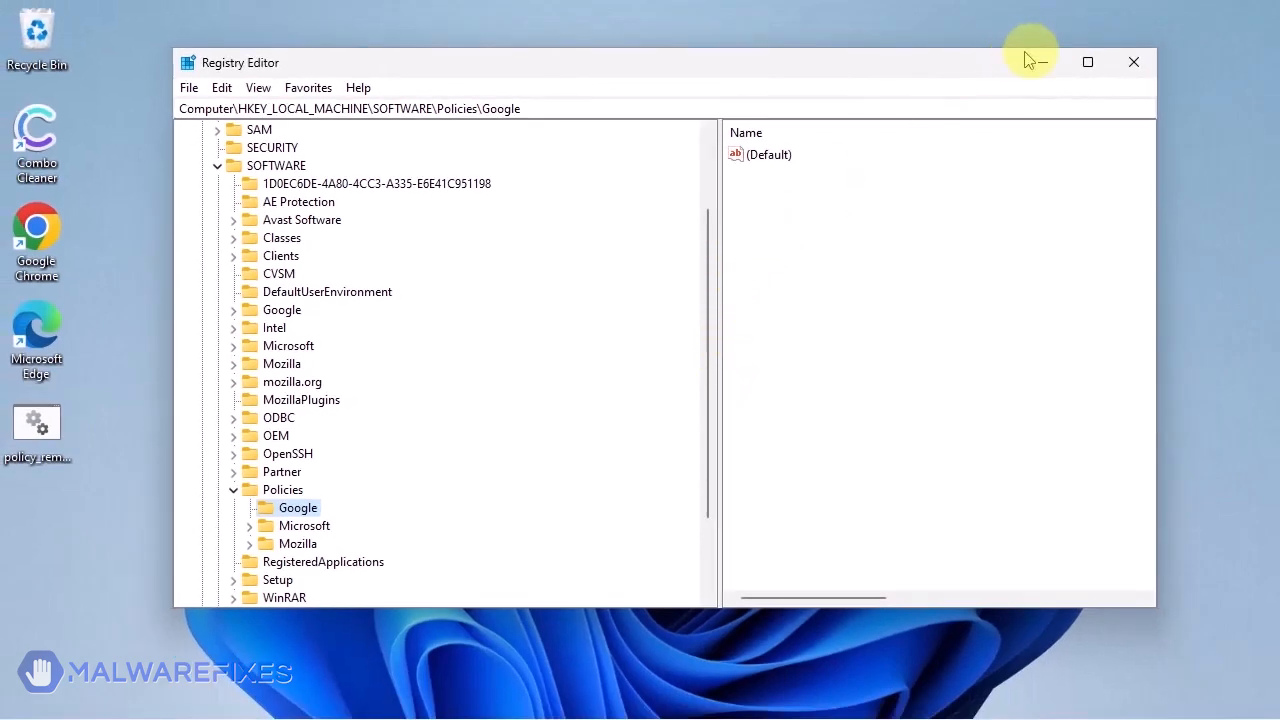
Minimize Registry Editor and browse File Explorer to C:\Program Files (x86)\Google.
{"action": "left_click", "coordinate": [1133, 62]}
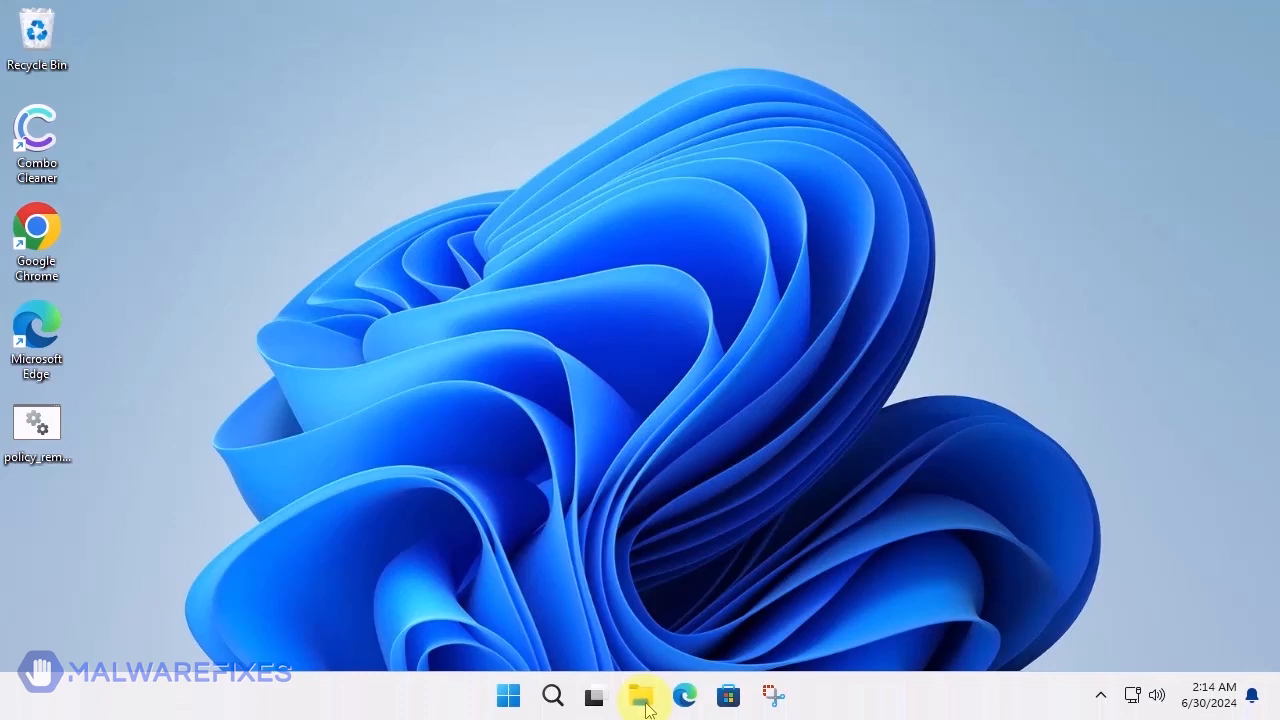
{"action": "left_click", "coordinate": [640, 695]}
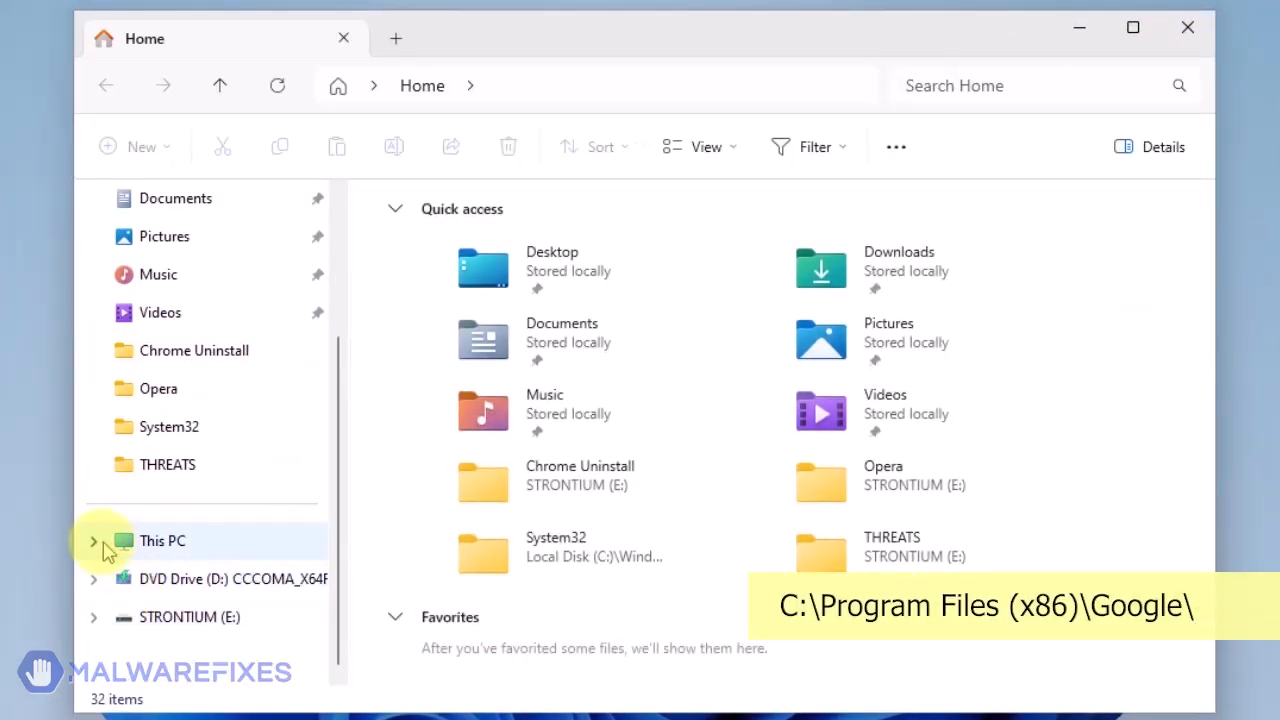
{"action": "left_click", "coordinate": [94, 540]}
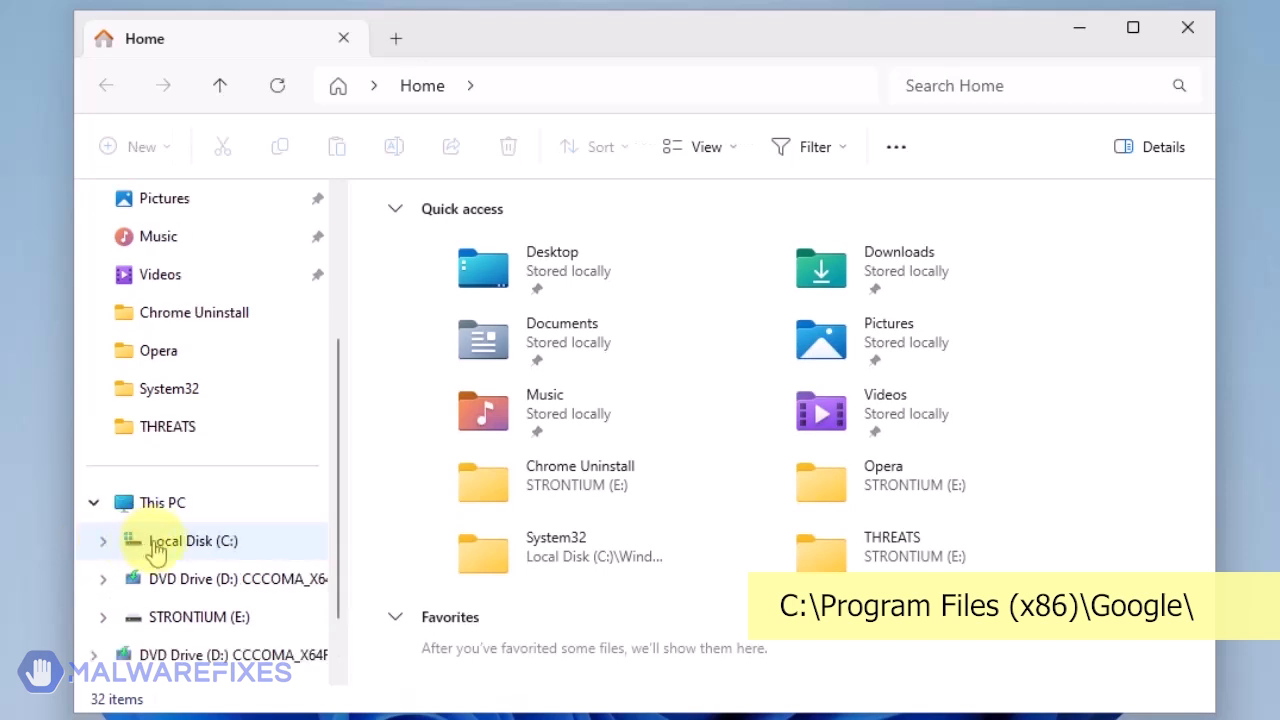
{"action": "left_click", "coordinate": [193, 540]}
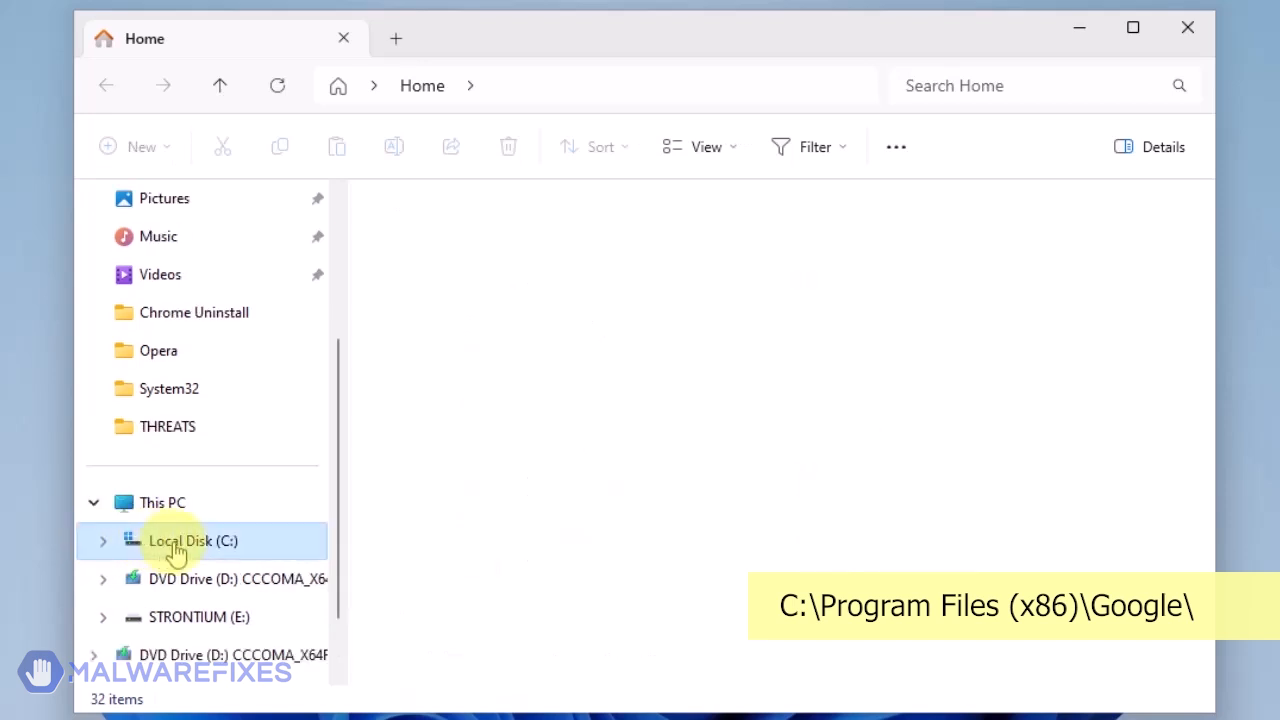
{"action": "left_click", "coordinate": [193, 540]}
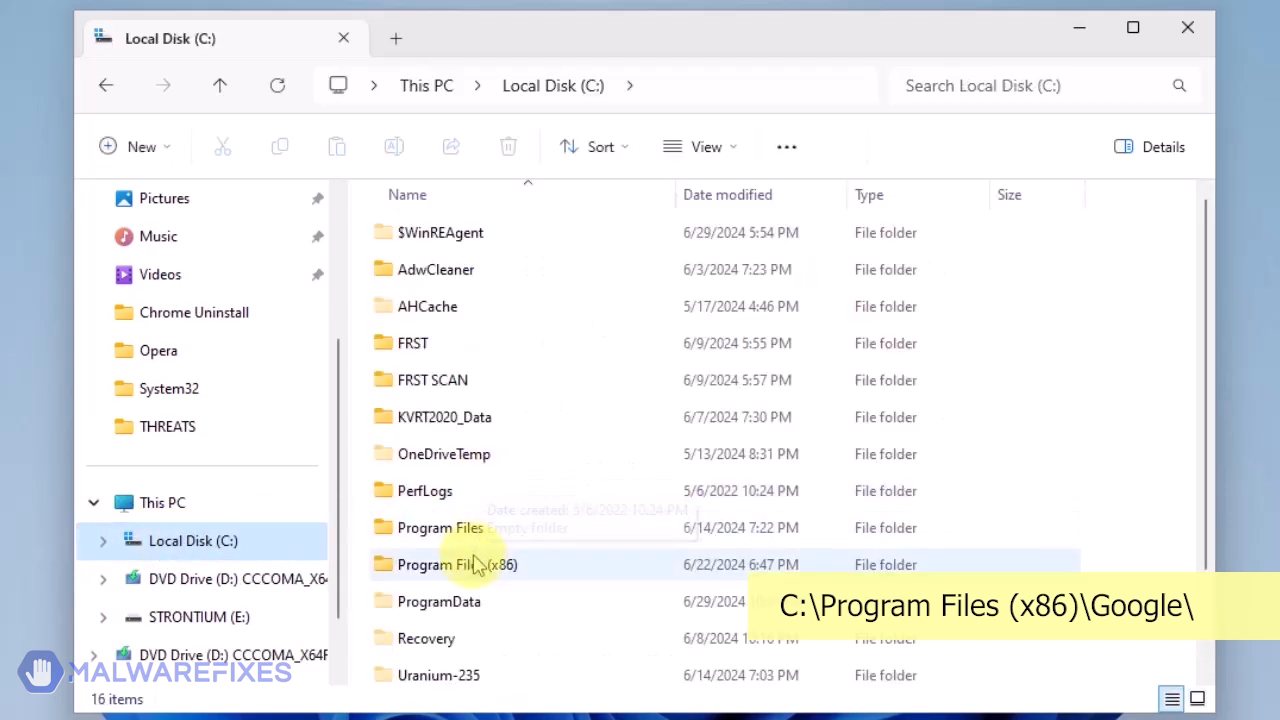
{"action": "double_click", "coordinate": [456, 564]}
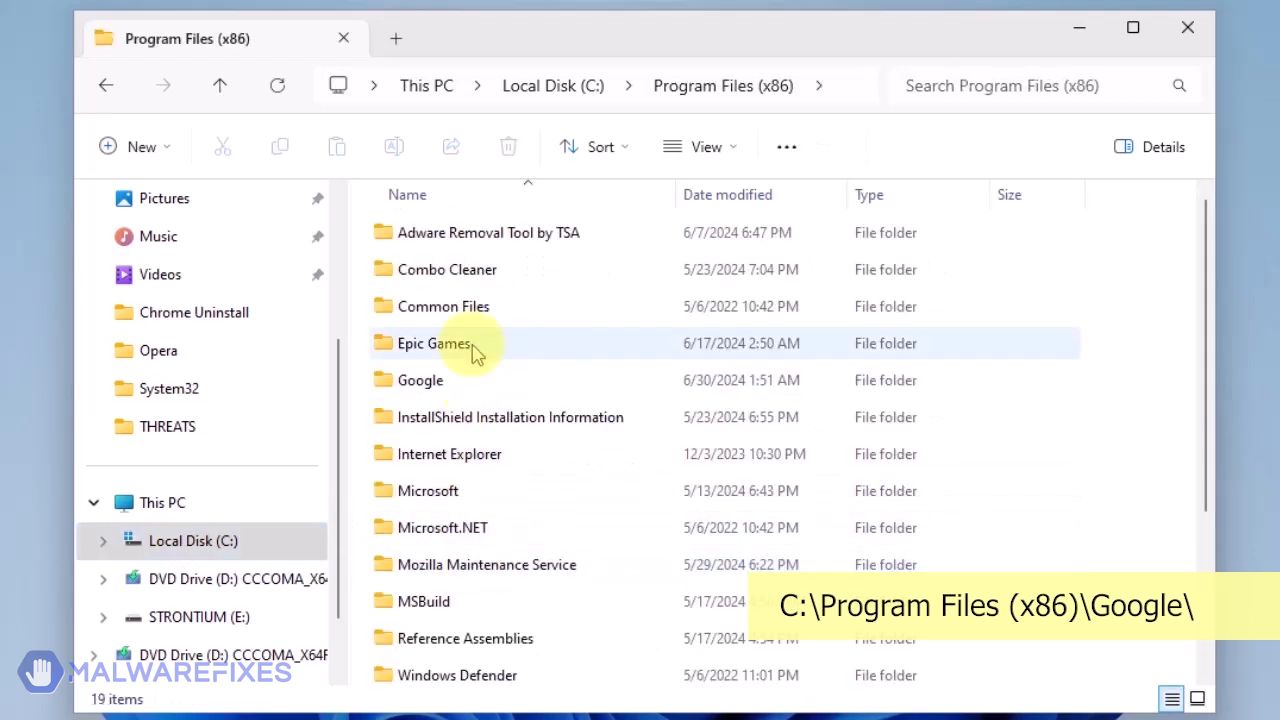
{"action": "double_click", "coordinate": [420, 380]}
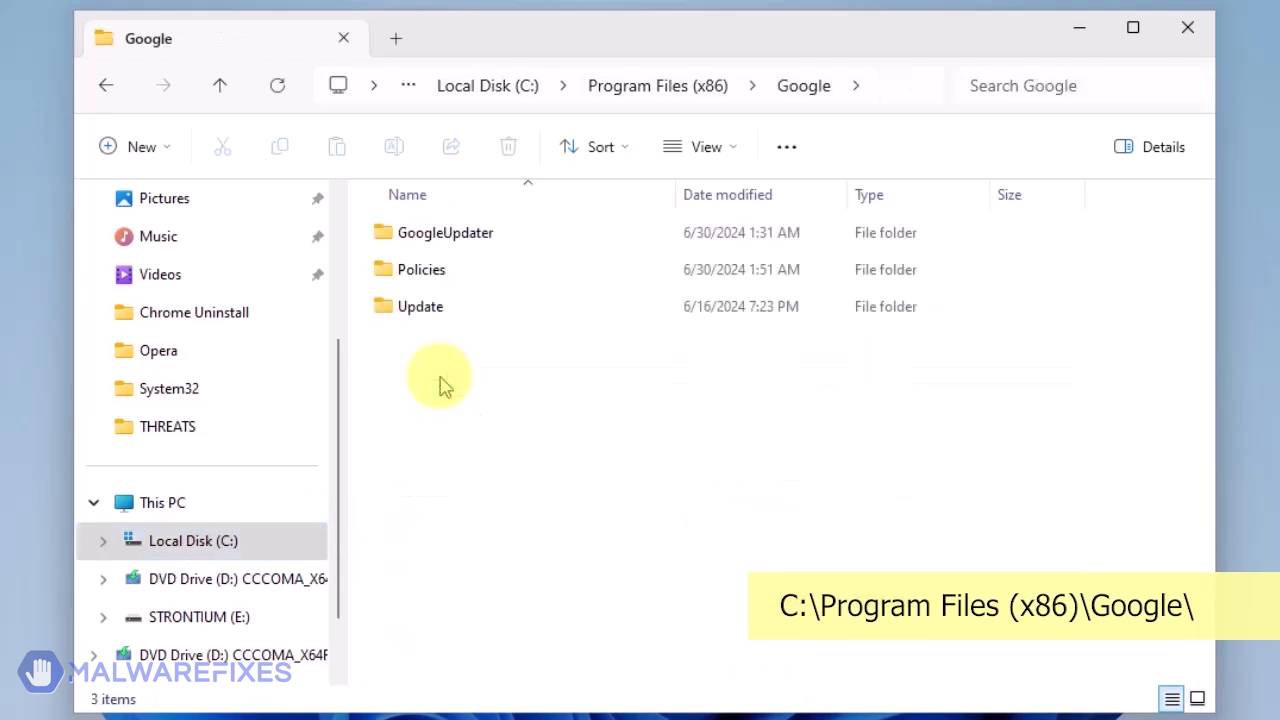
Delete the Google Policies folder with administrator permission, then close File Explorer.
{"action": "left_click", "coordinate": [421, 269]}
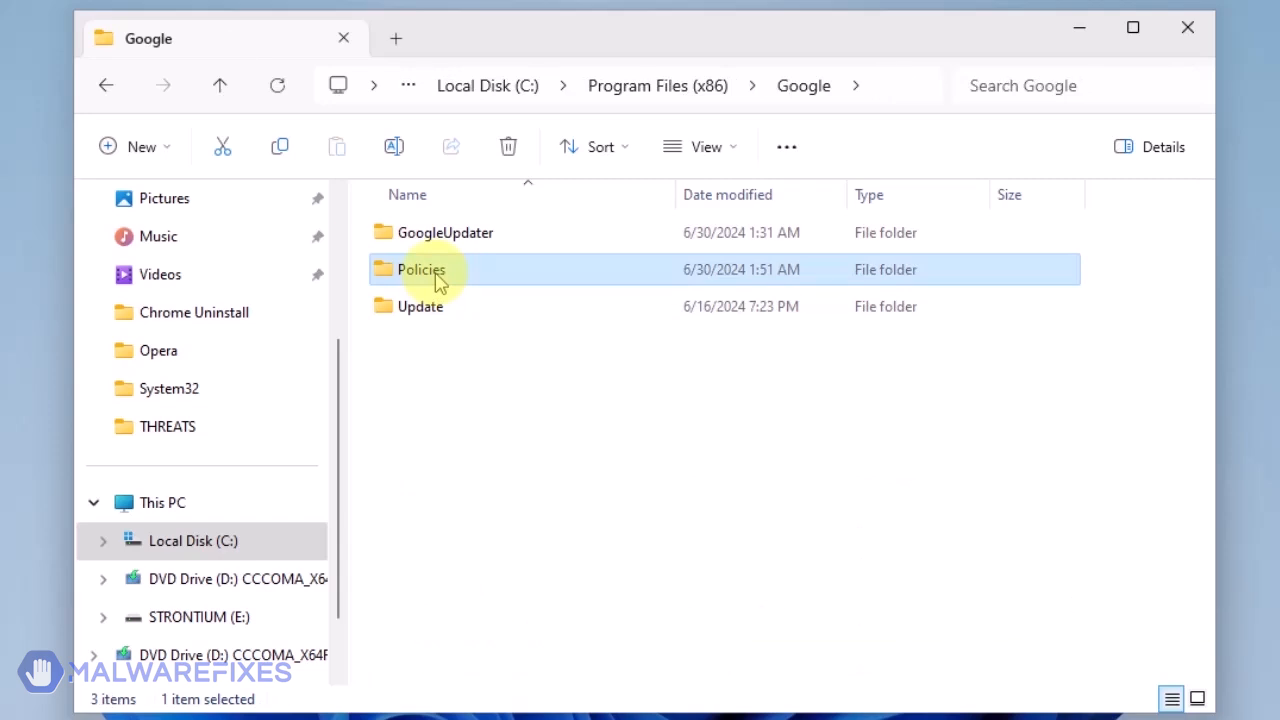
{"action": "mouse_move", "coordinate": [508, 147]}
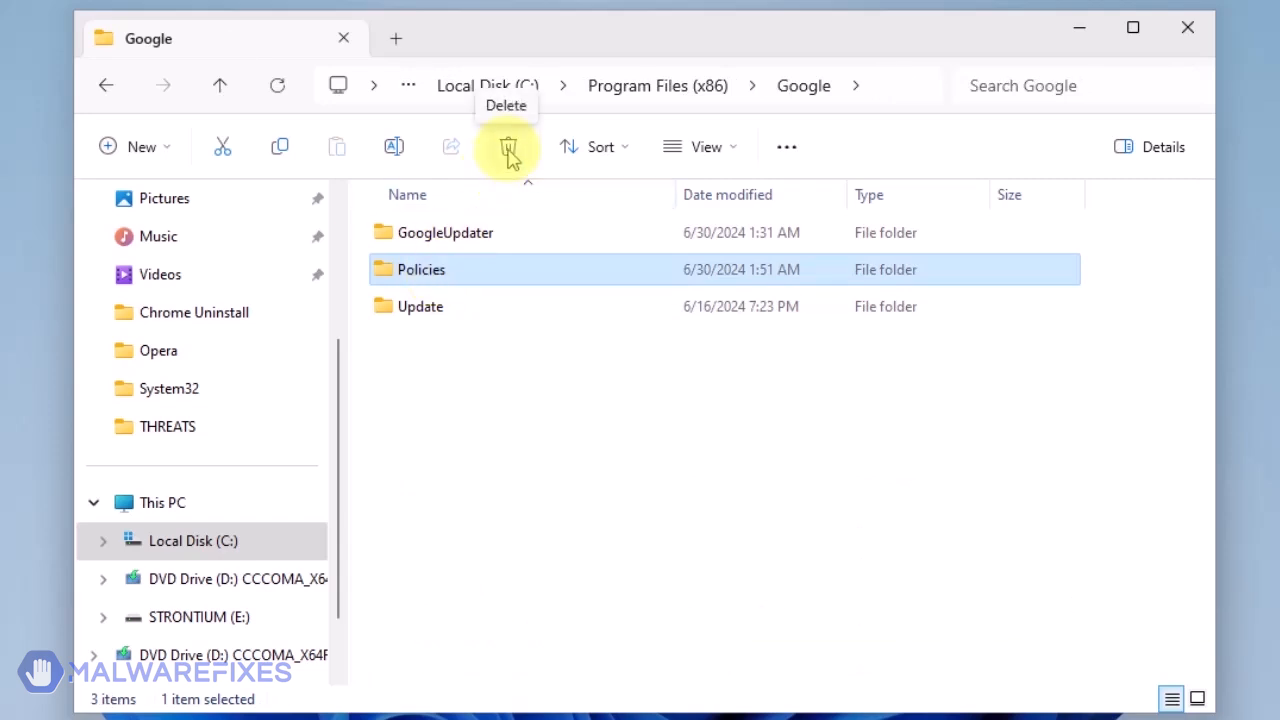
{"action": "left_click", "coordinate": [508, 147]}
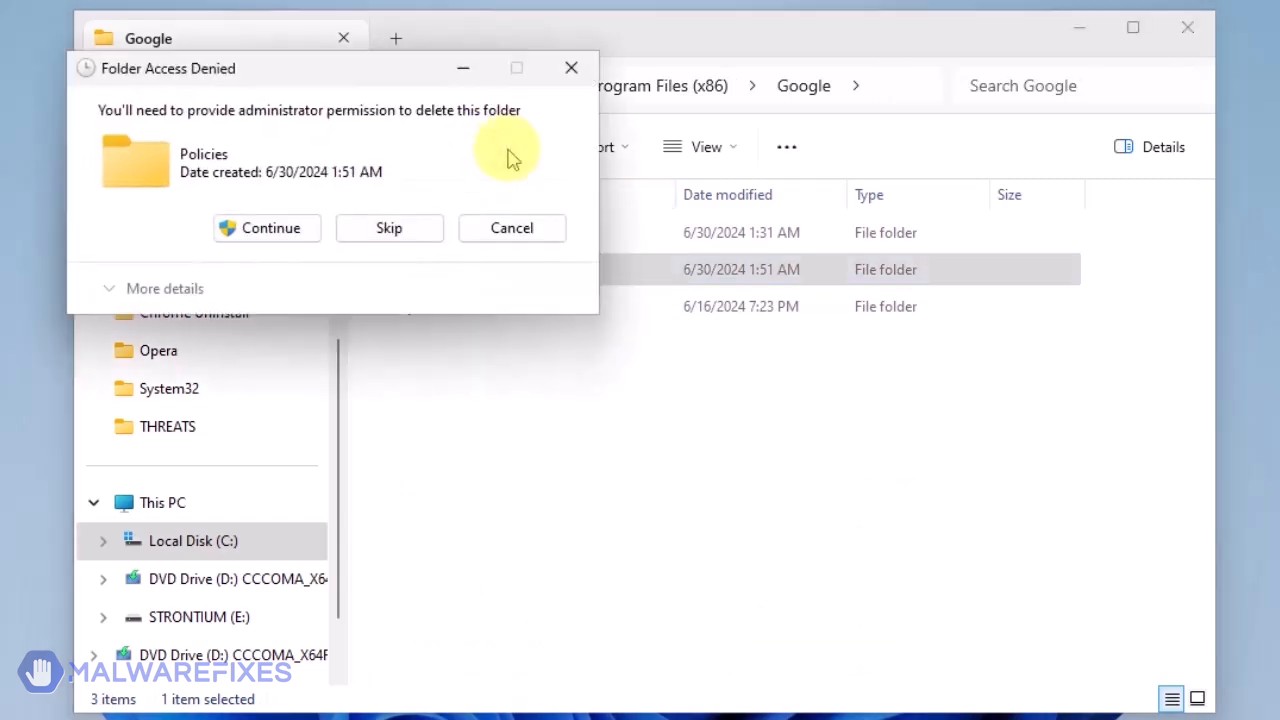
{"action": "left_click", "coordinate": [267, 227]}
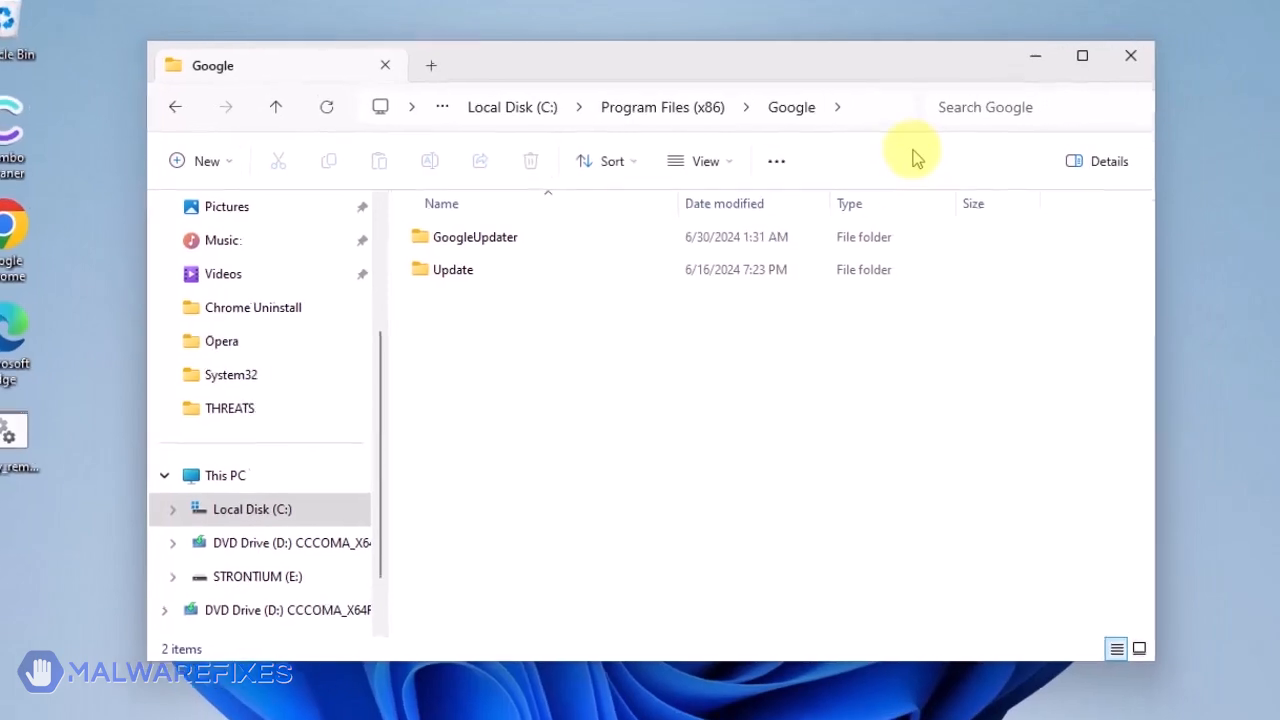
{"action": "mouse_move", "coordinate": [1108, 67]}
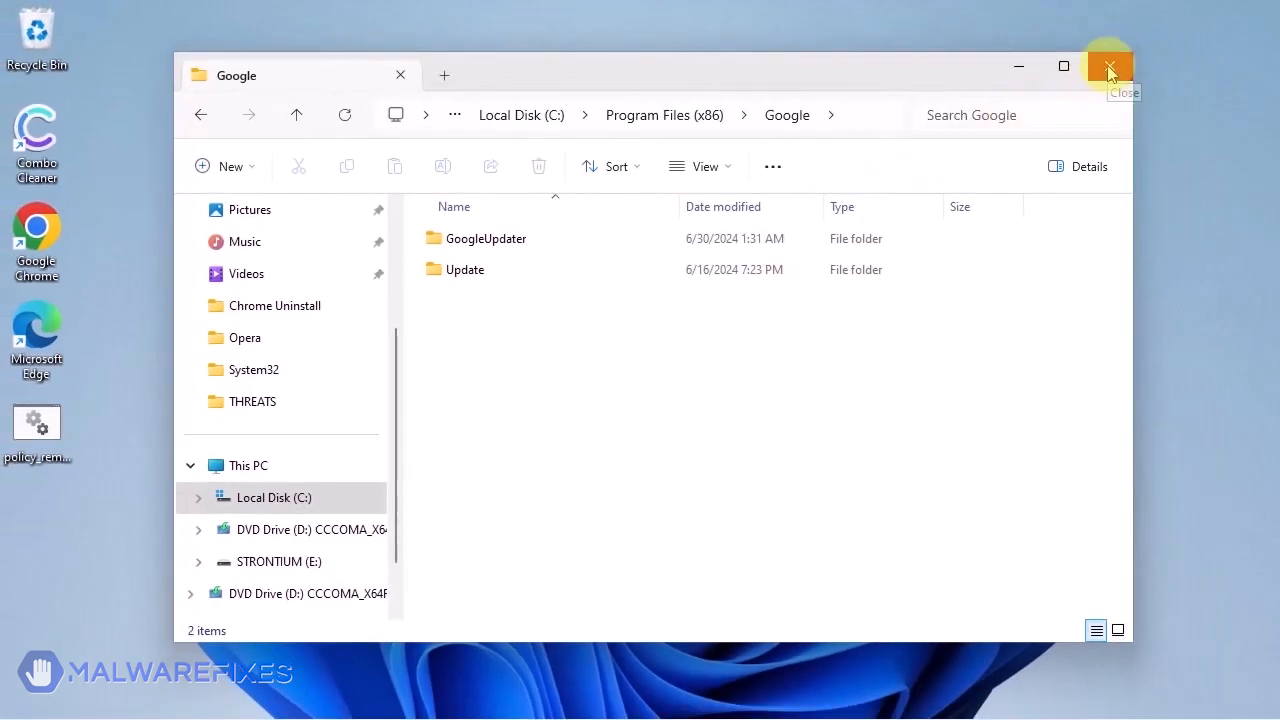
{"action": "left_click", "coordinate": [1108, 66]}
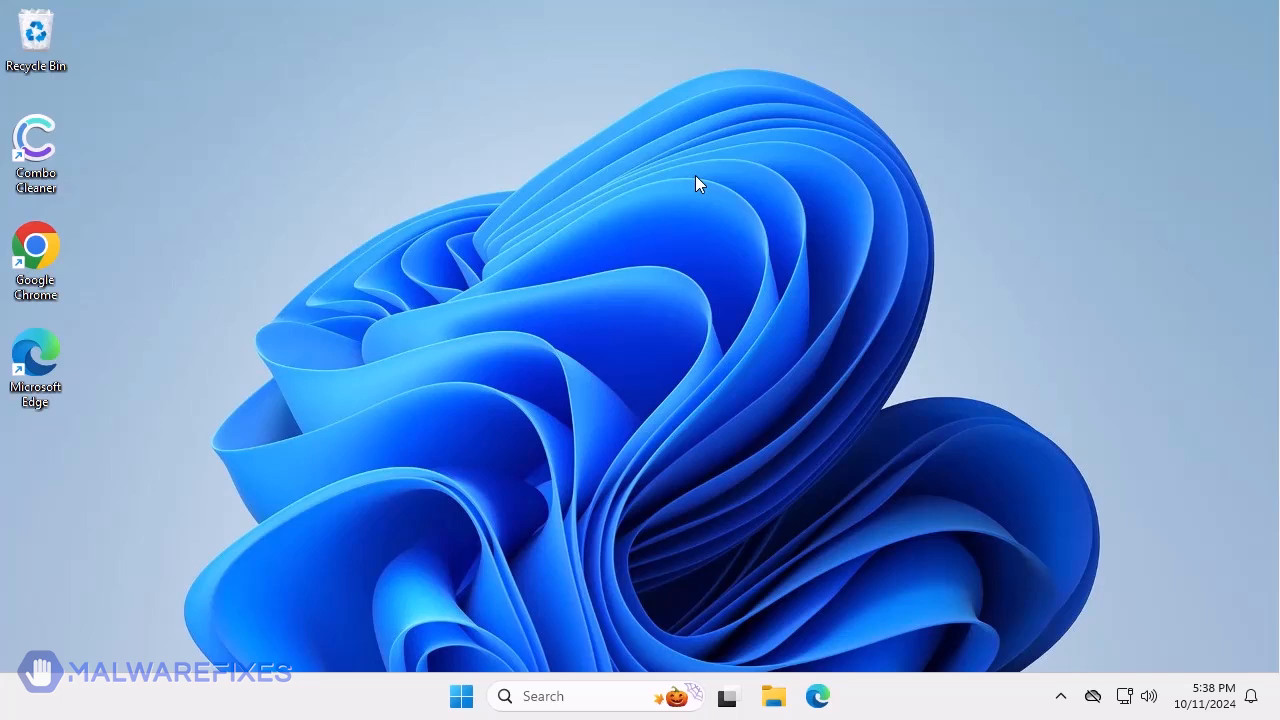
{"action": "mouse_move", "coordinate": [435, 210]}
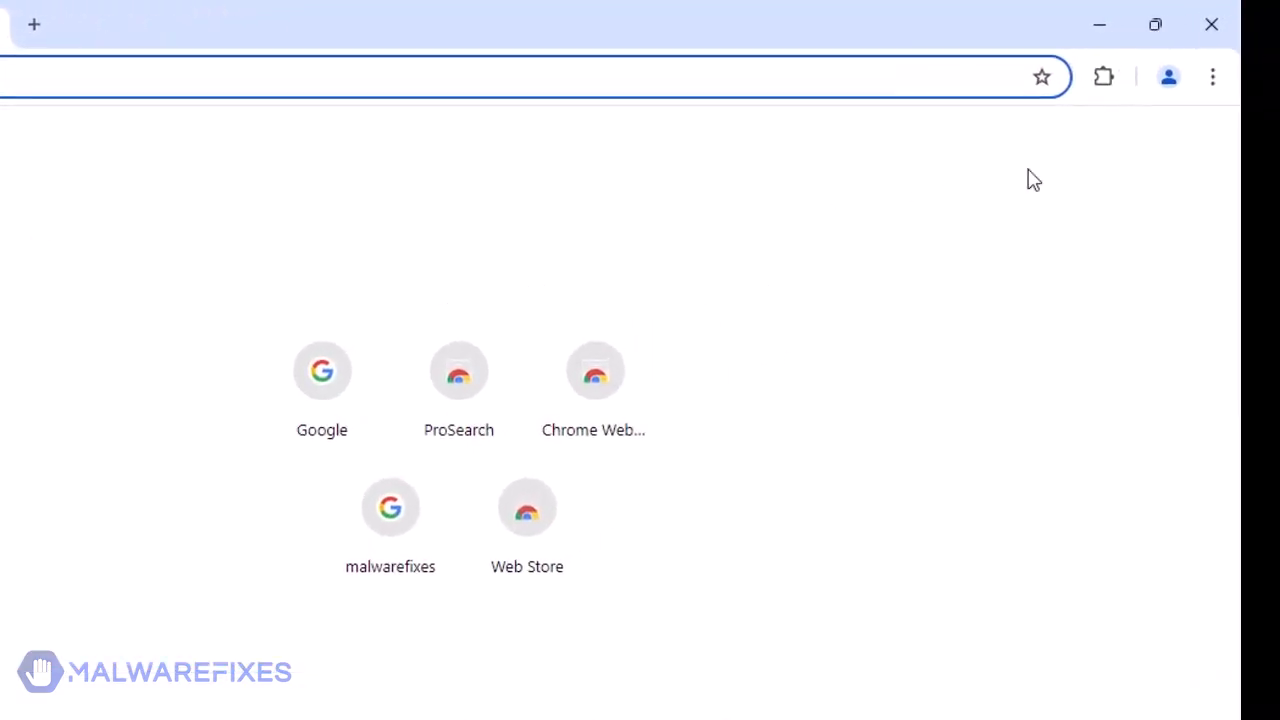
Open Chrome's main three-dot menu on the new tab page.
{"action": "left_click", "coordinate": [1212, 76]}
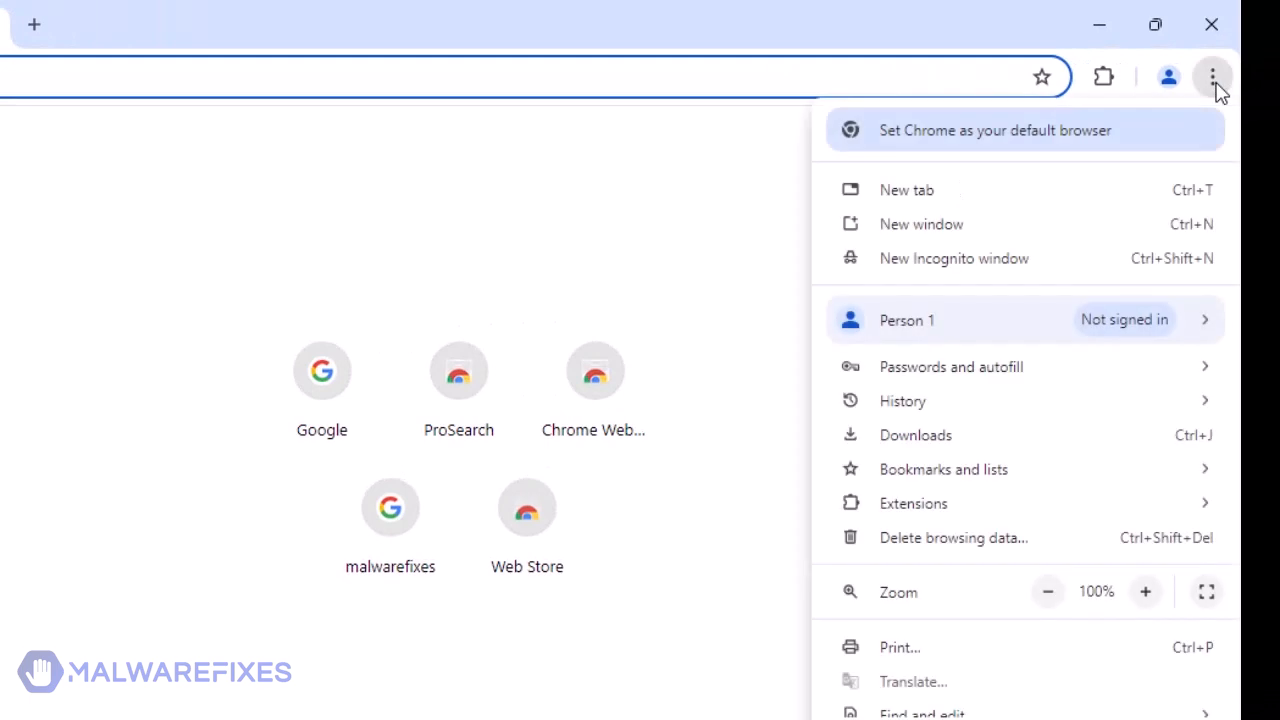
{"action": "mouse_move", "coordinate": [1050, 537]}
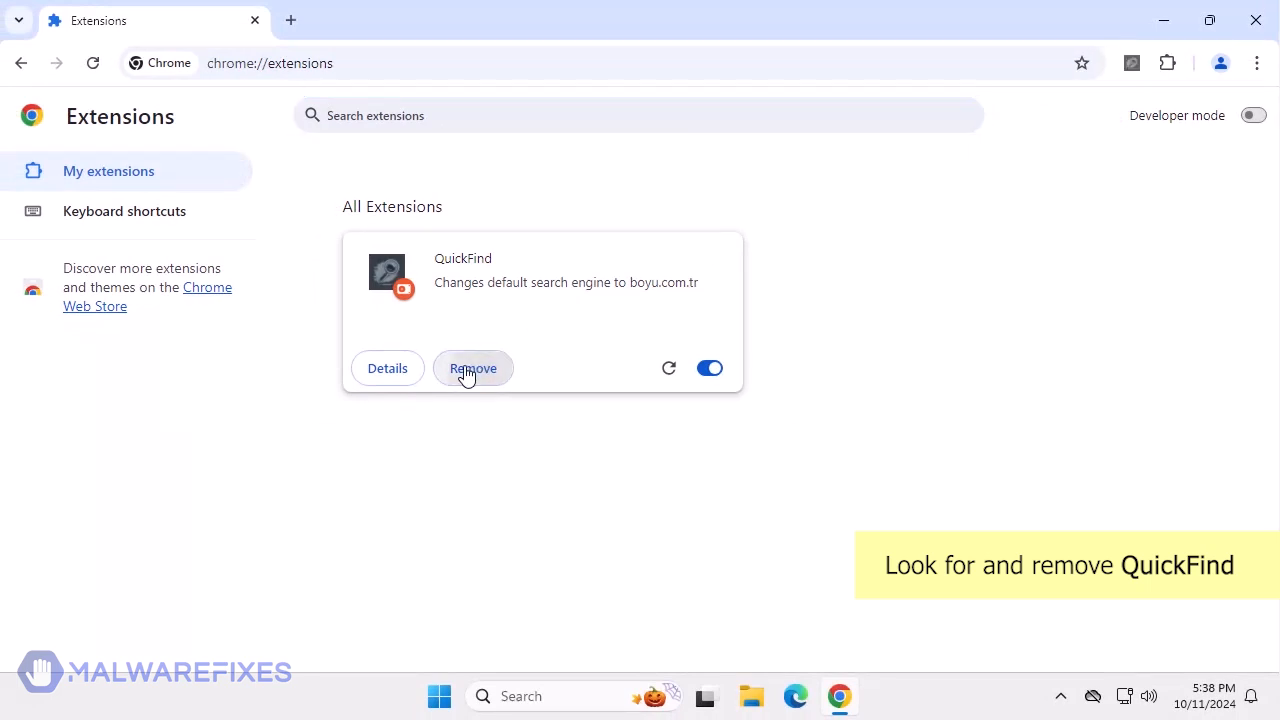
Remove and confirm removal of the QuickFind extension, then close Chrome.
{"action": "left_click", "coordinate": [472, 368]}
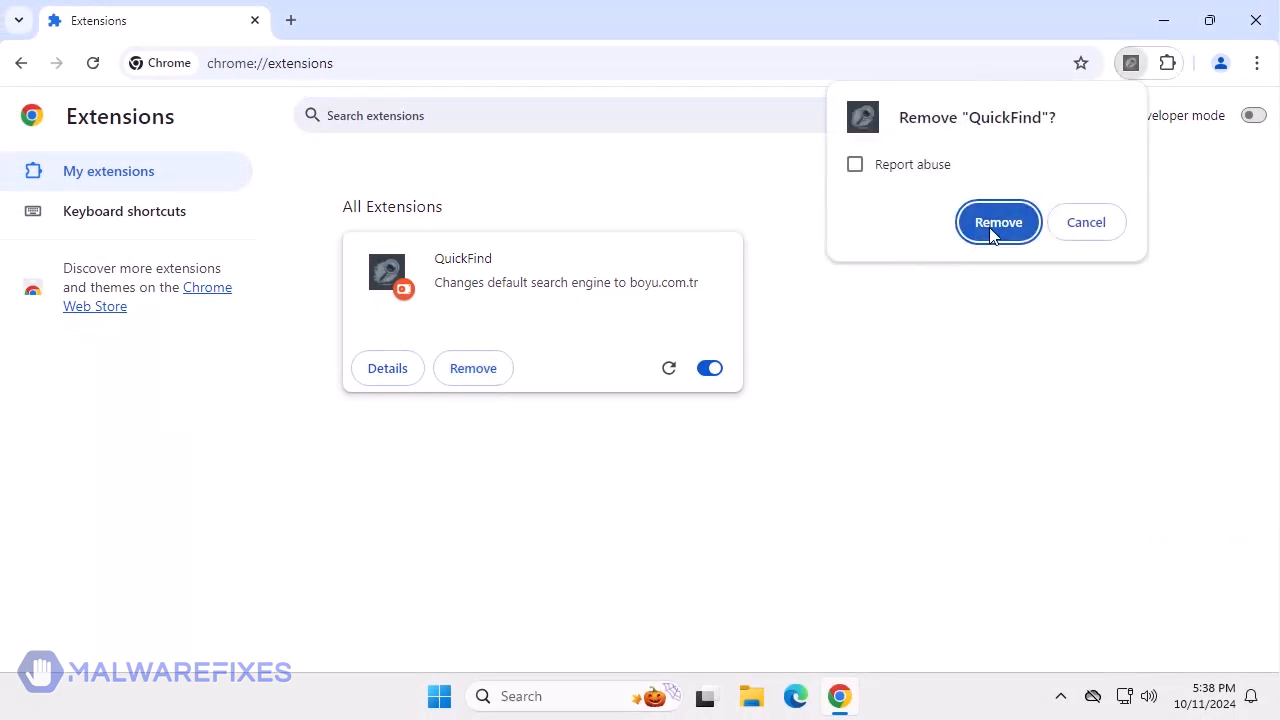
{"action": "left_click", "coordinate": [997, 222]}
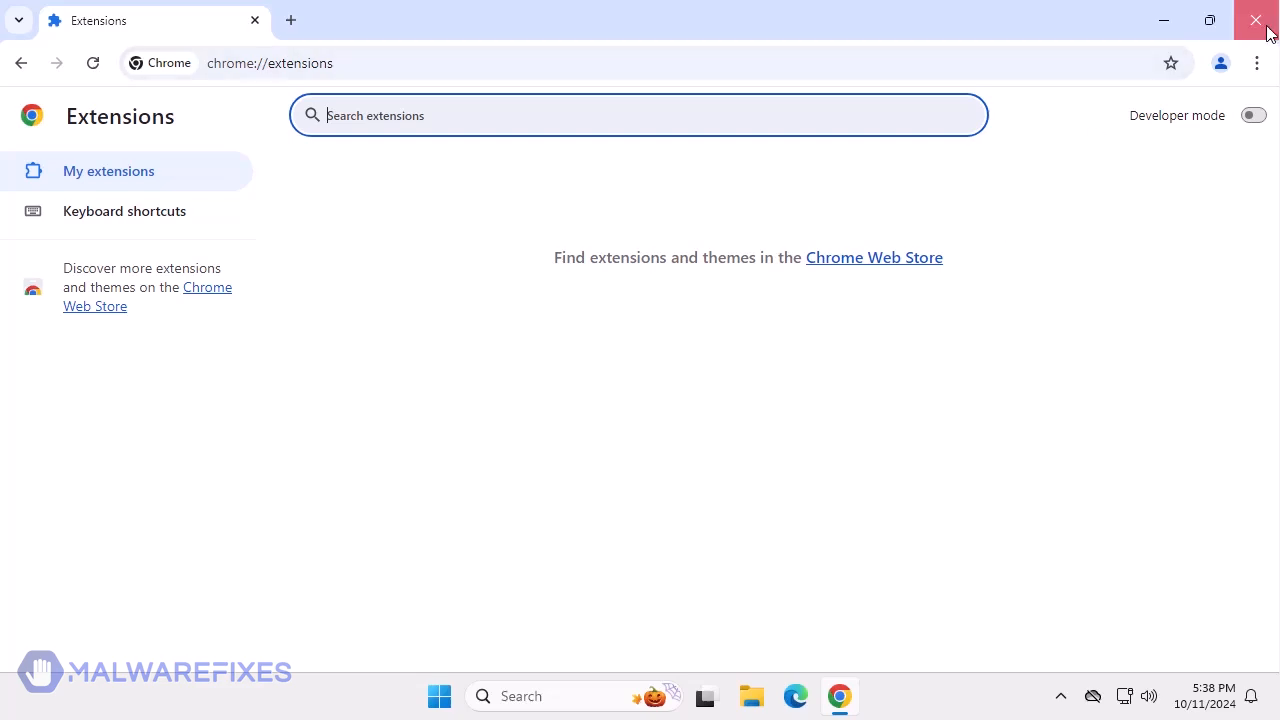
{"action": "left_click", "coordinate": [1256, 20]}
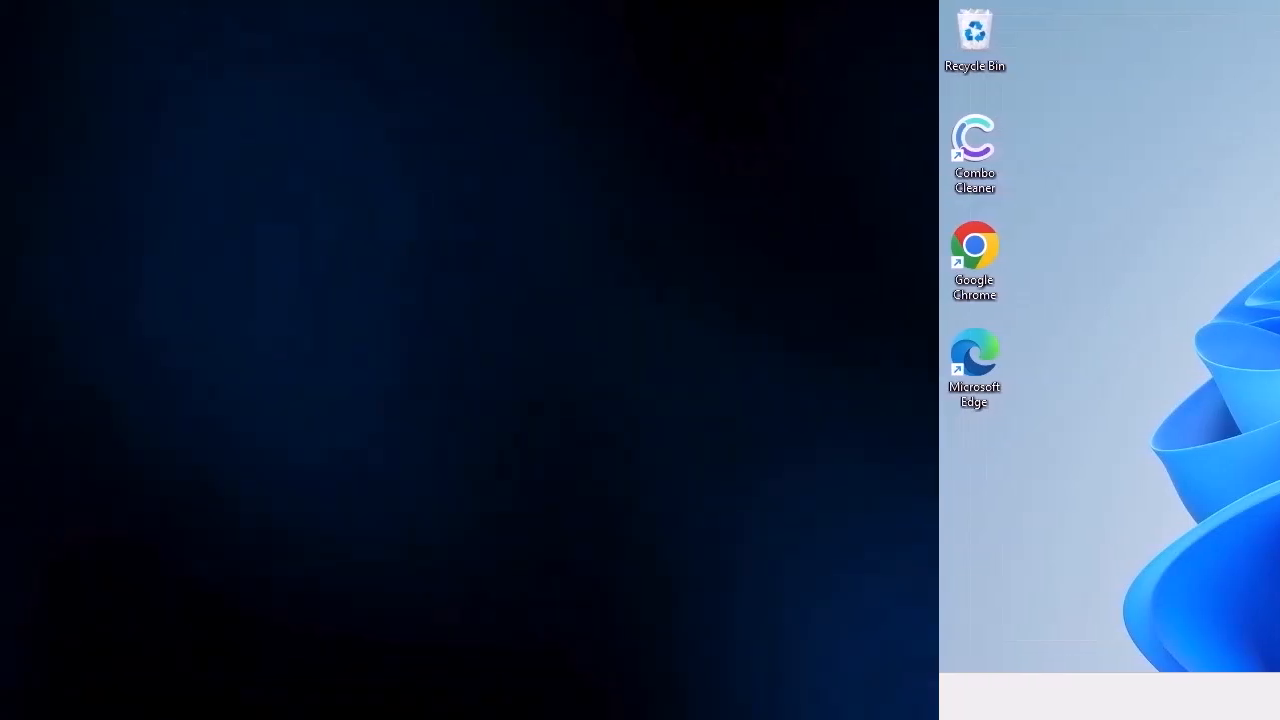